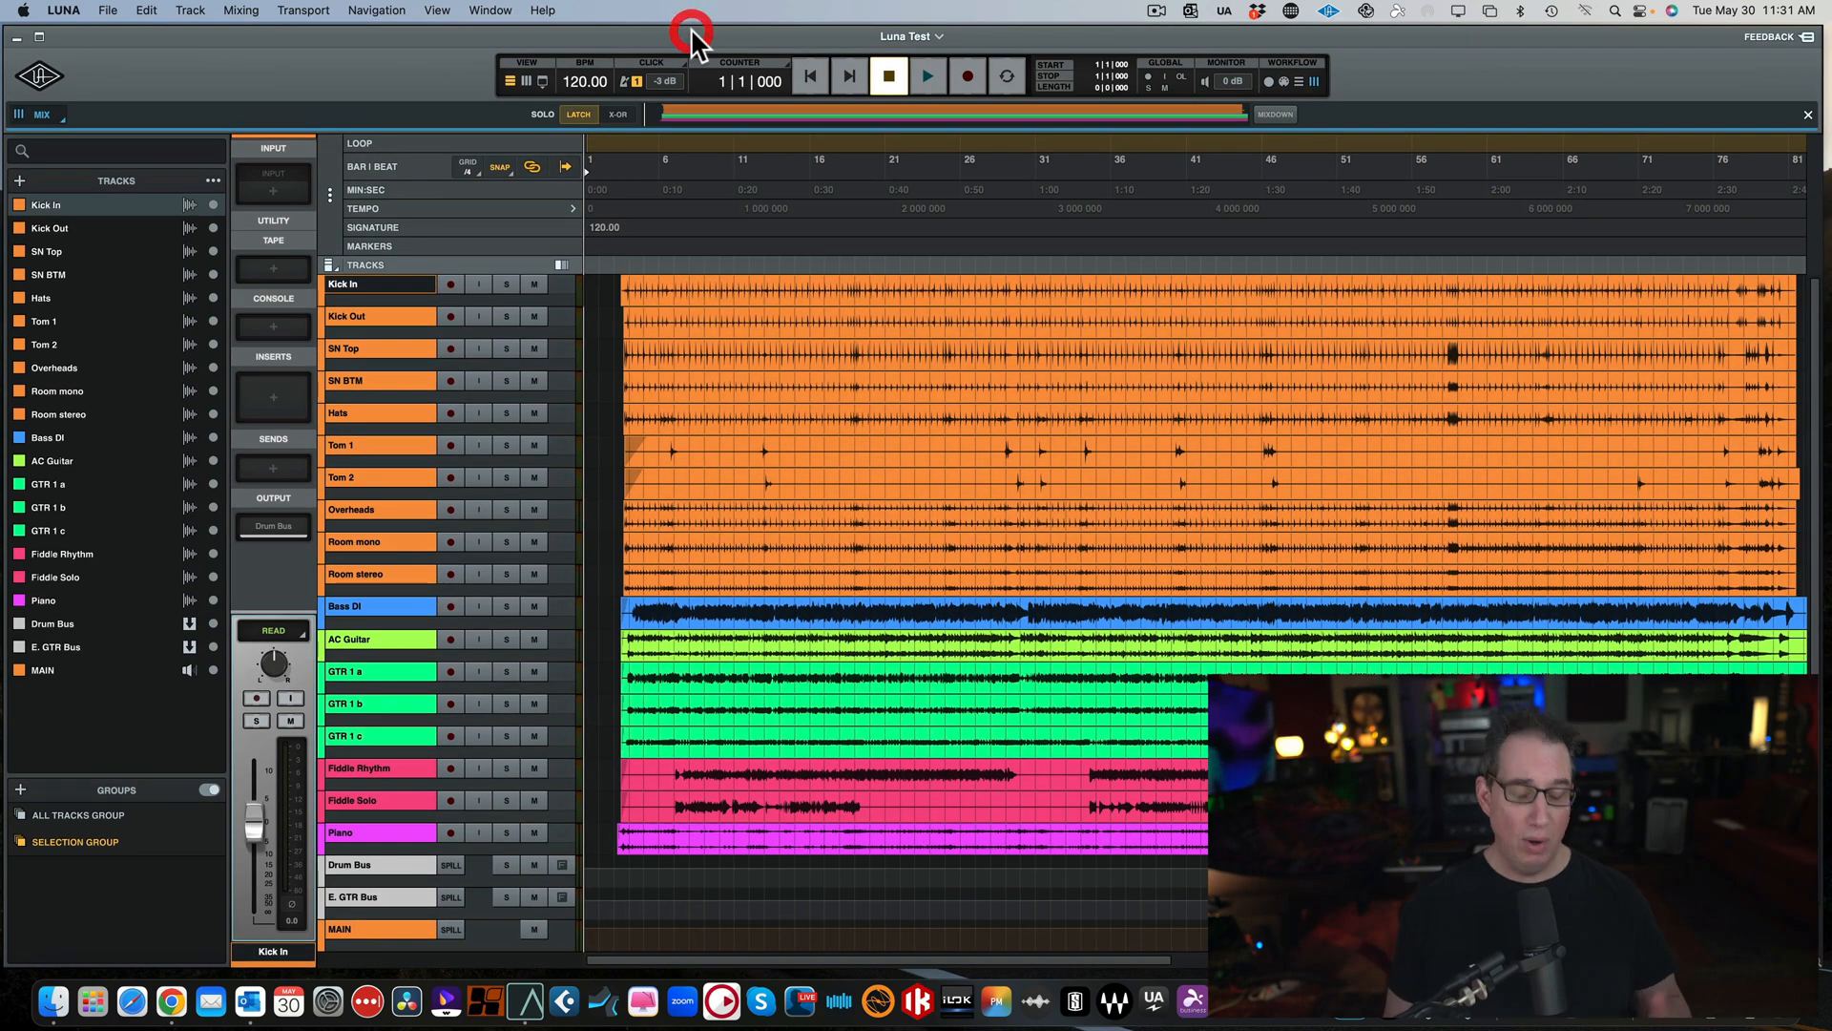
mouse_move(691, 34)
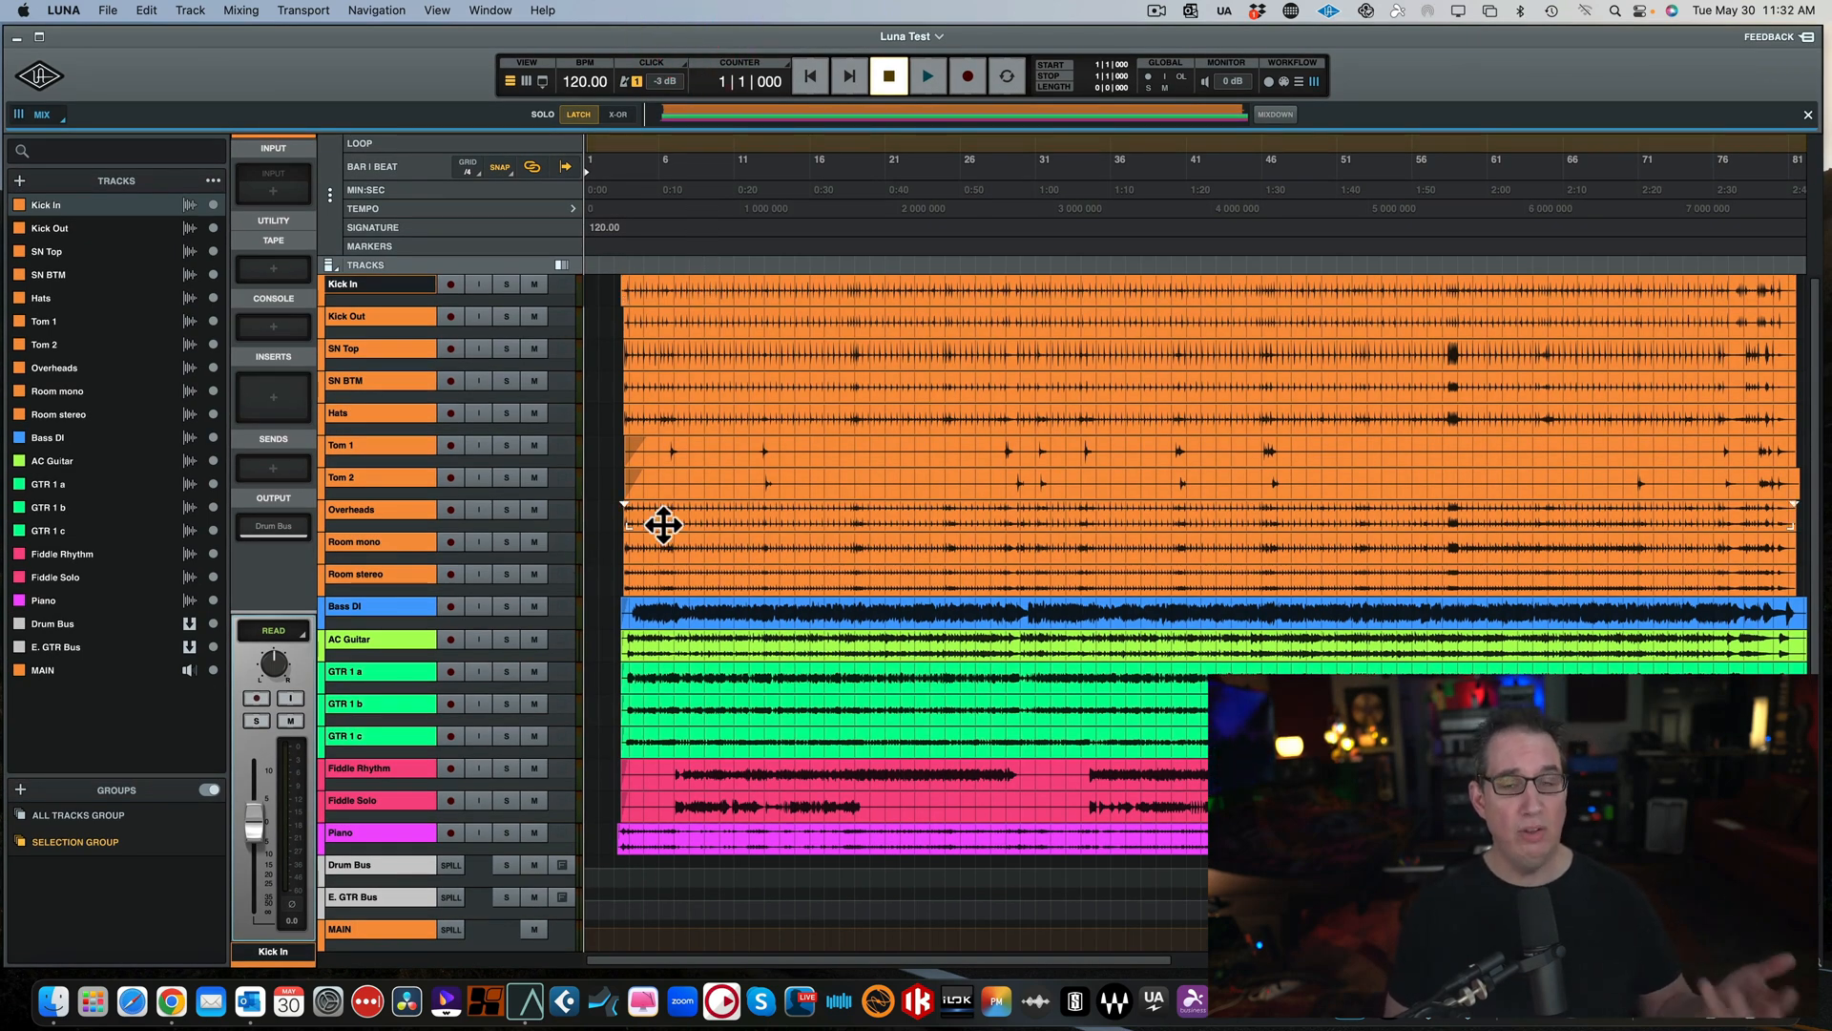
mouse_move(551, 538)
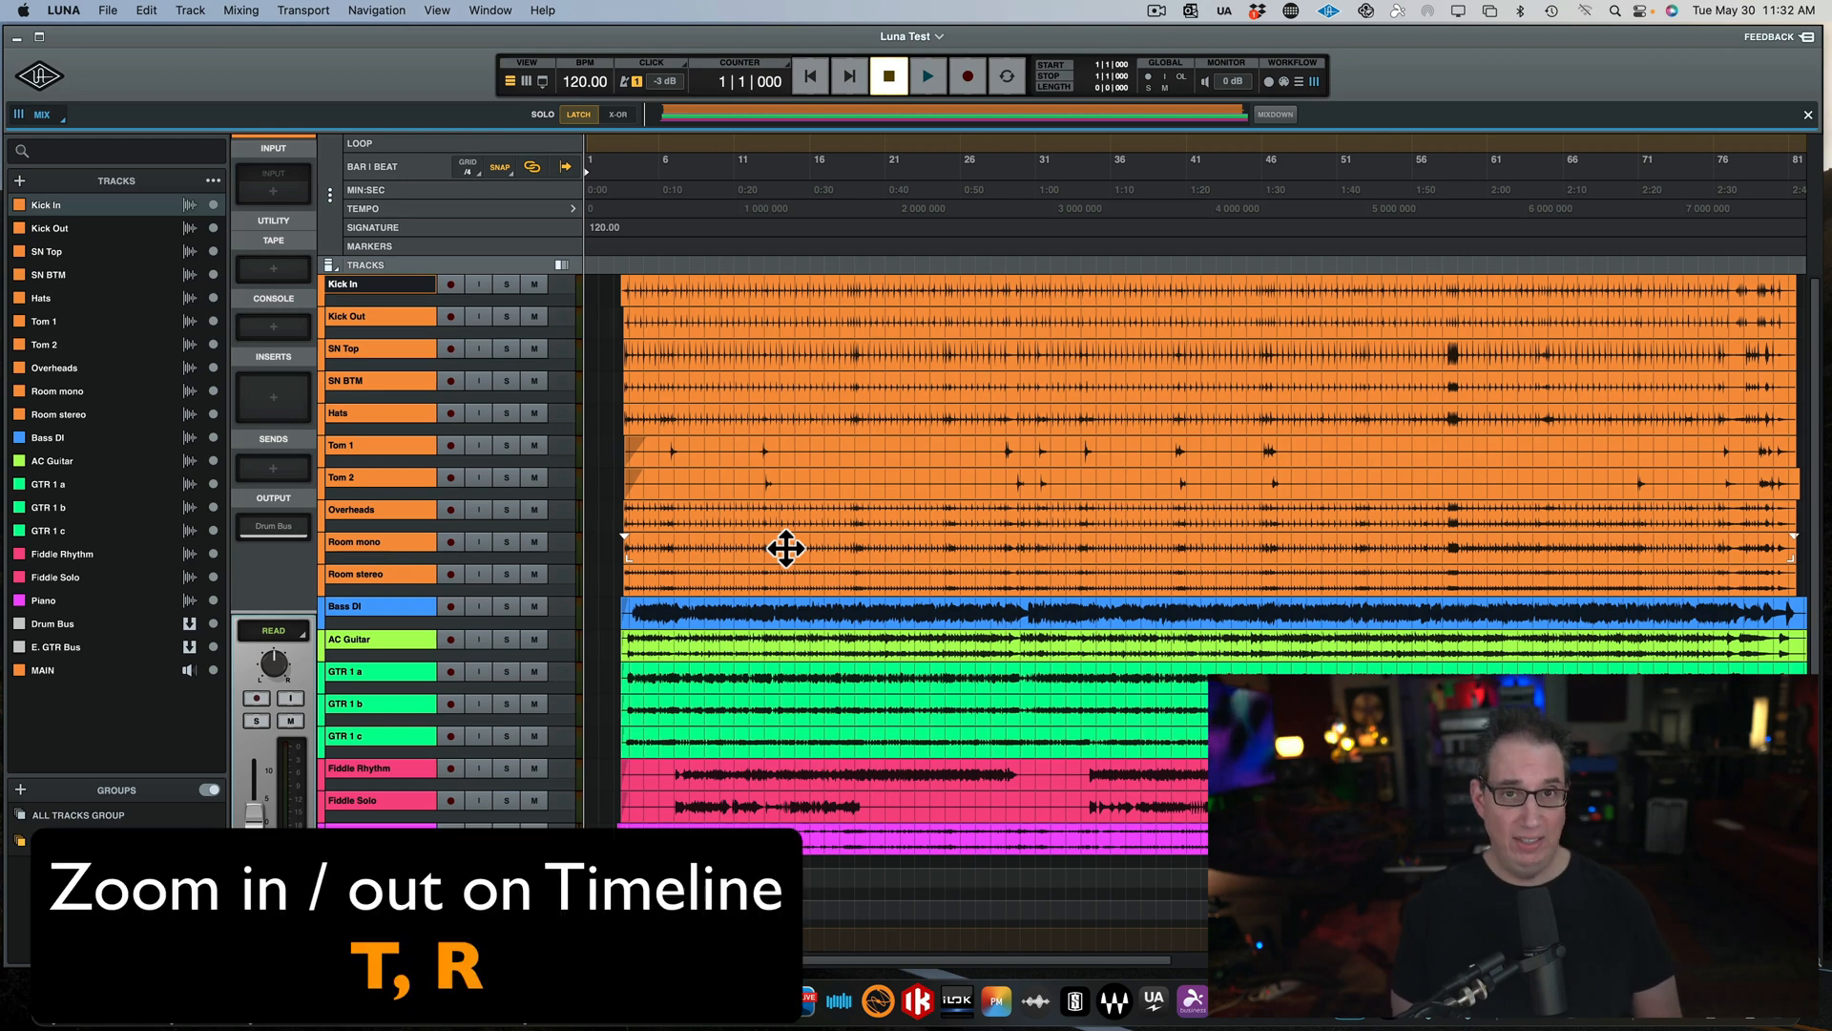
Zoom the timeline in toward the song start, then back out until the whole song fits.
key("r")
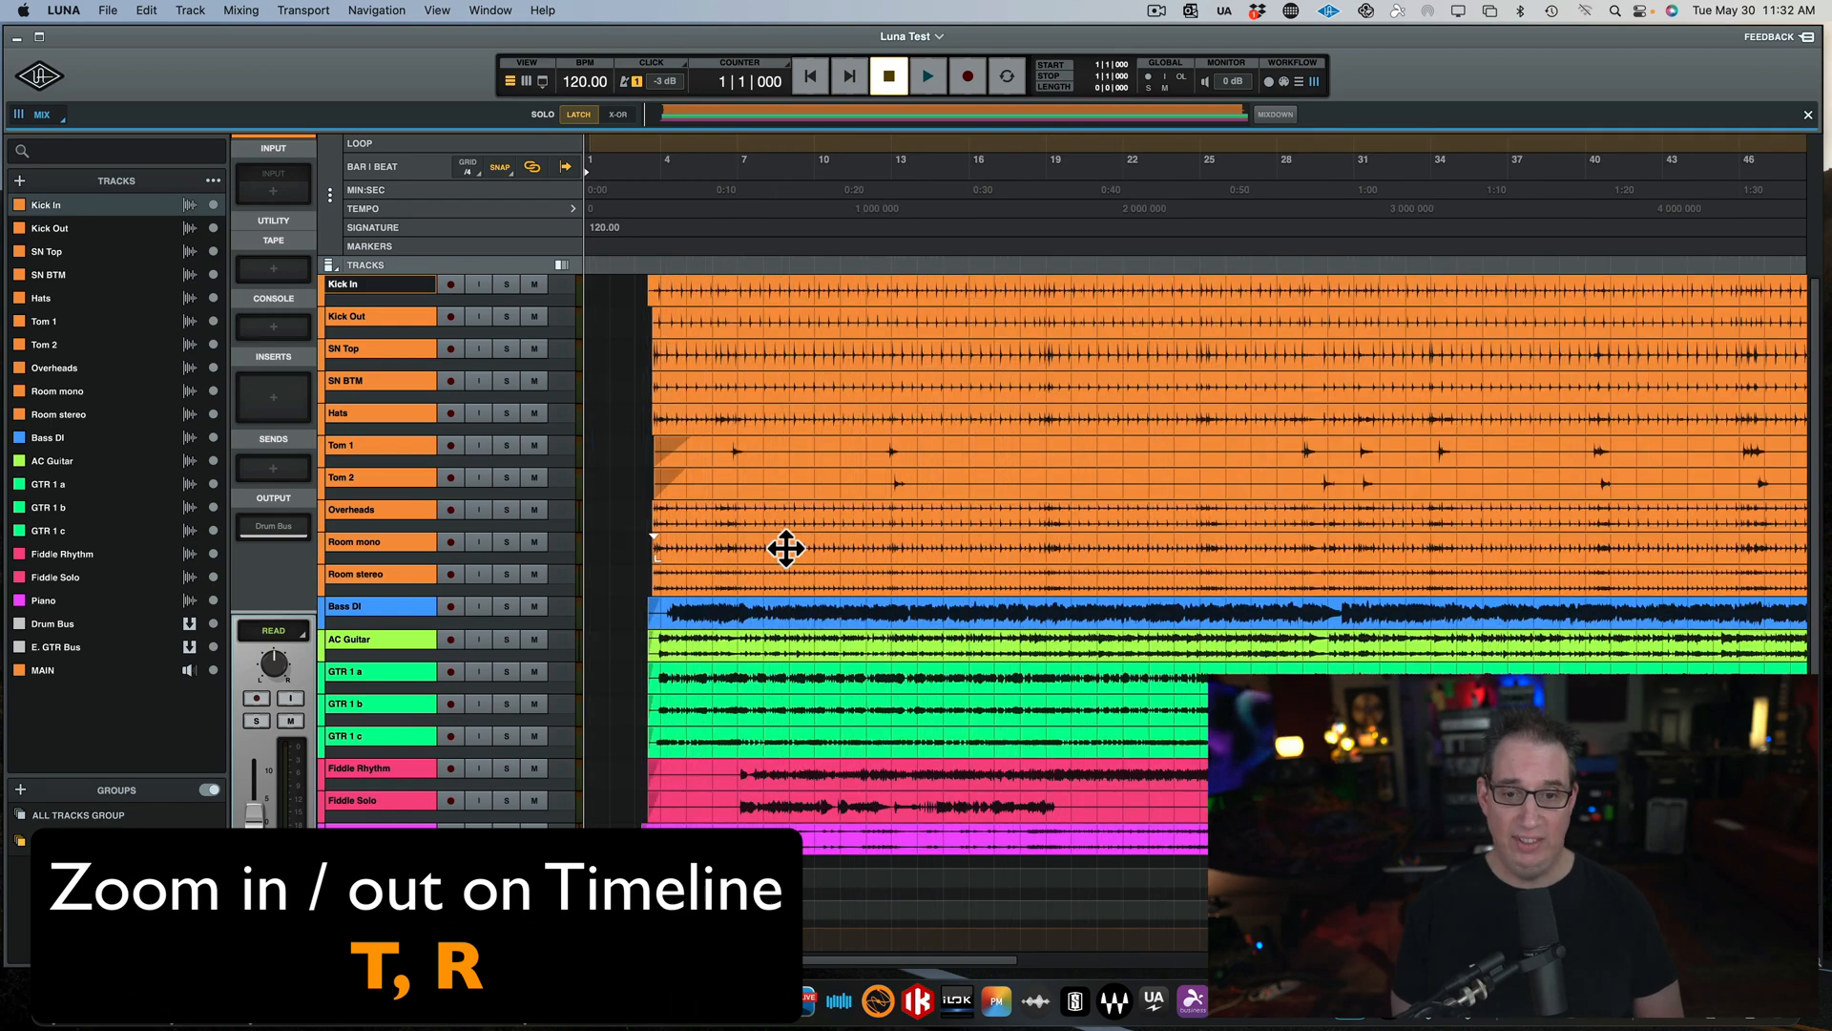
key("t")
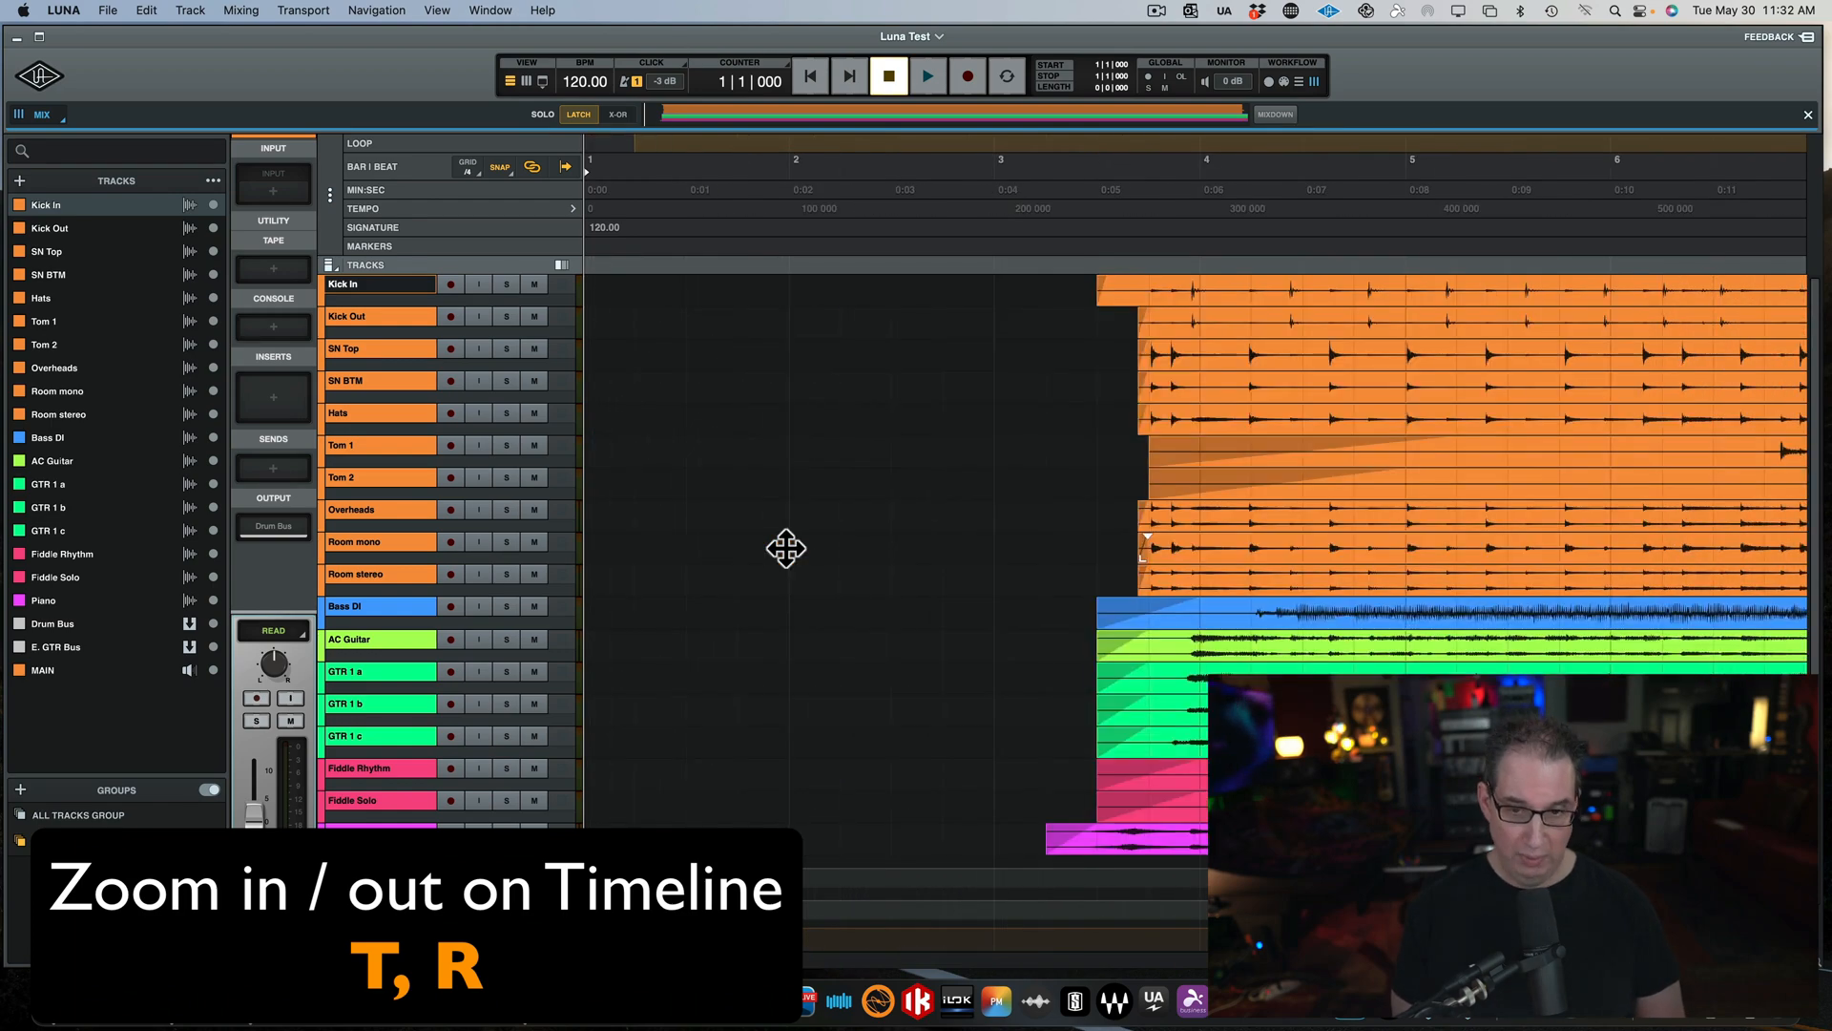
key("r")
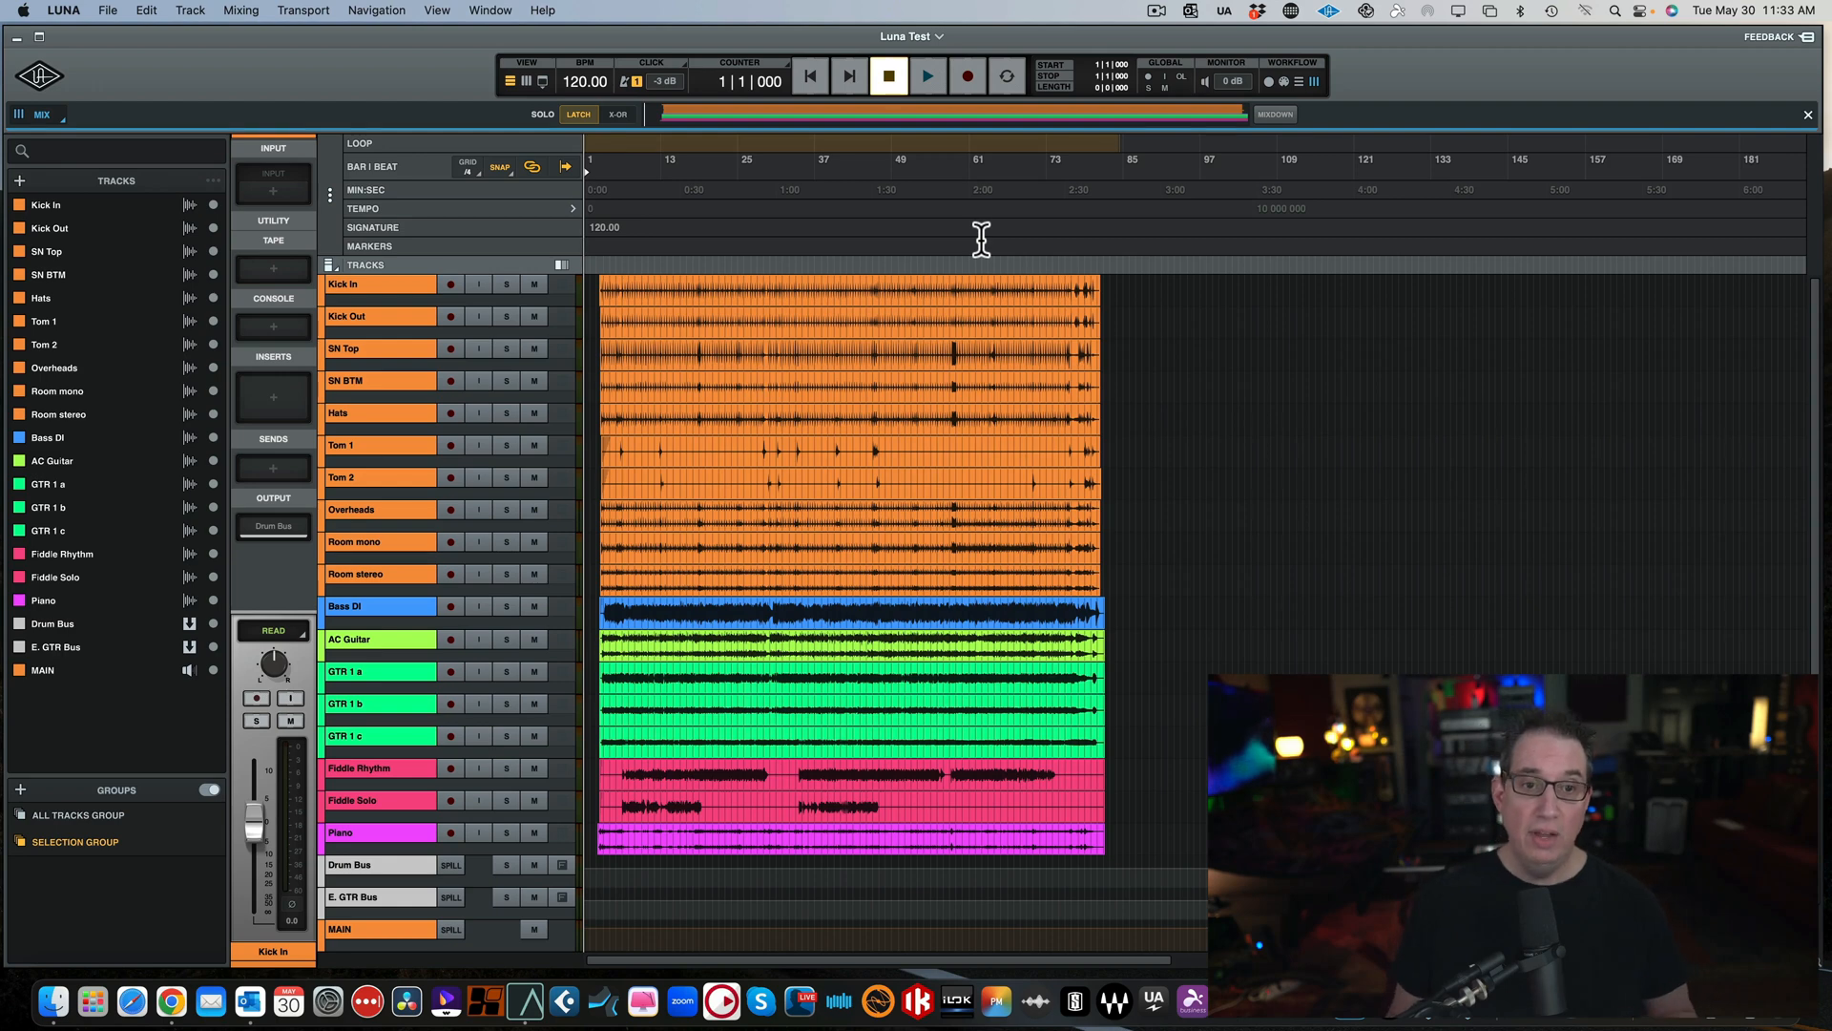
mouse_move(573, 321)
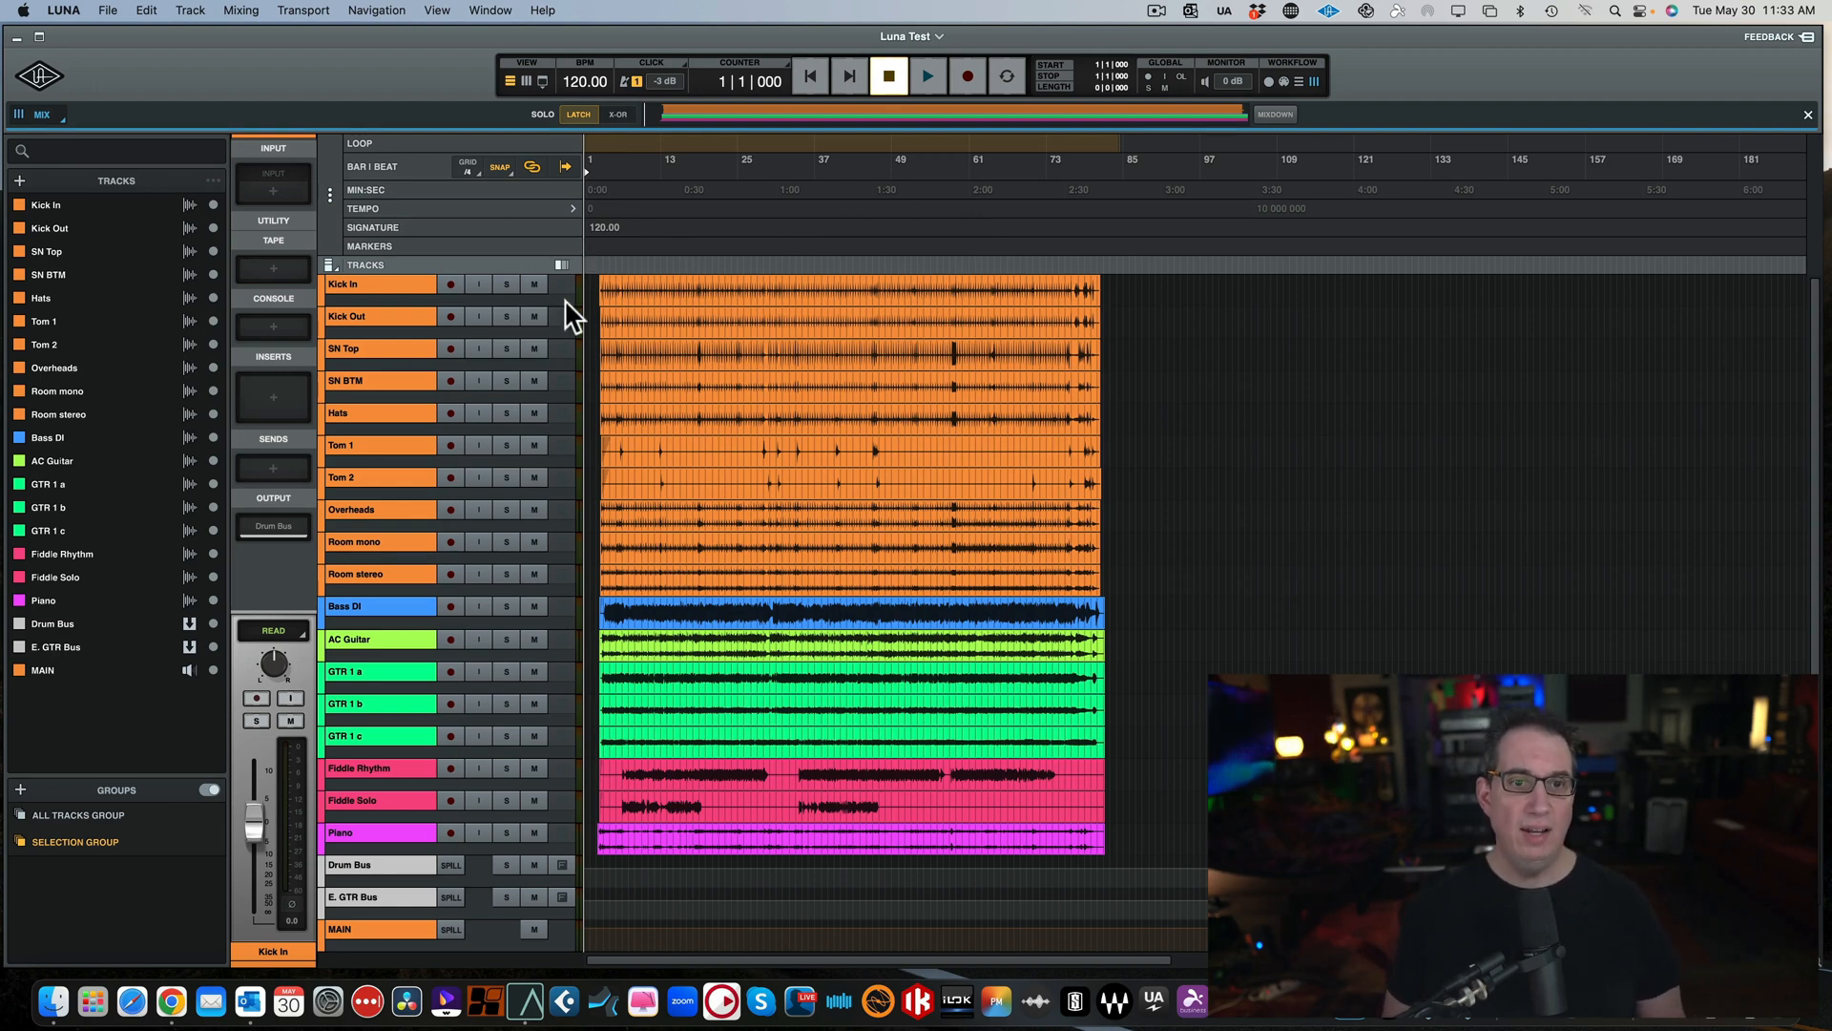
mouse_move(559, 305)
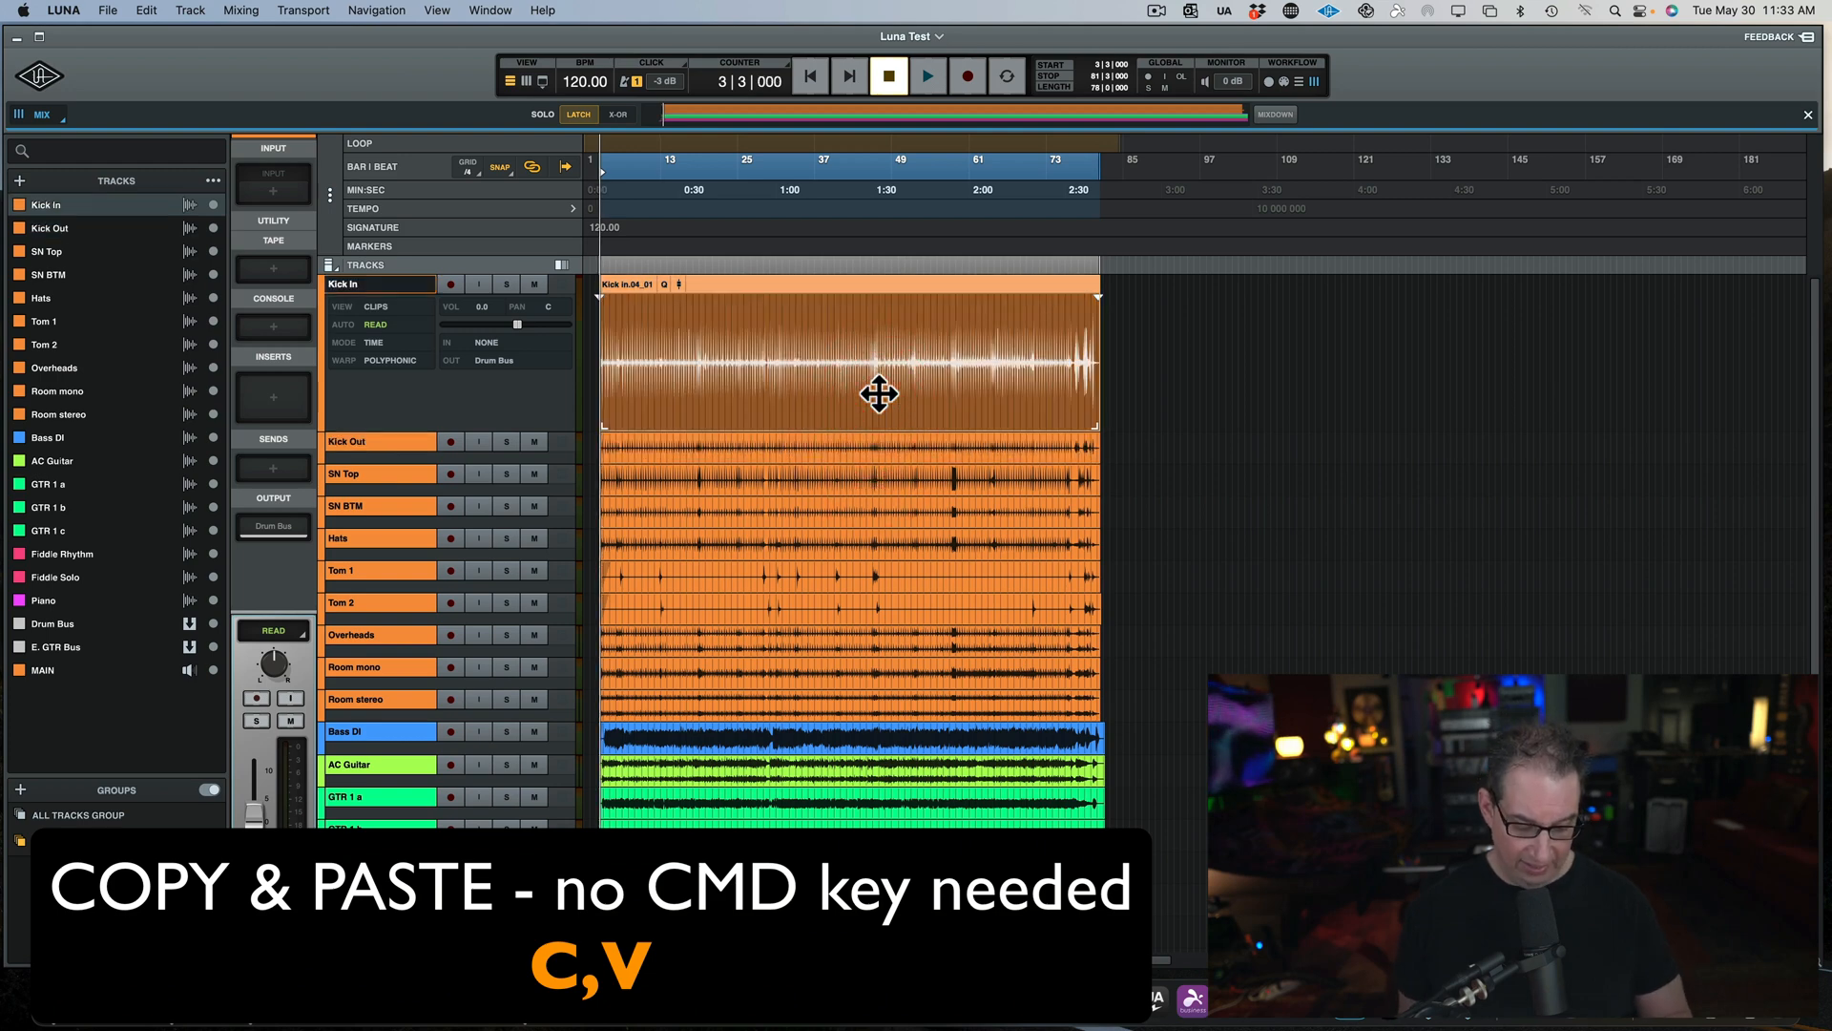
Park the playhead at bar 100 on the ruler and paste the copied Kick In clip there.
left_click(1220, 177)
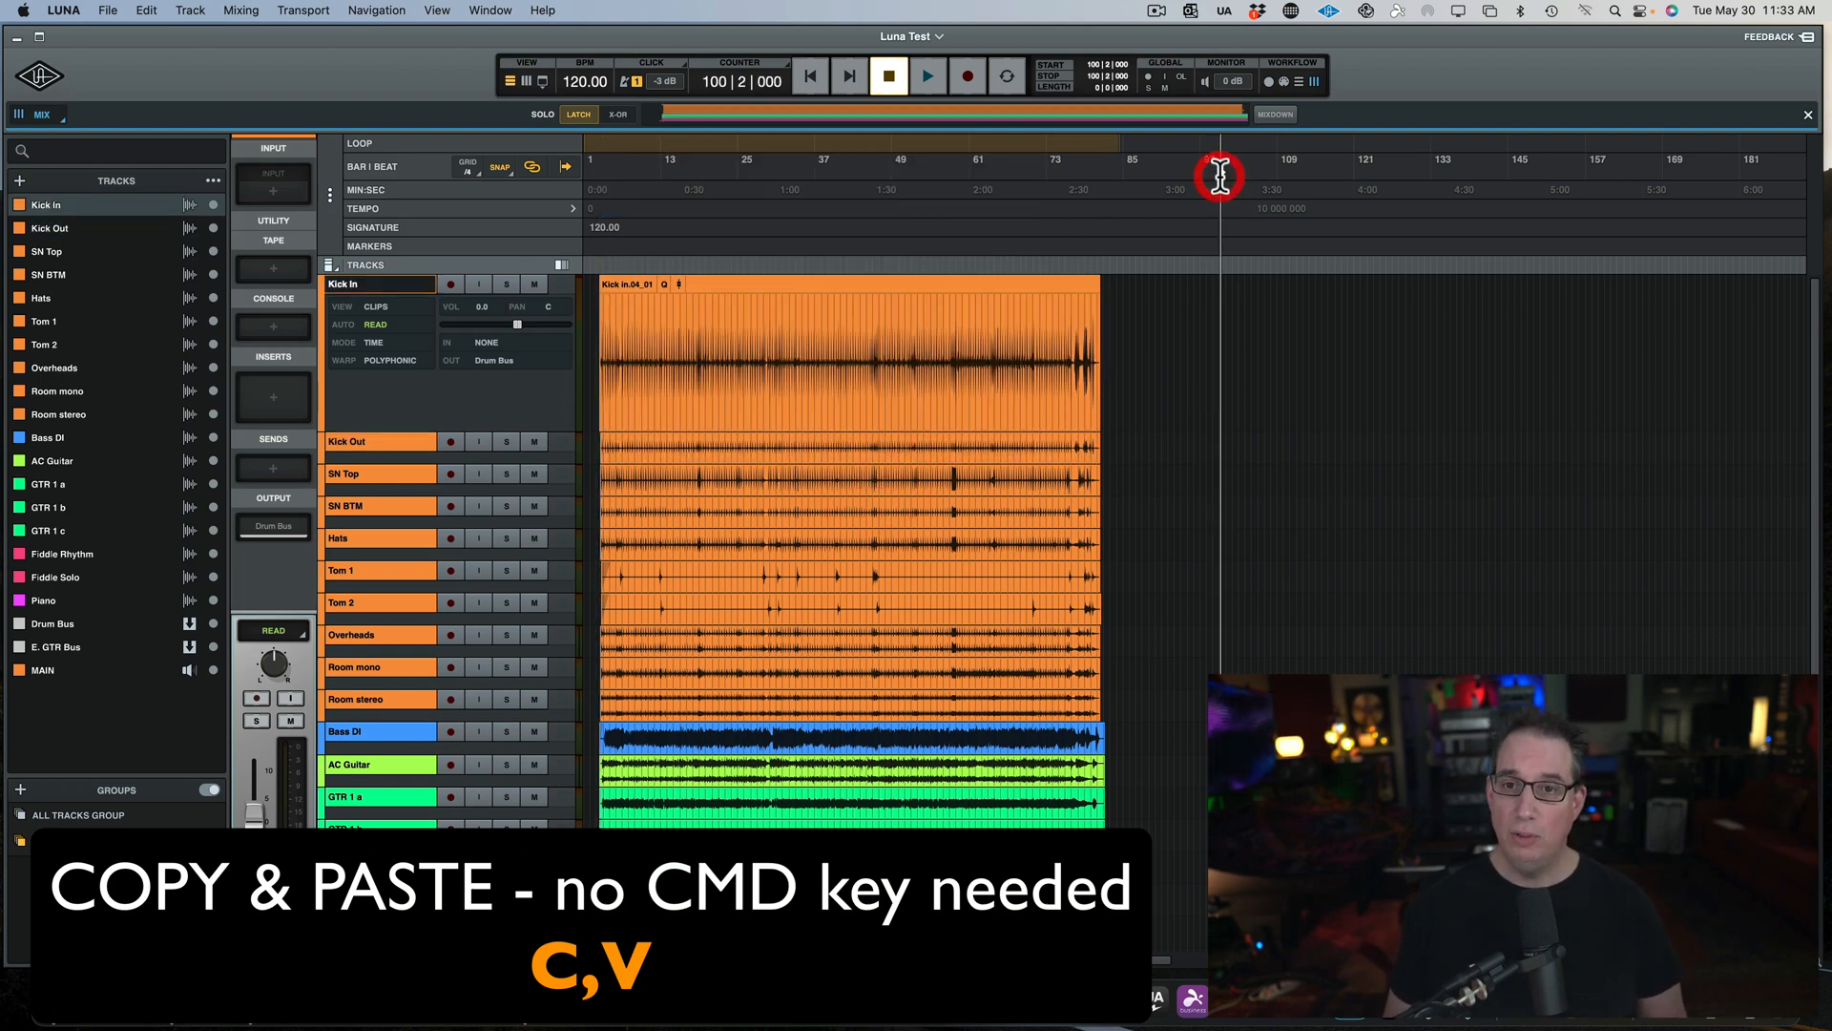
key("v")
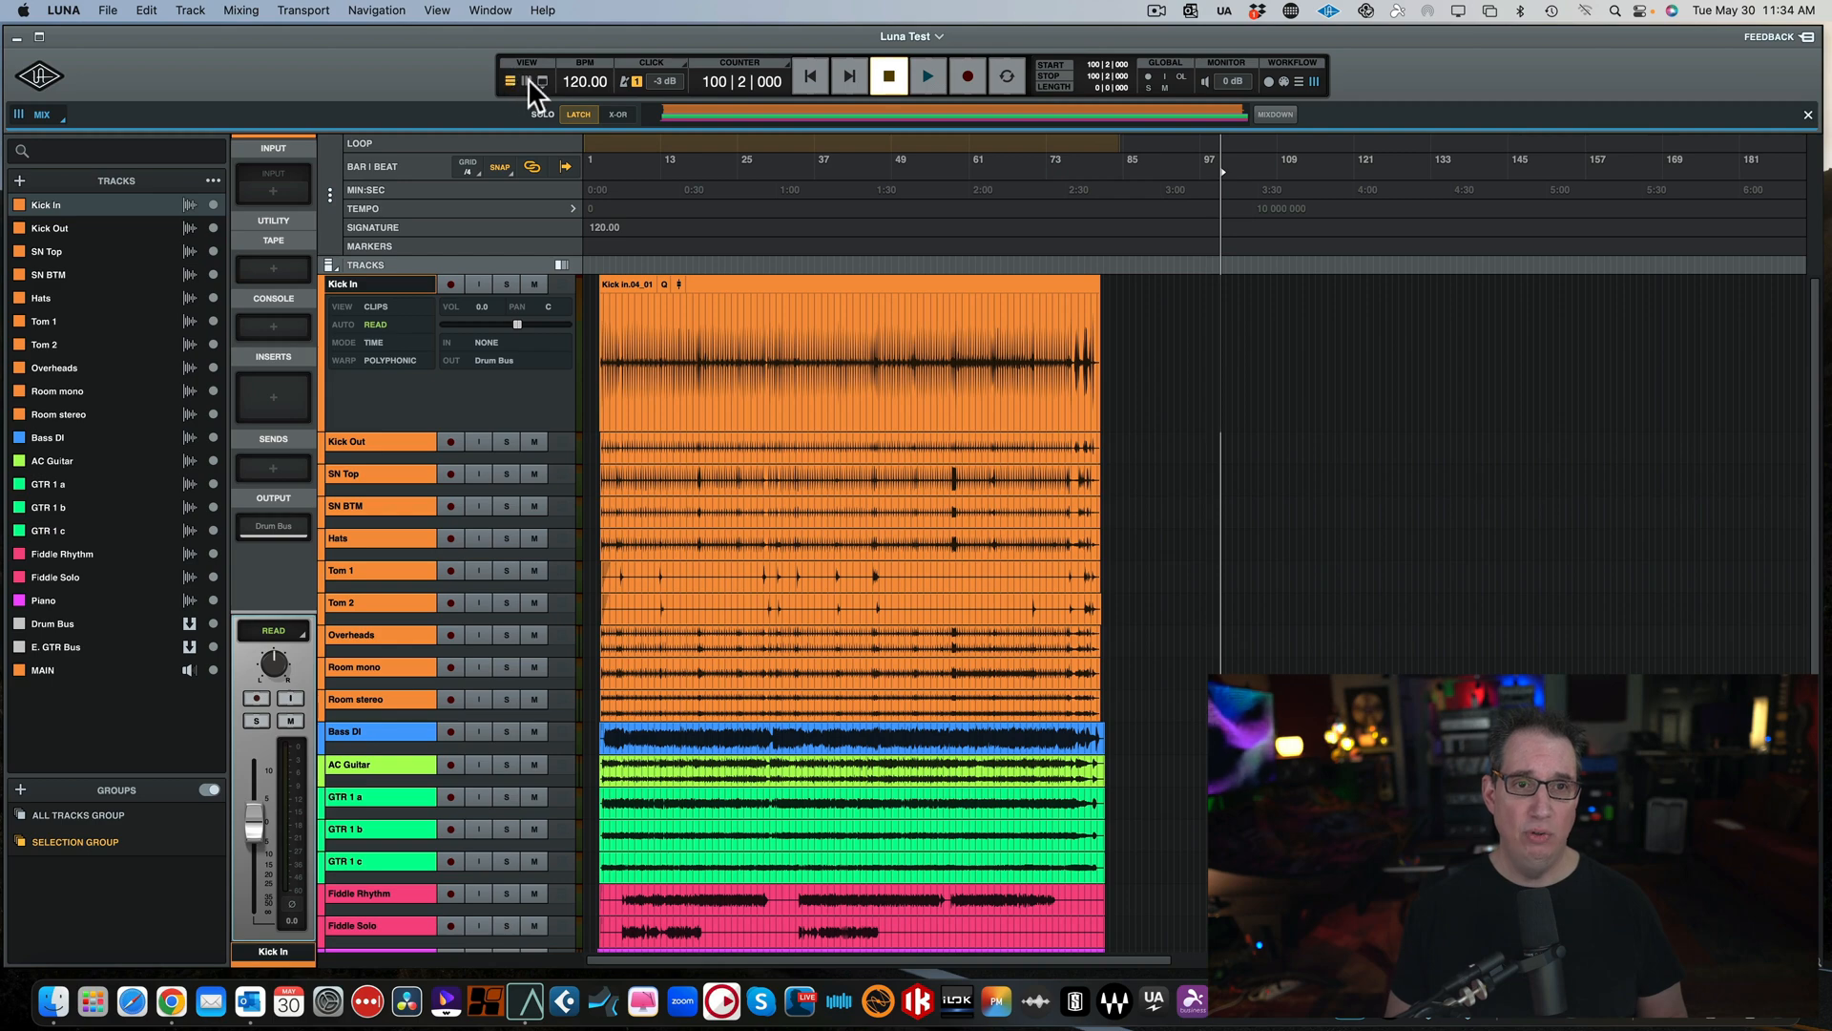
Choose a small preset from the Track Heights menu so all tracks shrink to compact height.
left_click(509, 80)
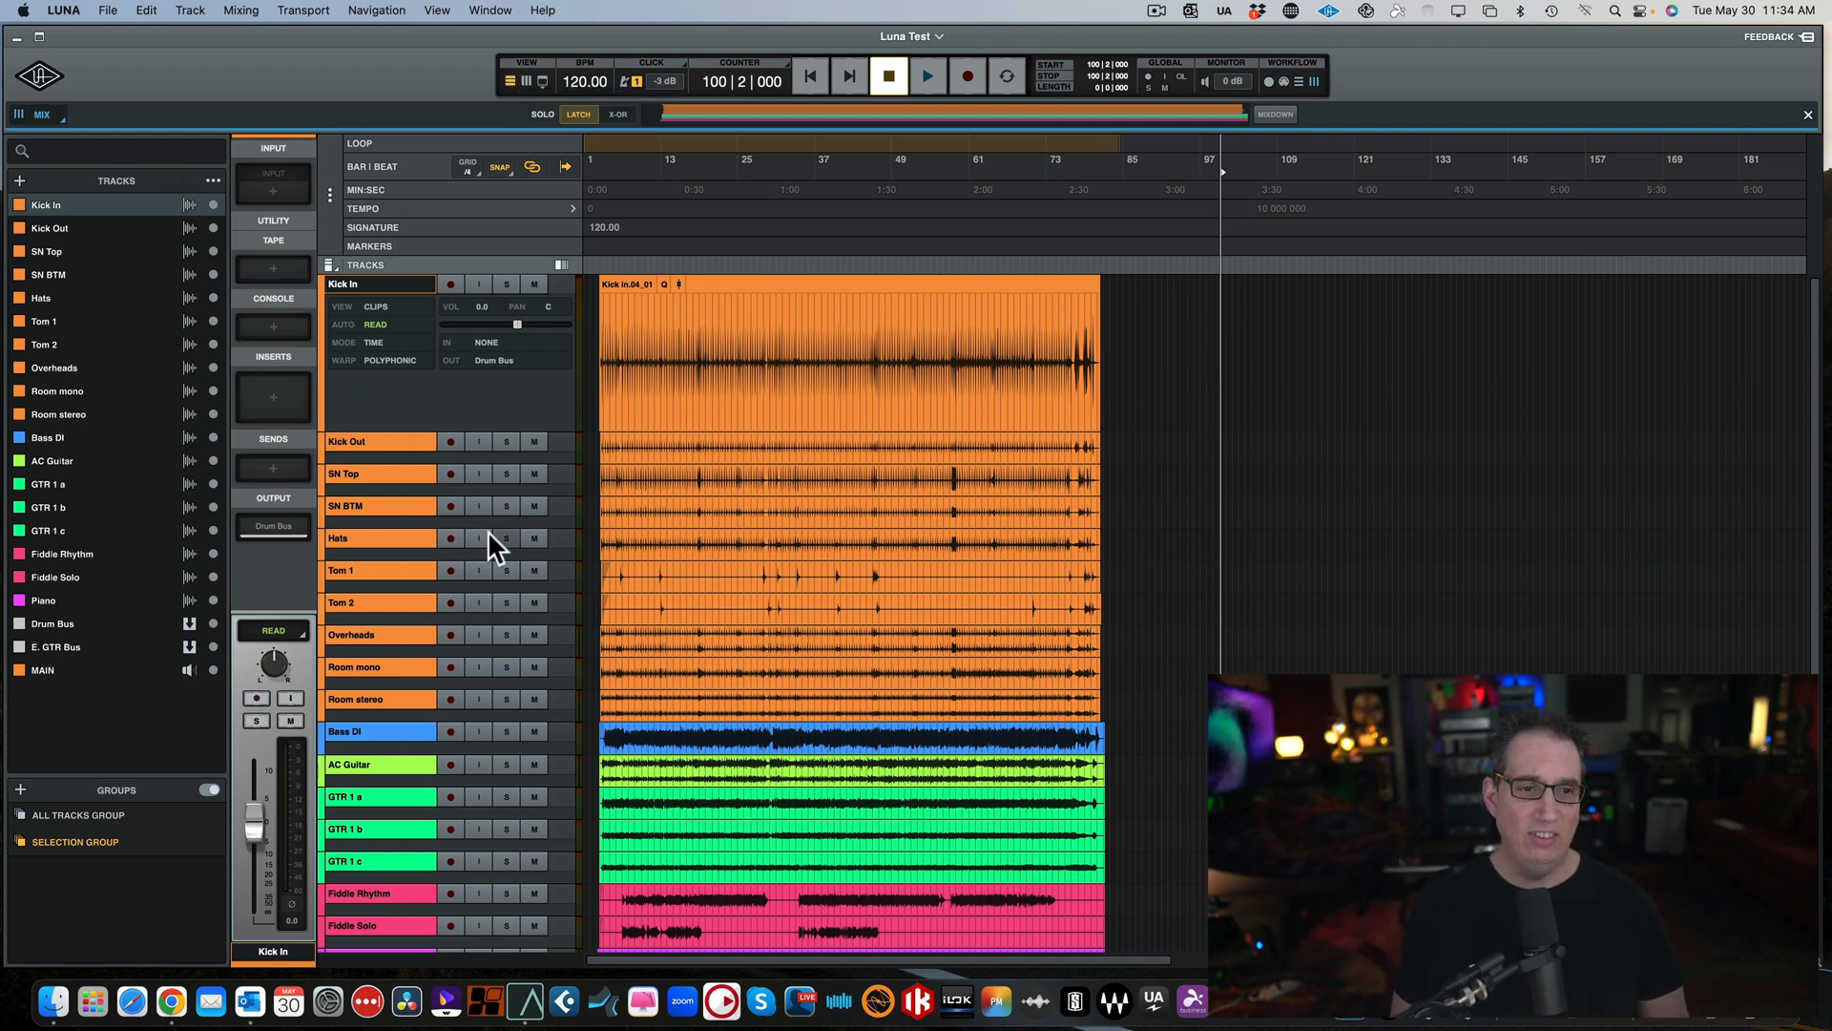
left_click(338, 265)
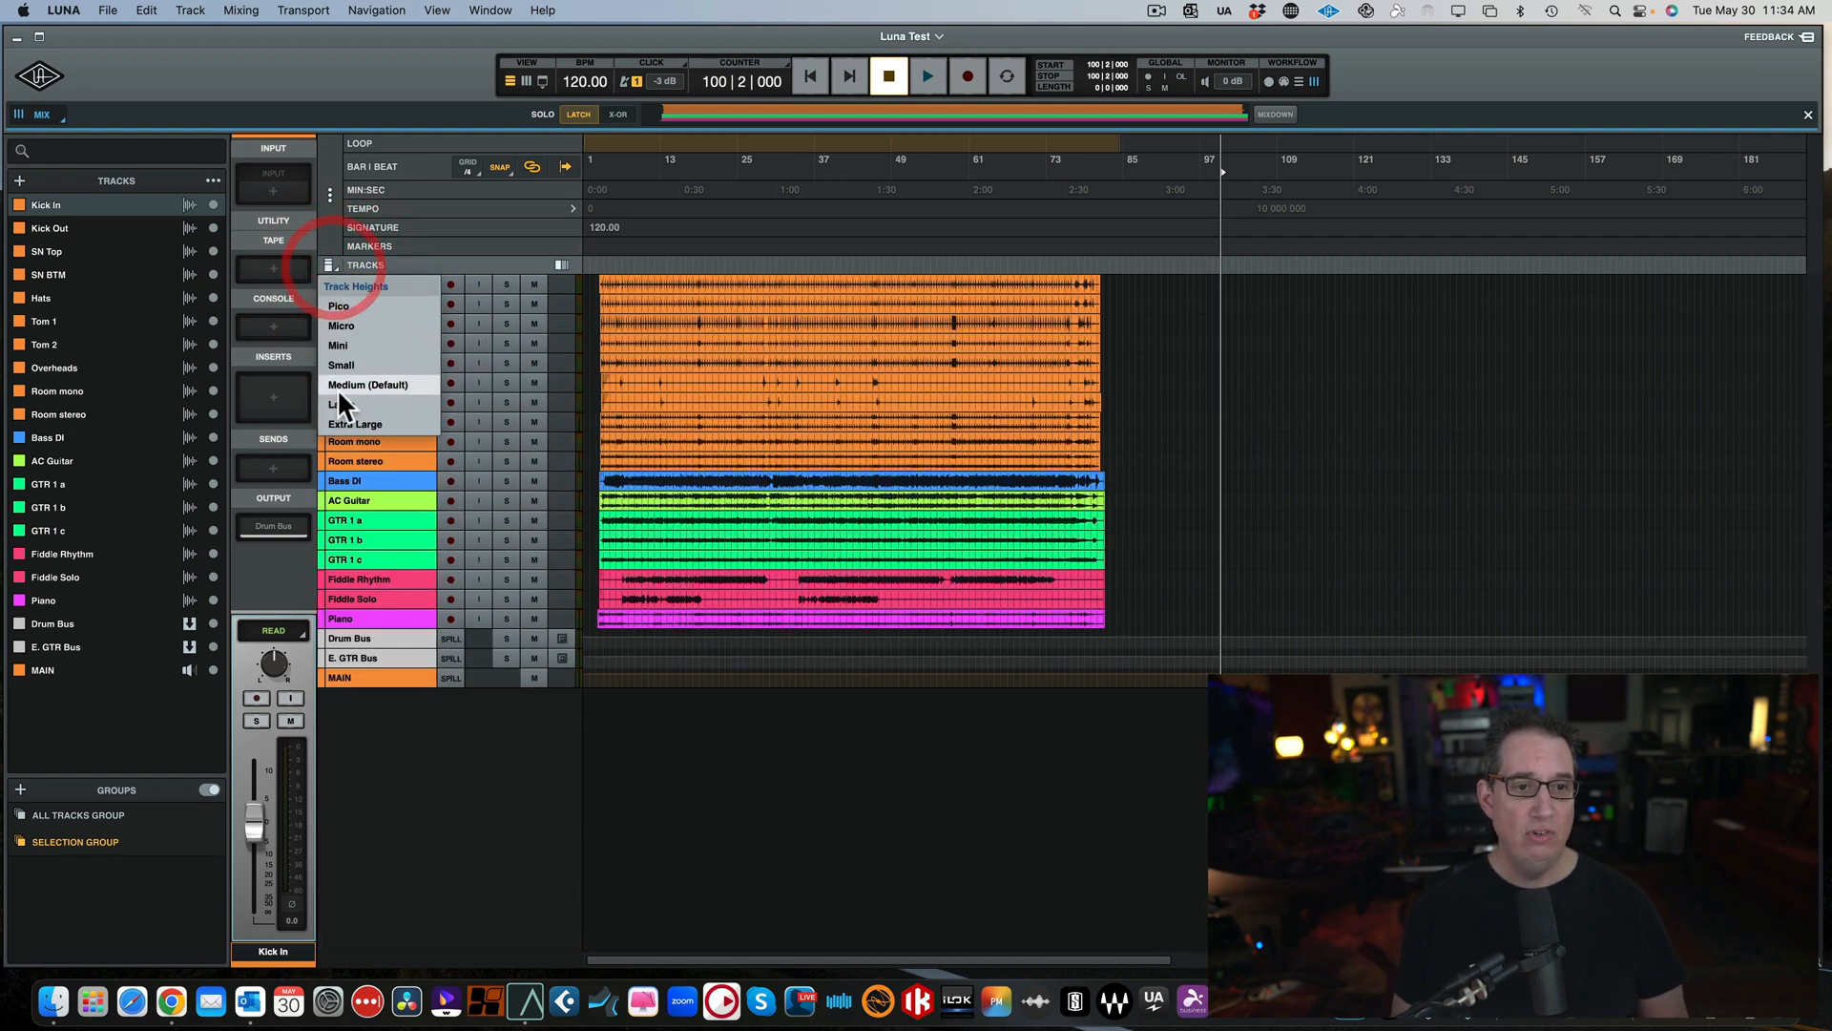
Apply a larger height preset, then reset all tracks to default height with the song fitted to width.
left_click(345, 402)
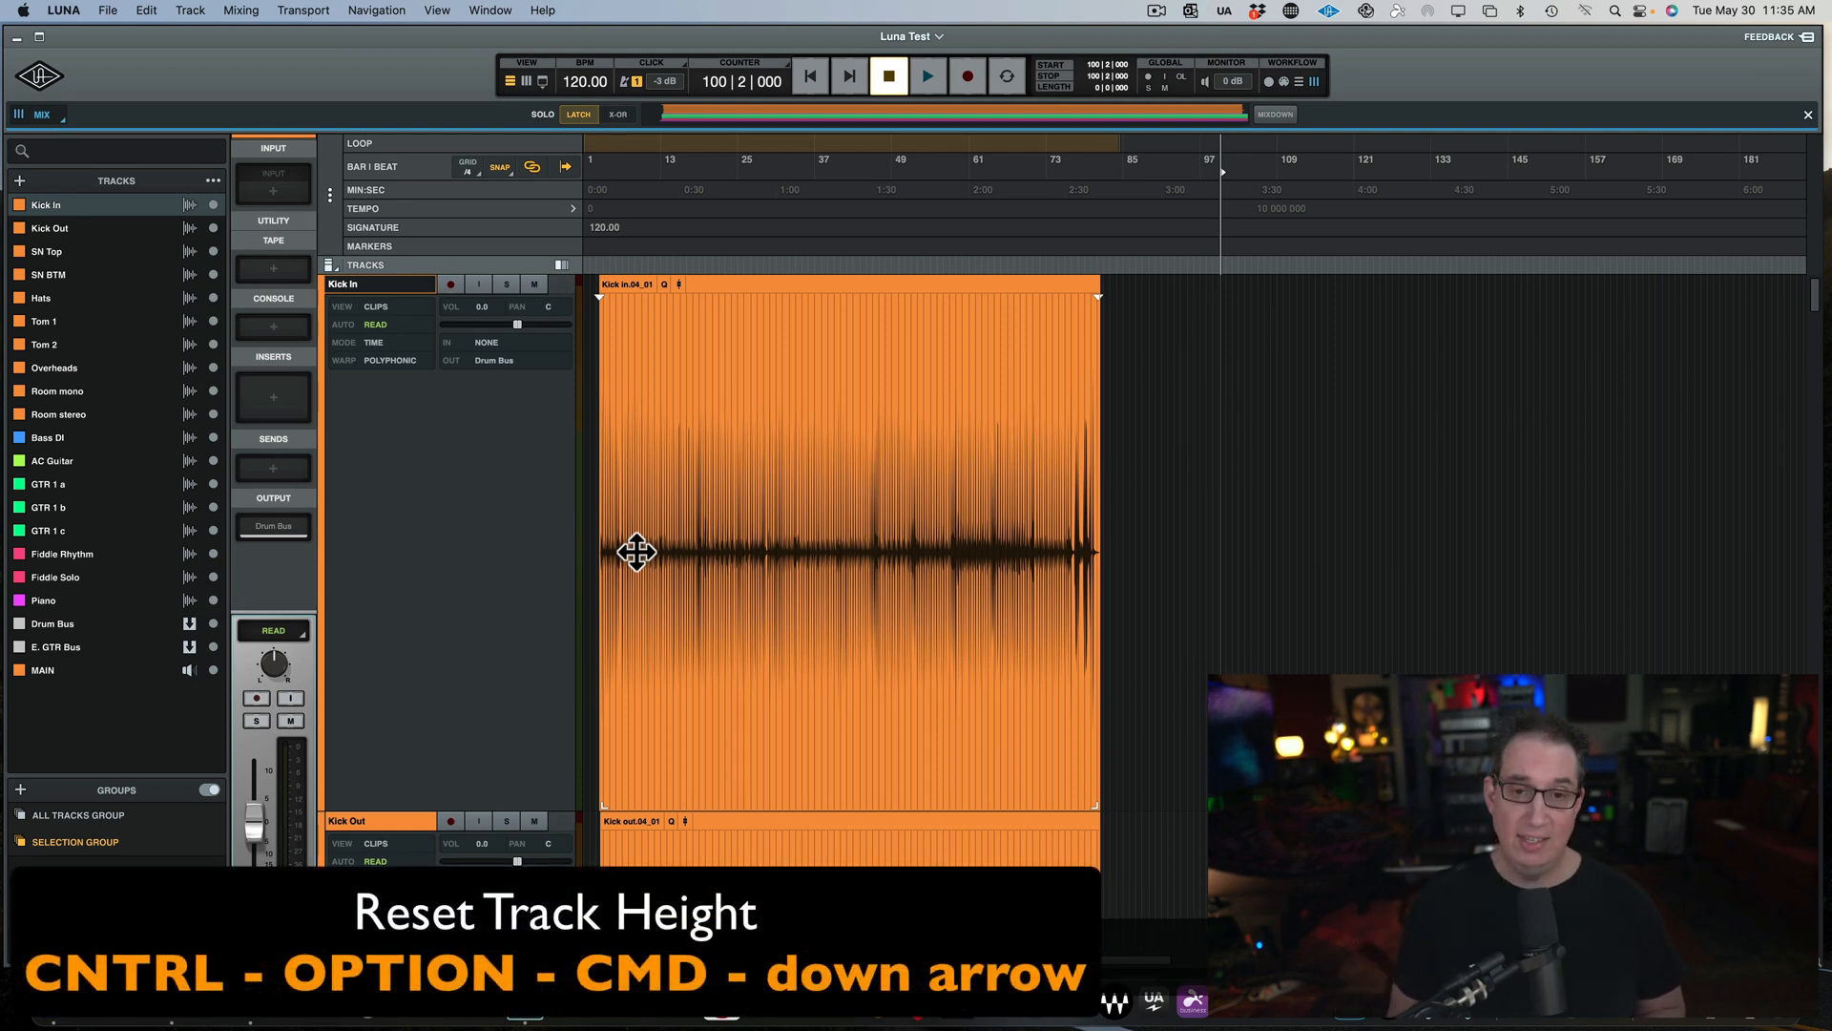
key("ctrl+option+cmd+down")
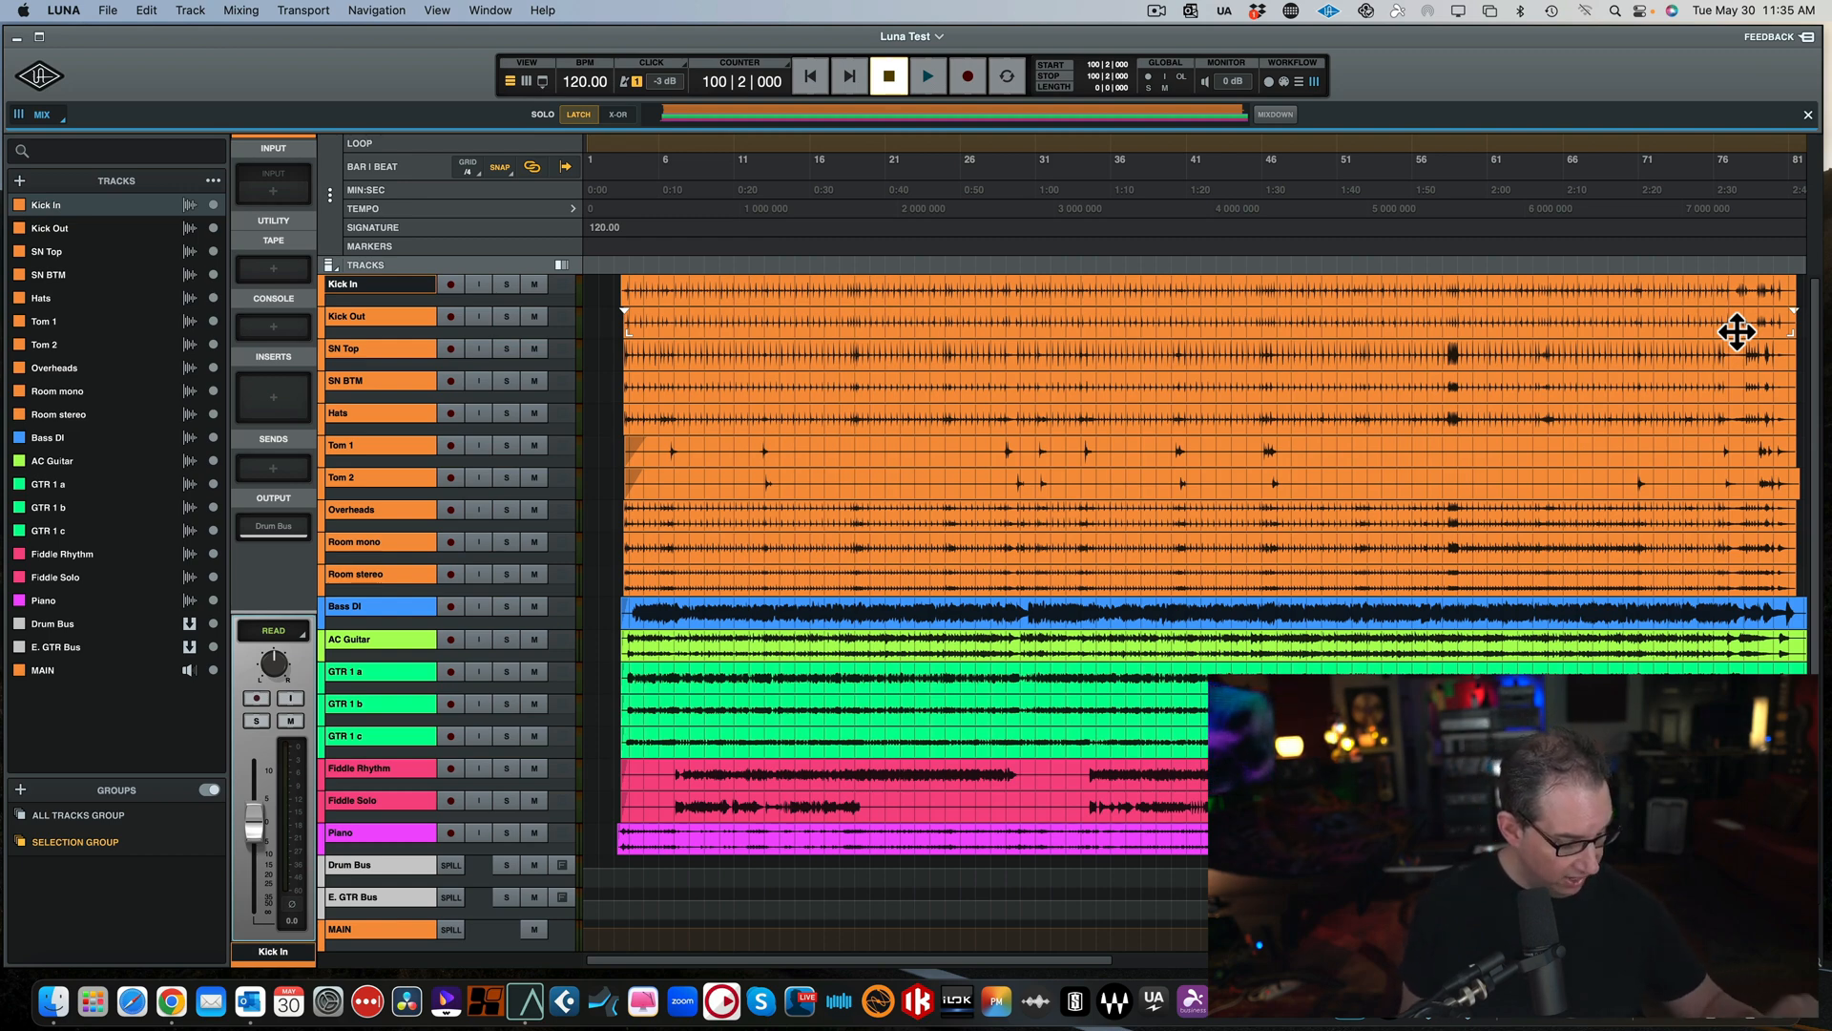
mouse_move(775, 330)
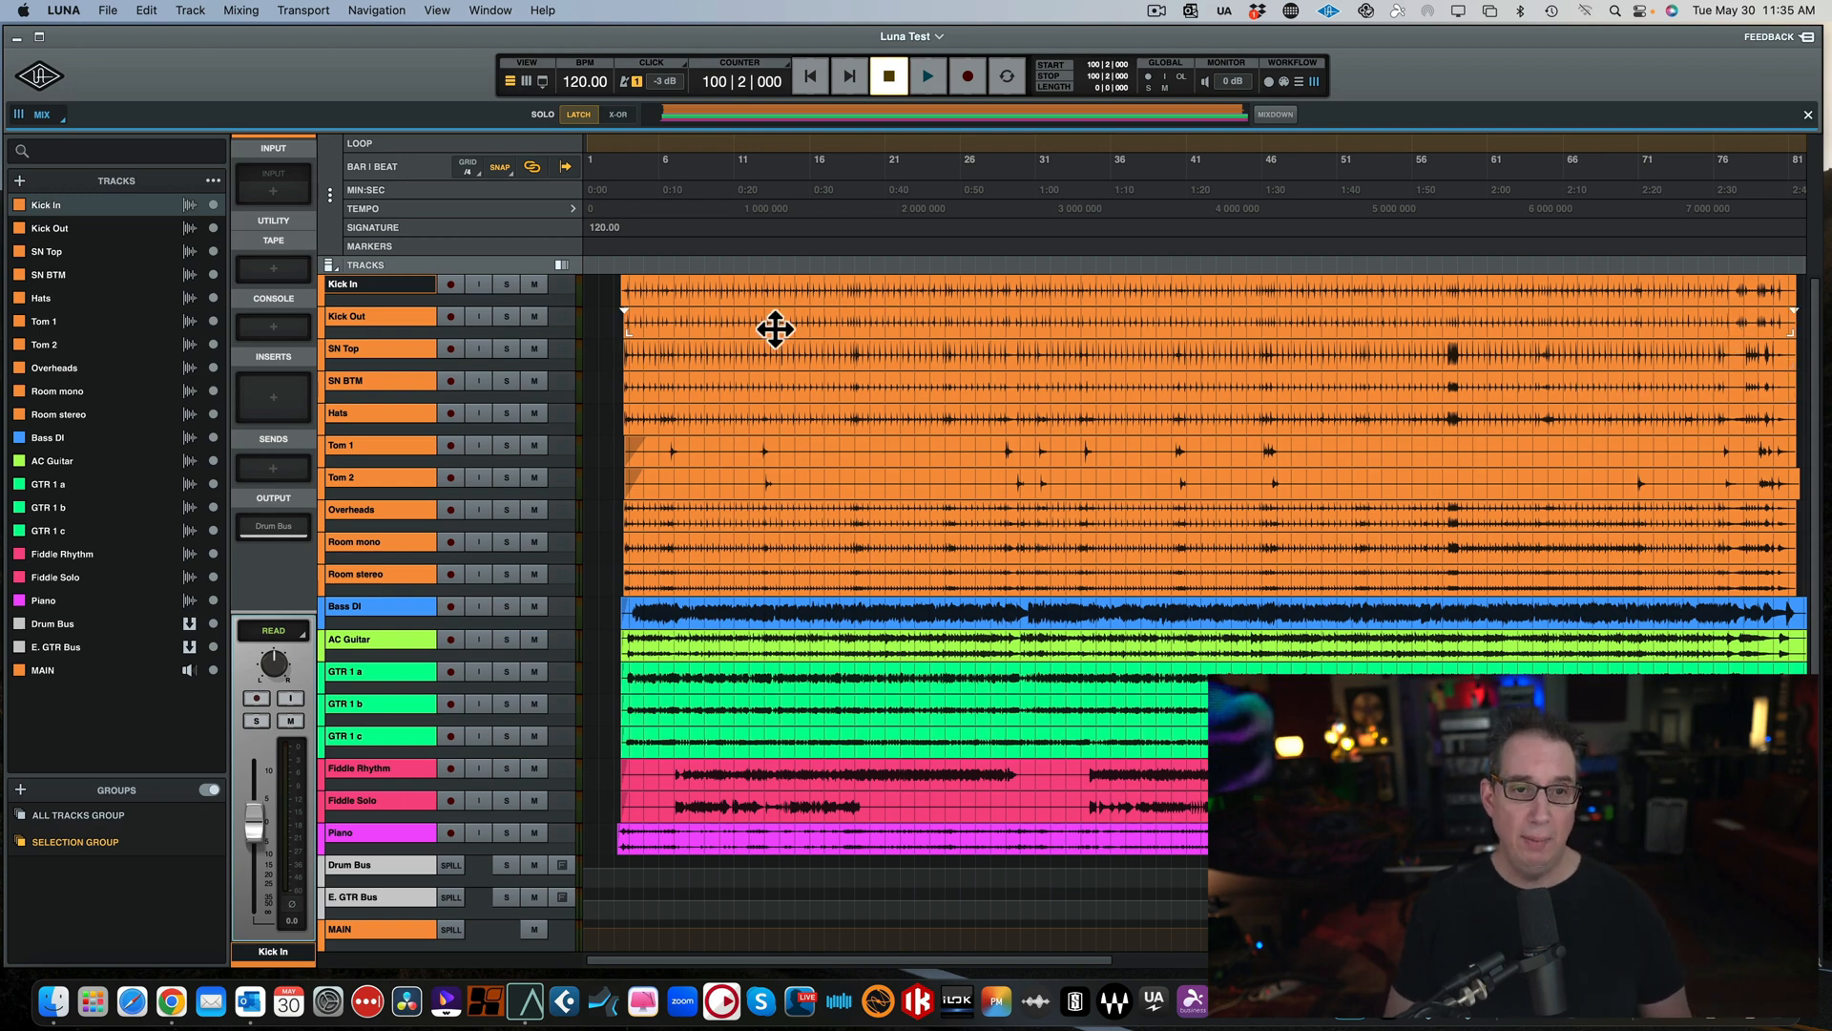
mouse_move(566, 320)
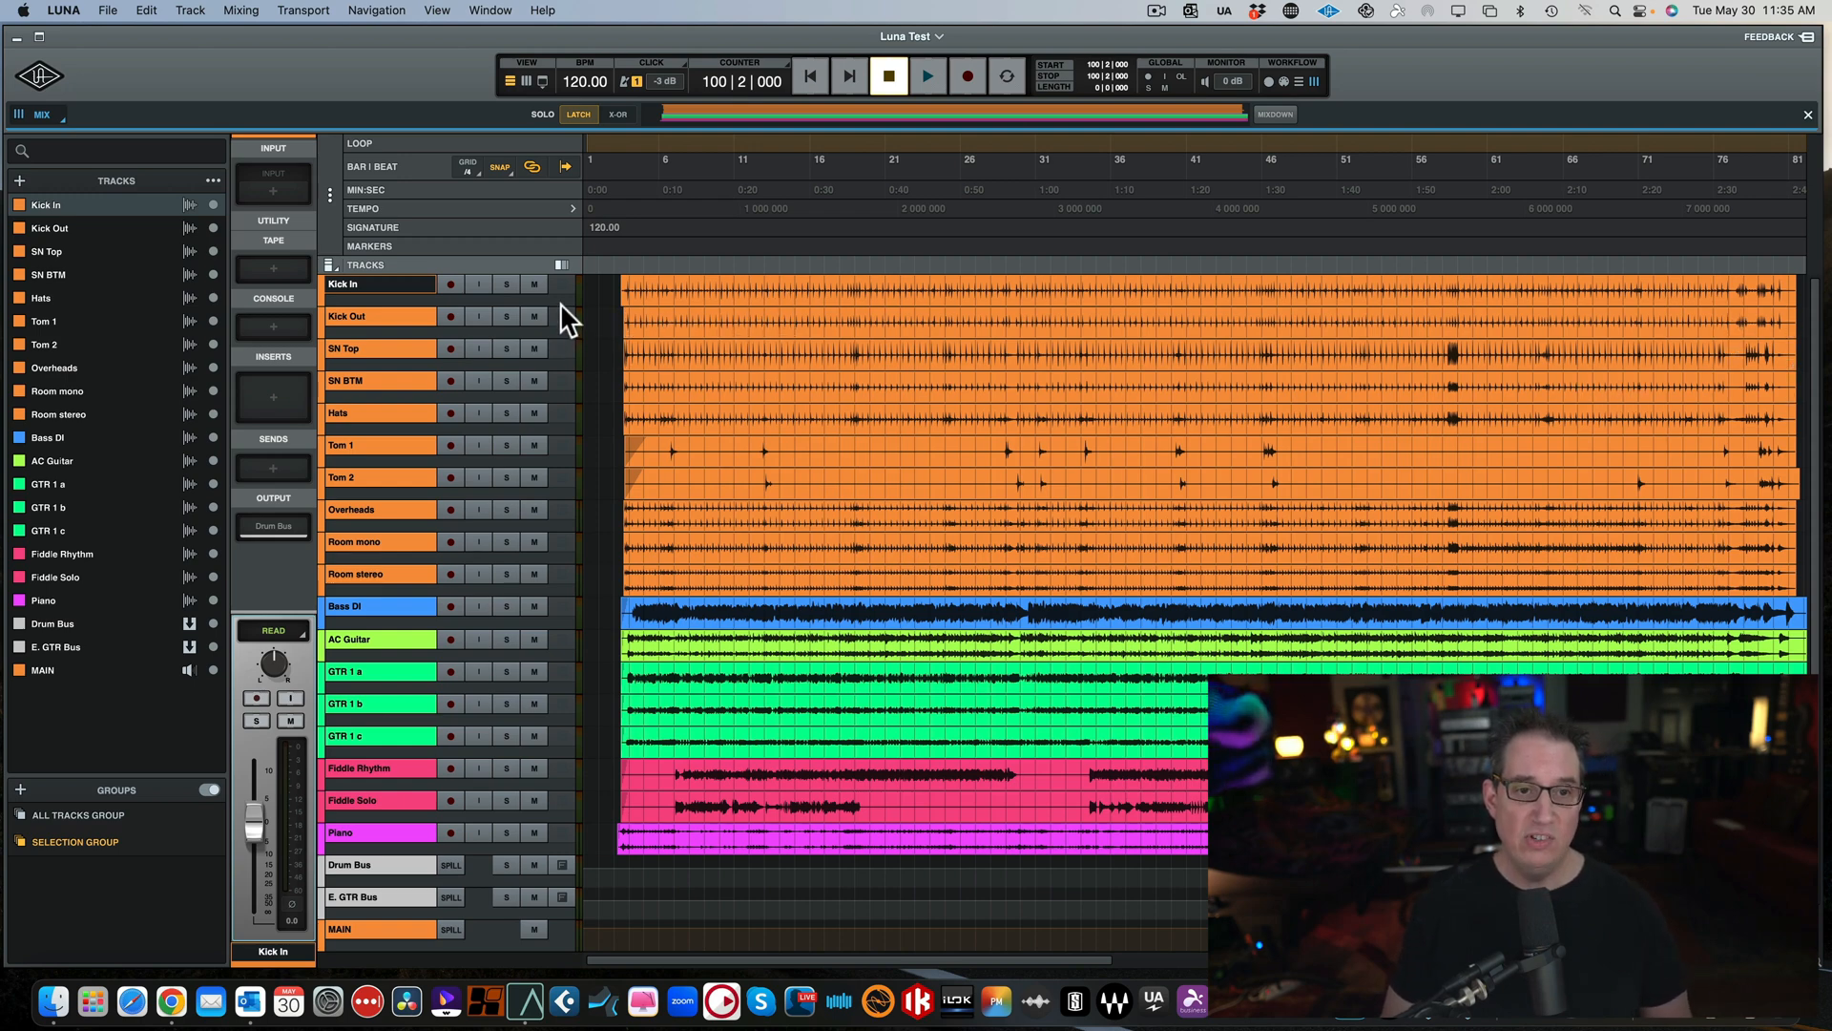
Expand Kick In, set the playhead near bar 24 and split the clip there with B.
left_click(341, 285)
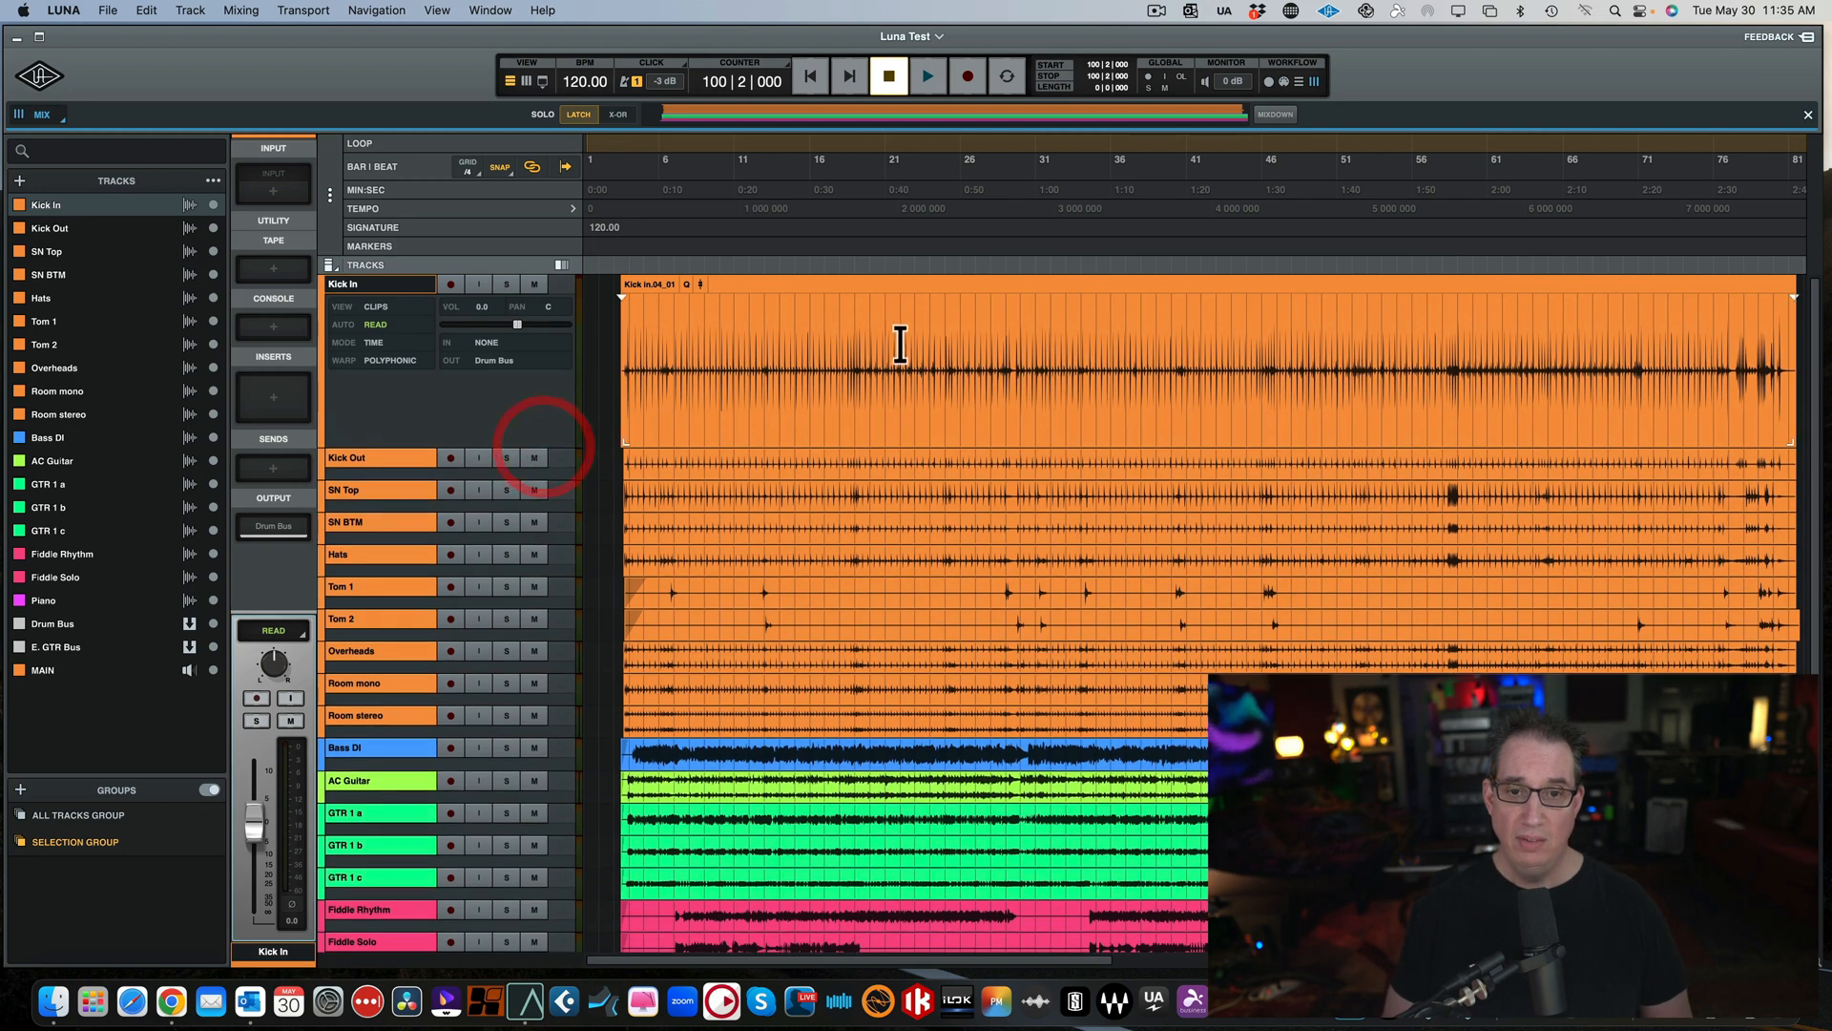
left_click(991, 340)
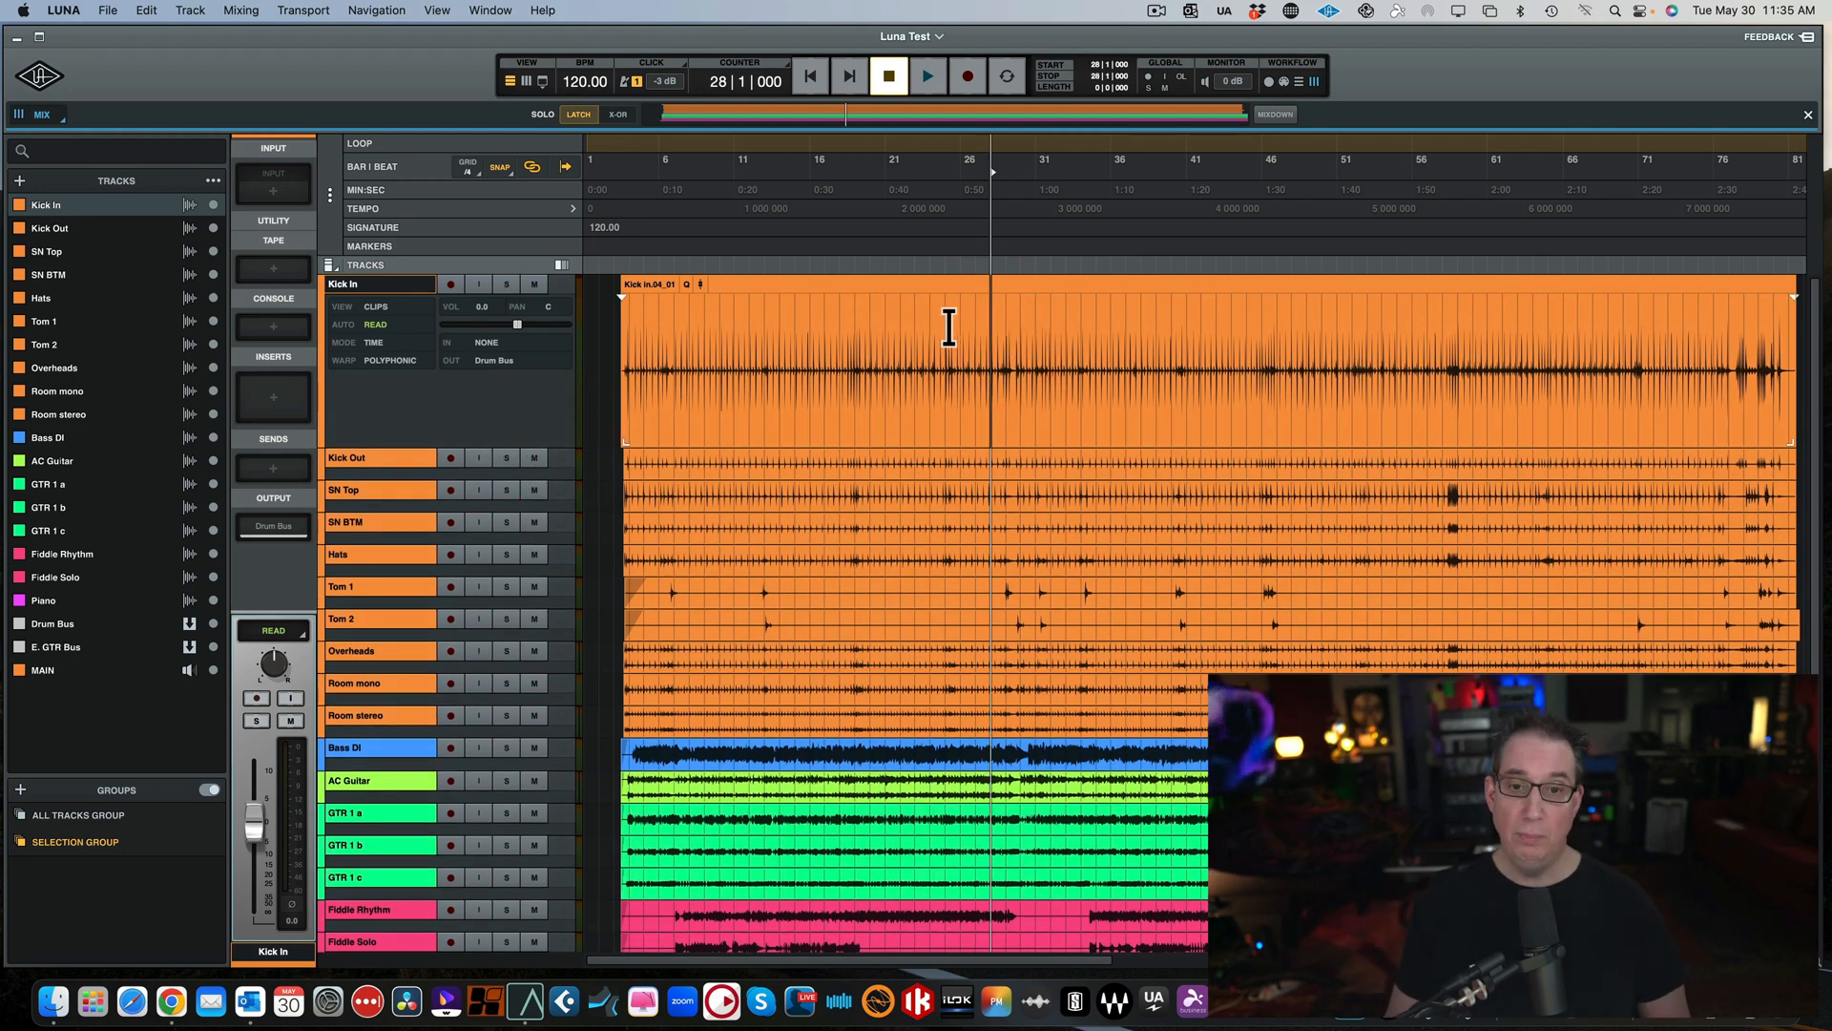
key("b")
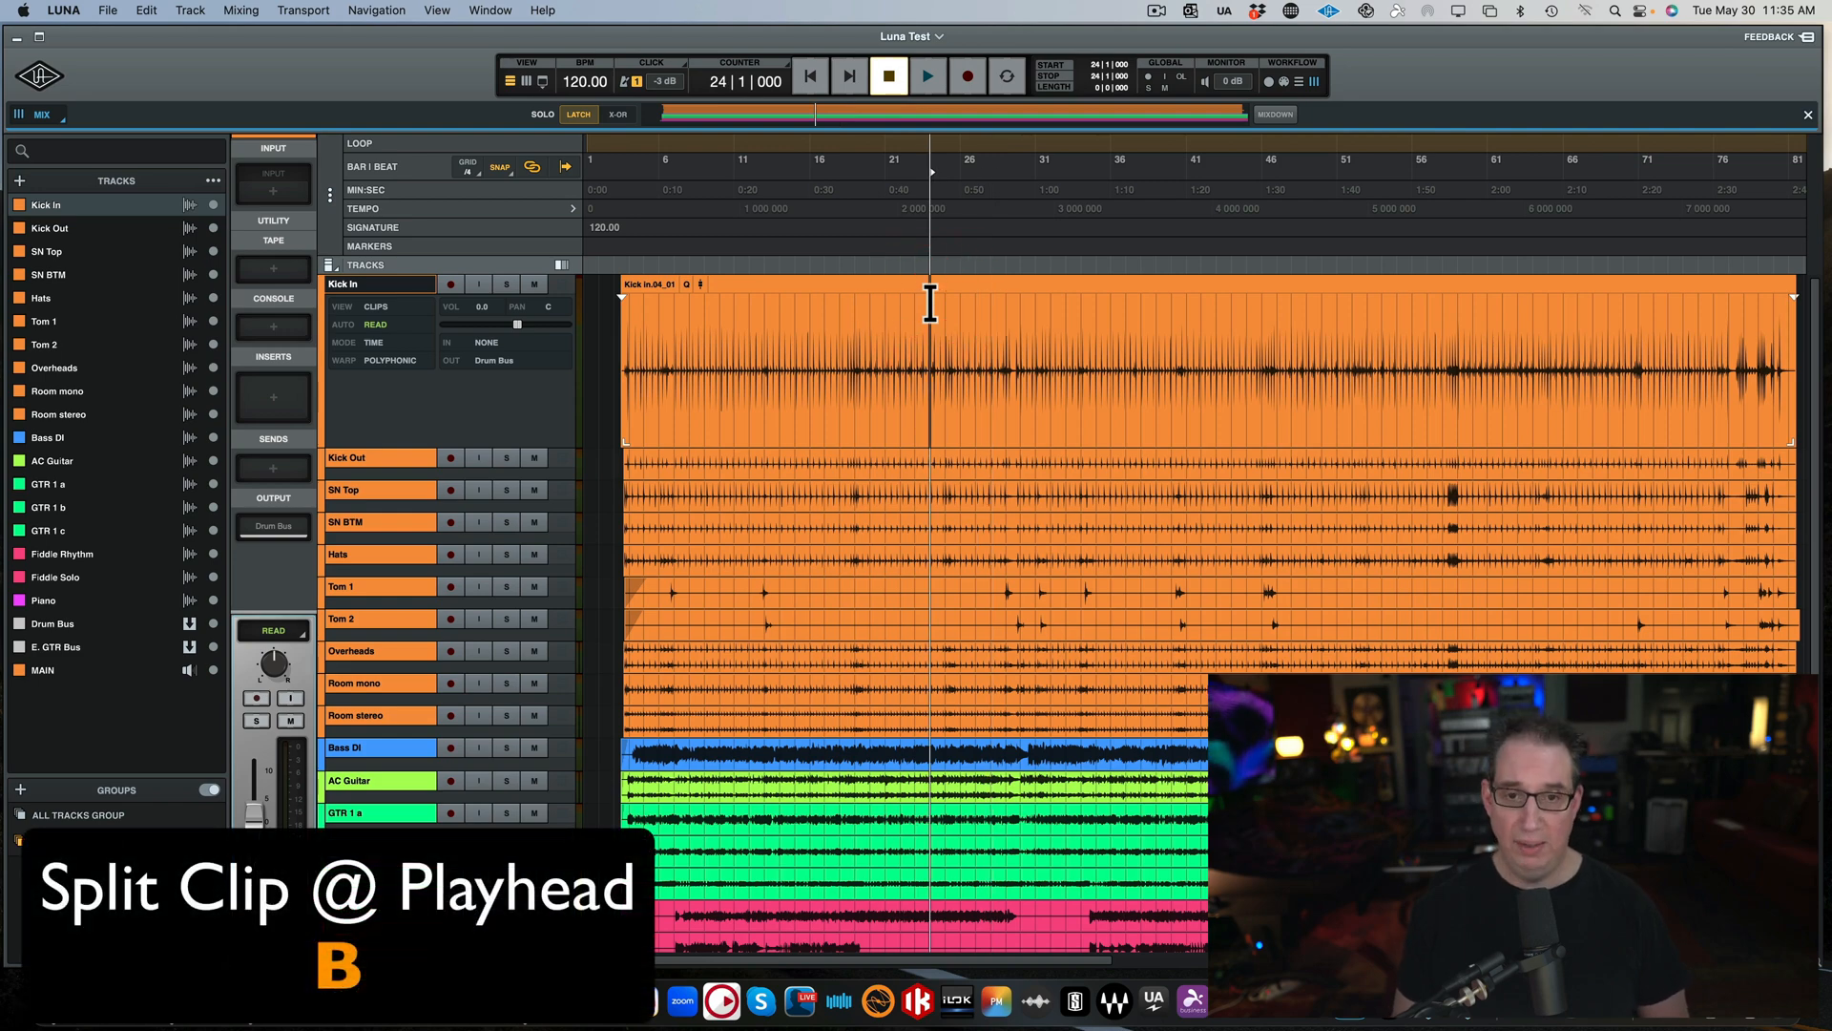
key("b")
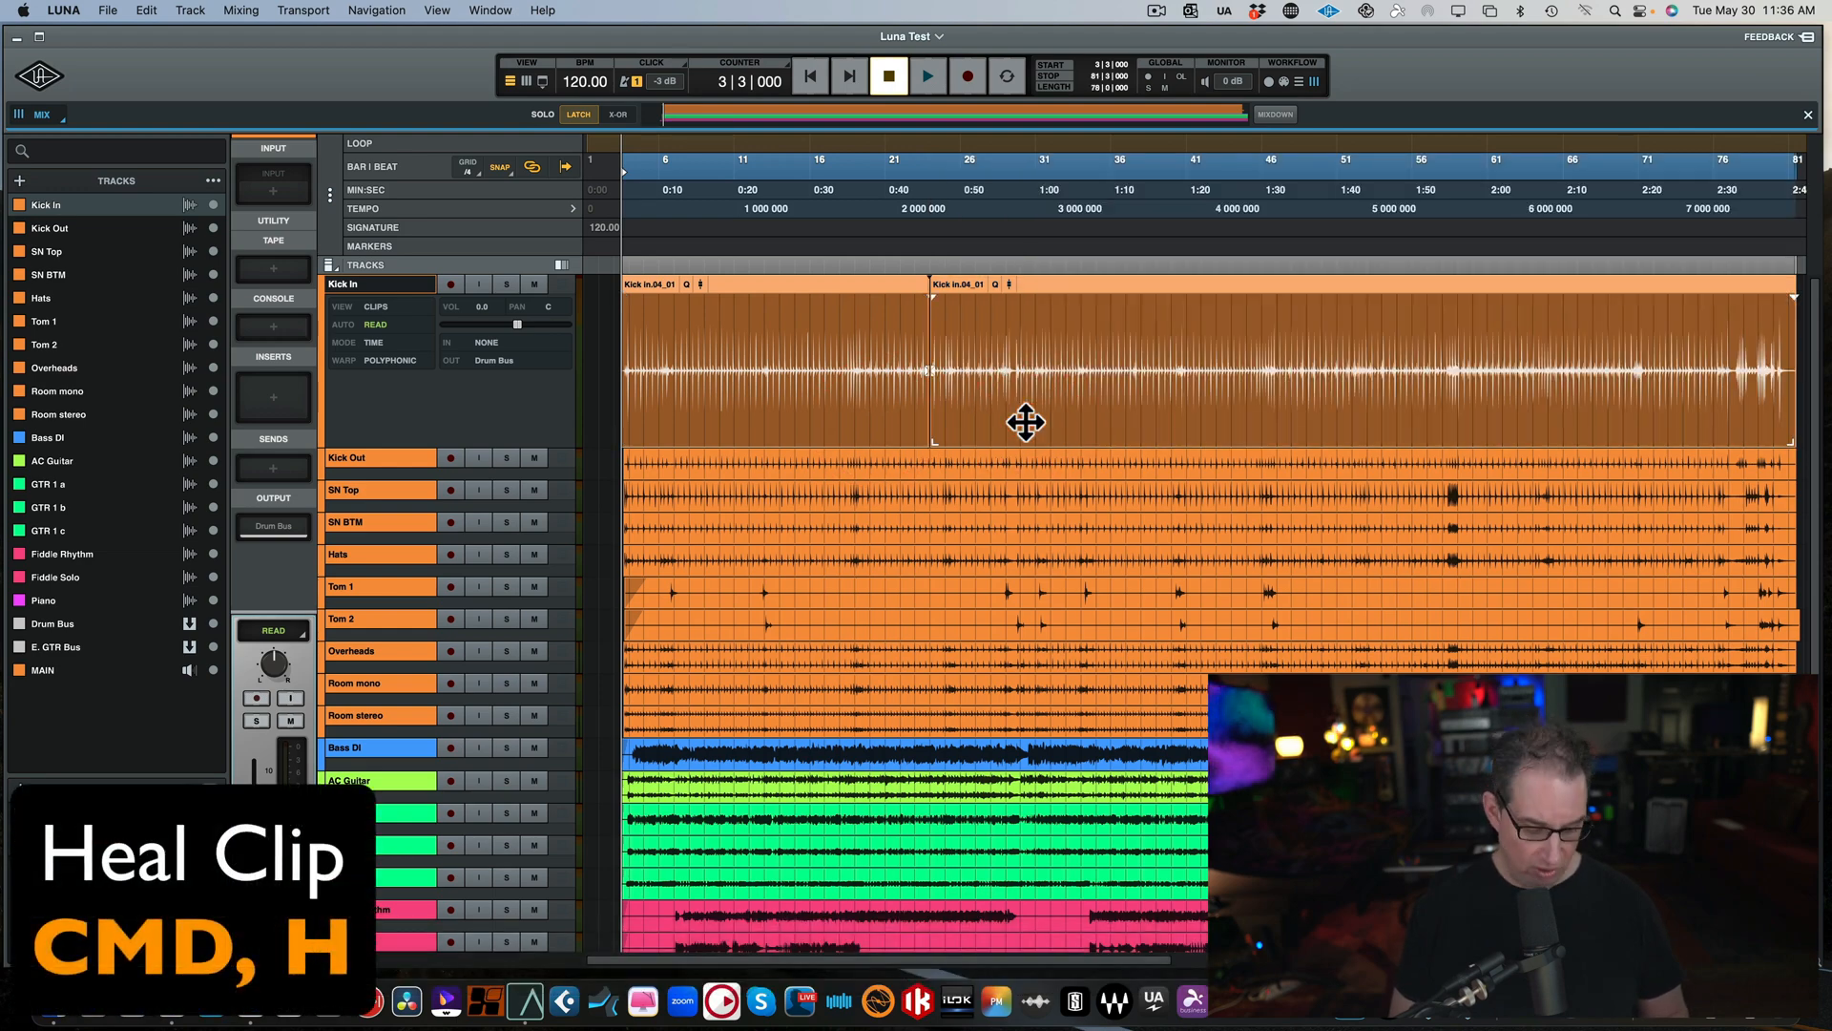
Heal the split with Cmd-H so Kick In is one continuous clip, then select it again.
key("cmd+h")
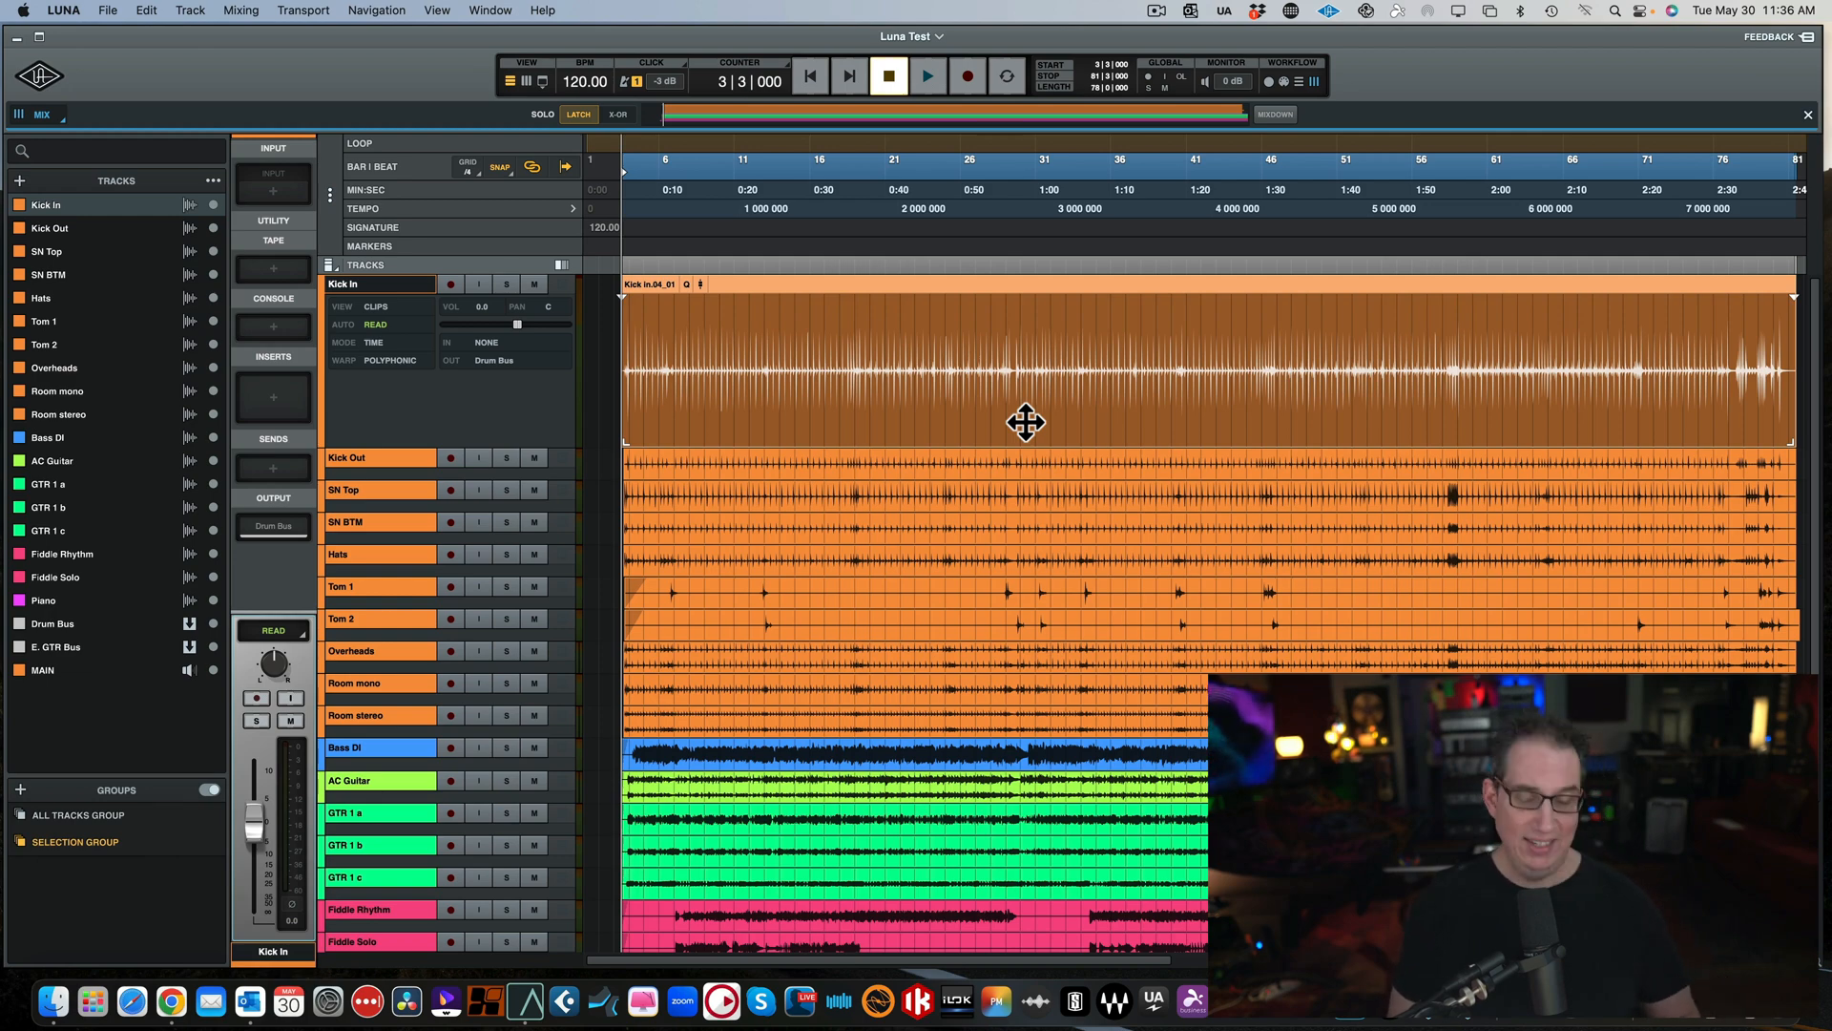
left_click(878, 351)
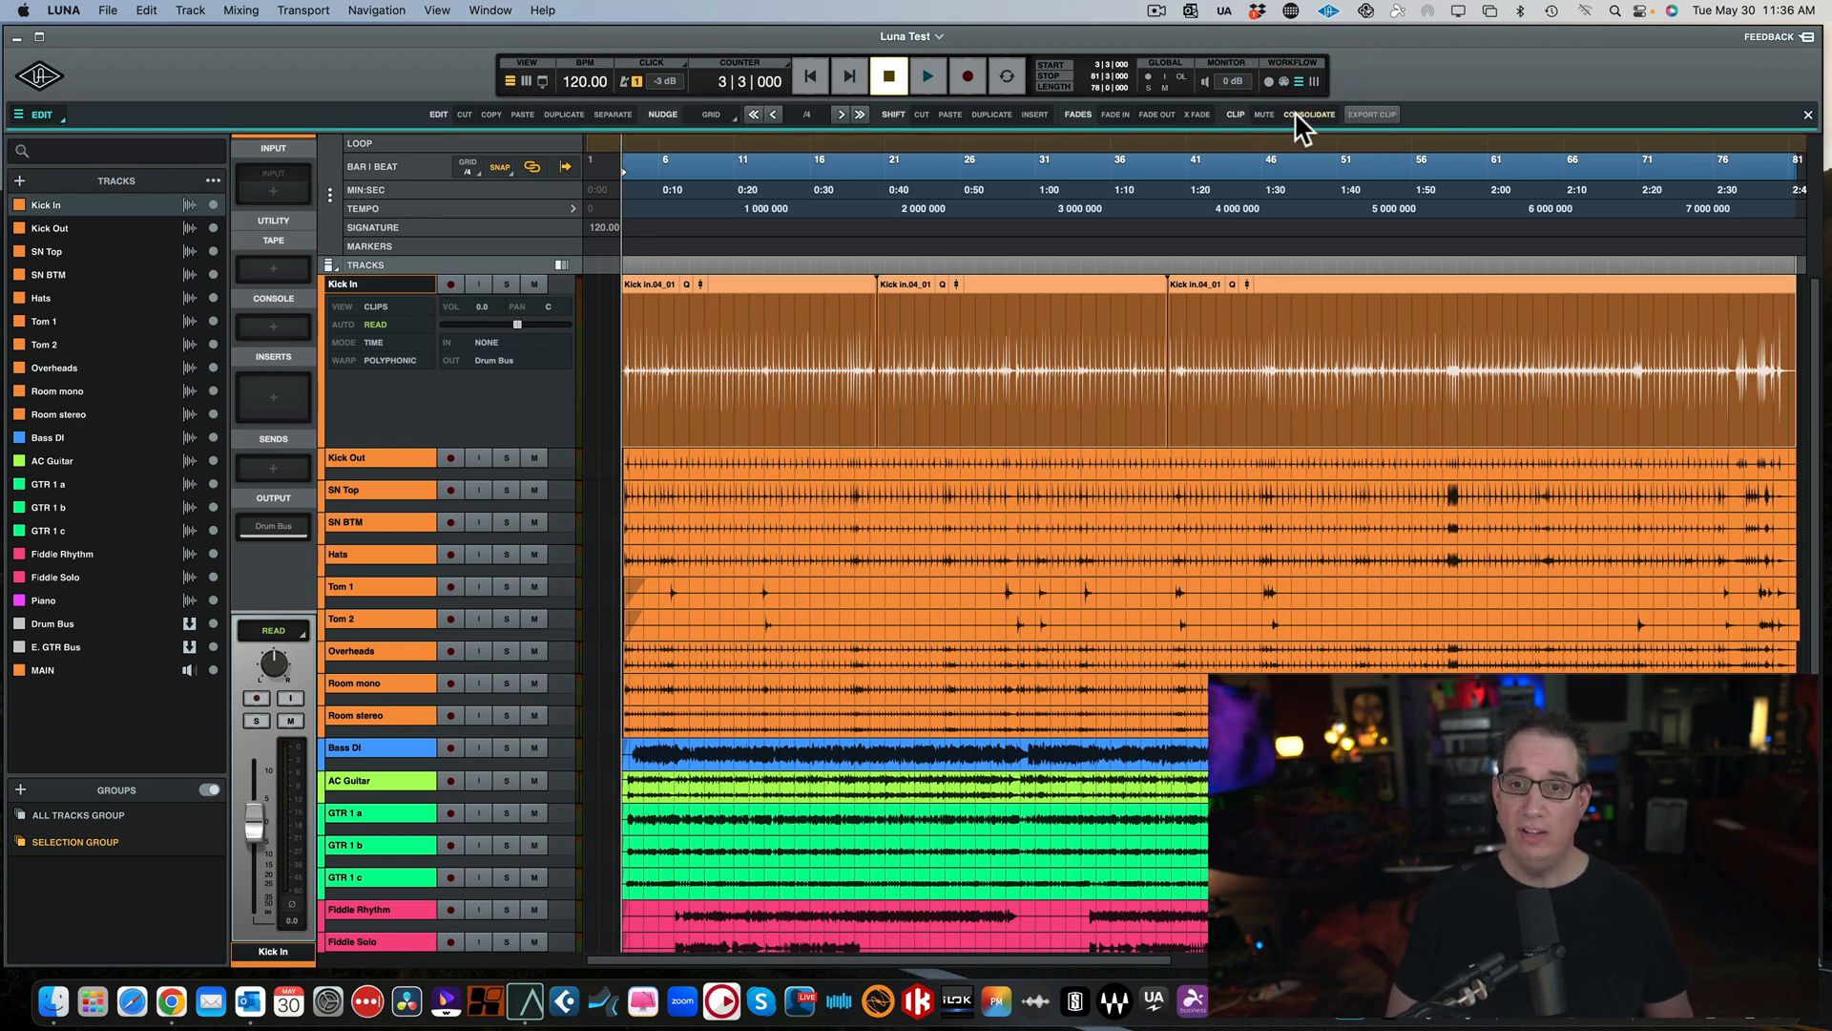
Consolidate the Kick In pieces into one clip, then select sections of the Tom 1 clip.
left_click(1309, 112)
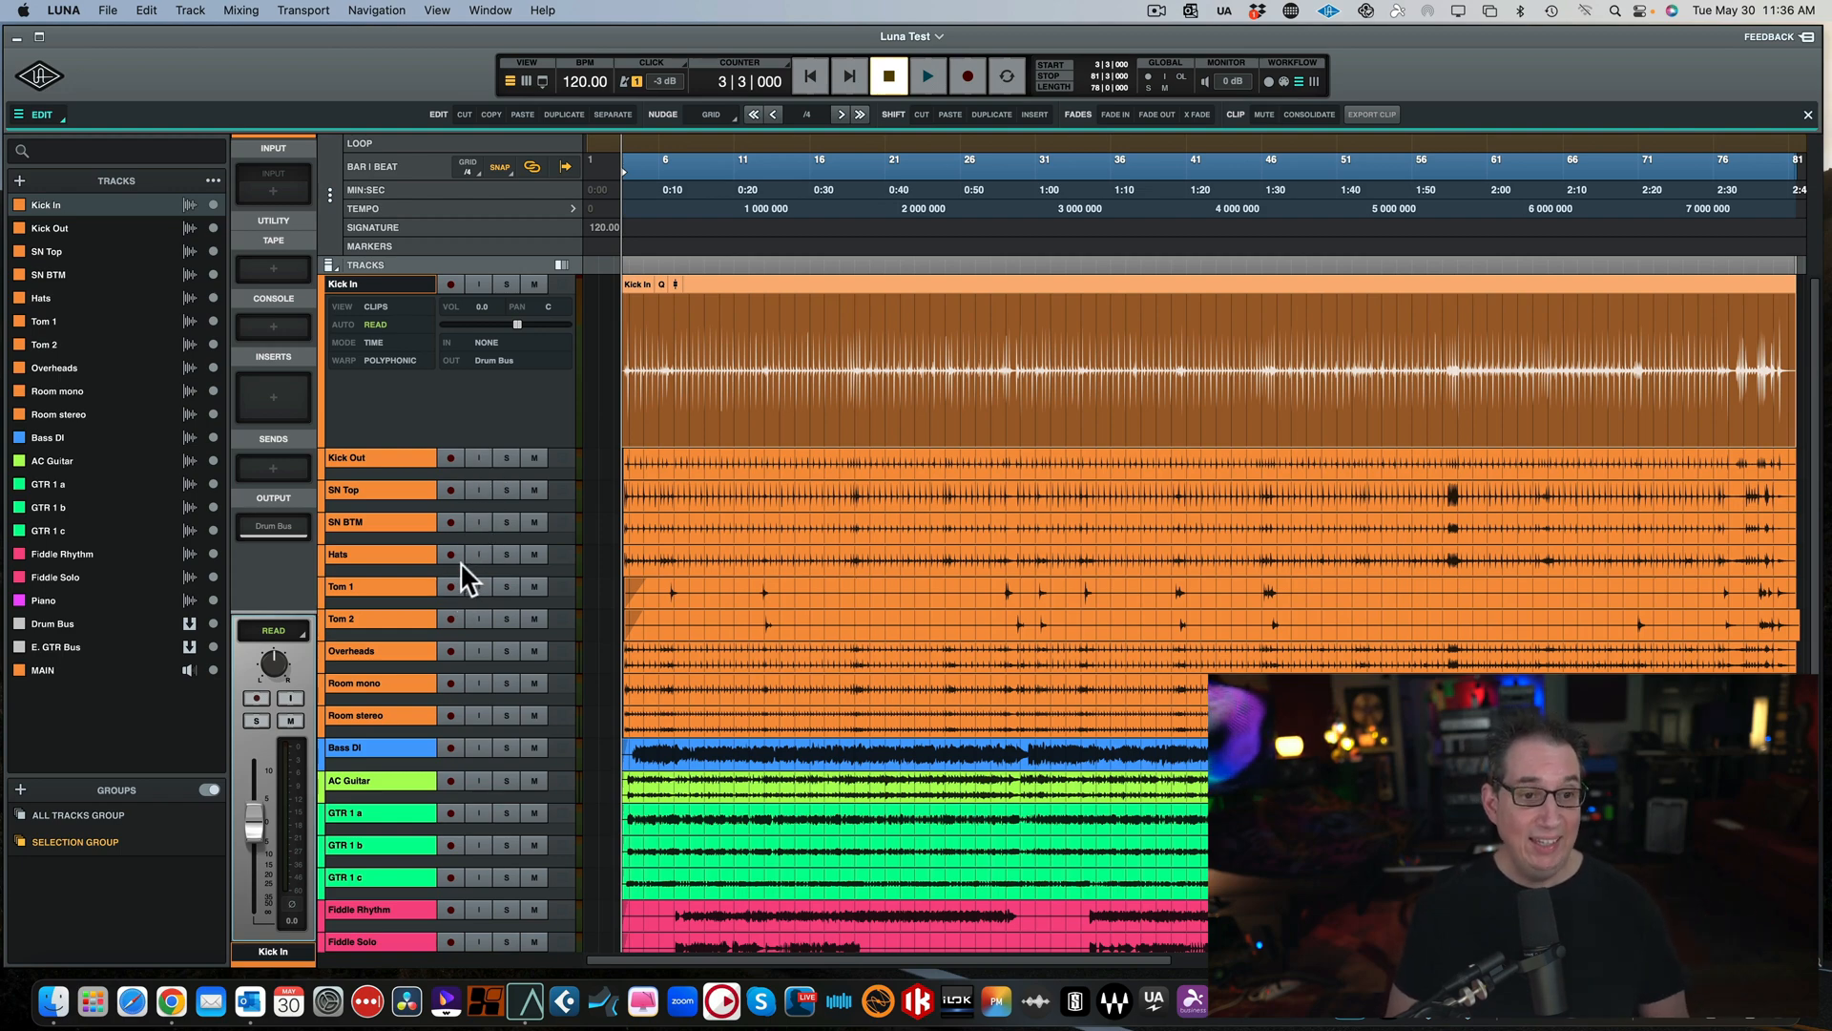
mouse_move(479, 607)
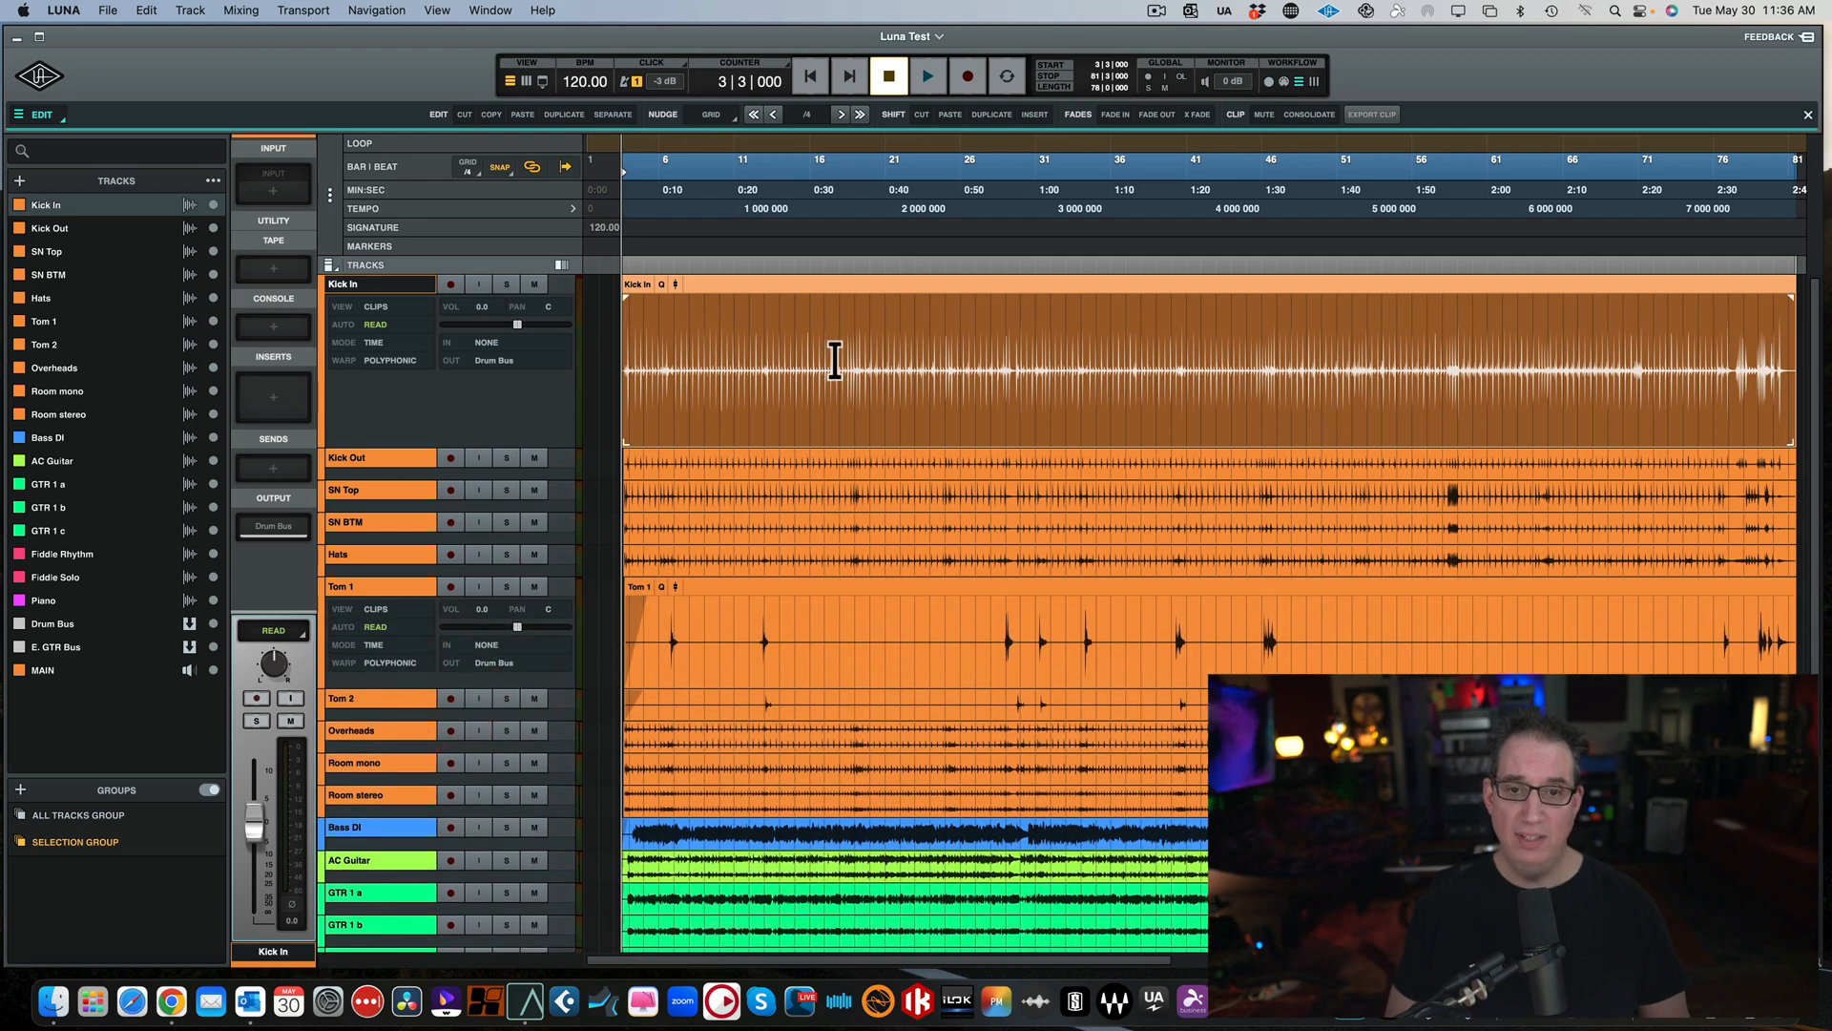
mouse_move(555, 685)
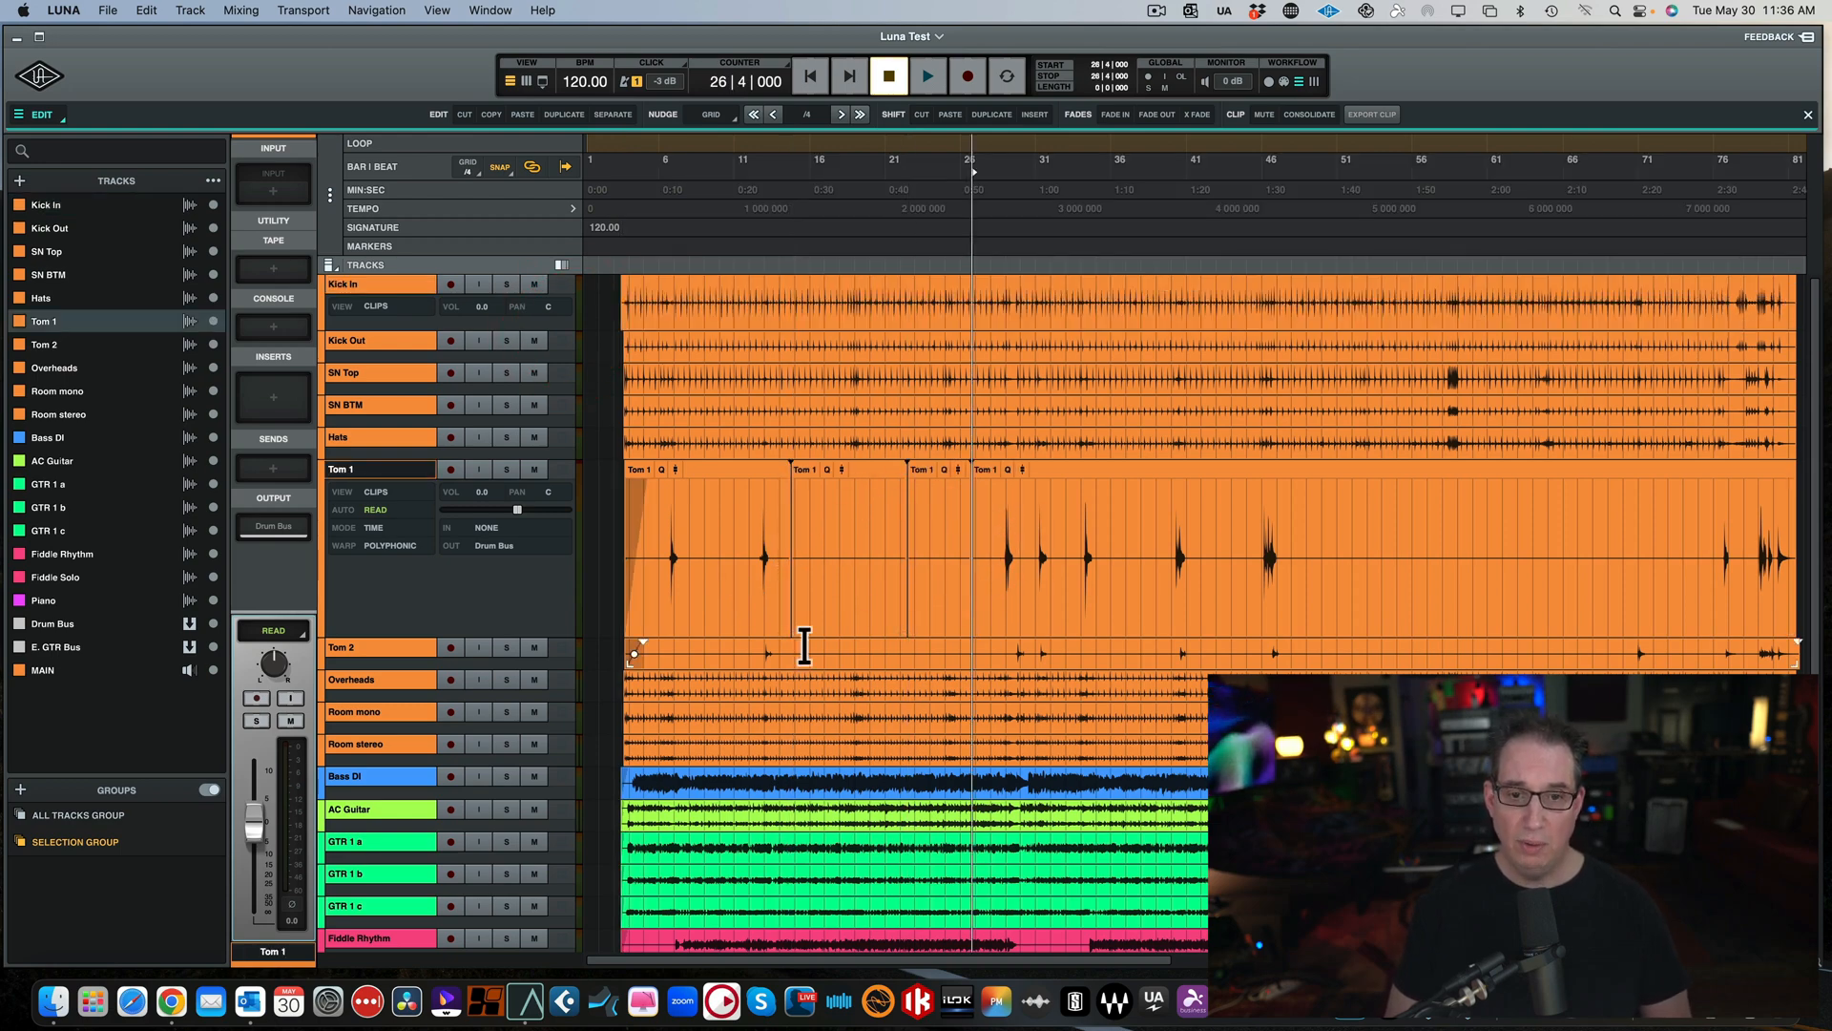
left_click(1451, 556)
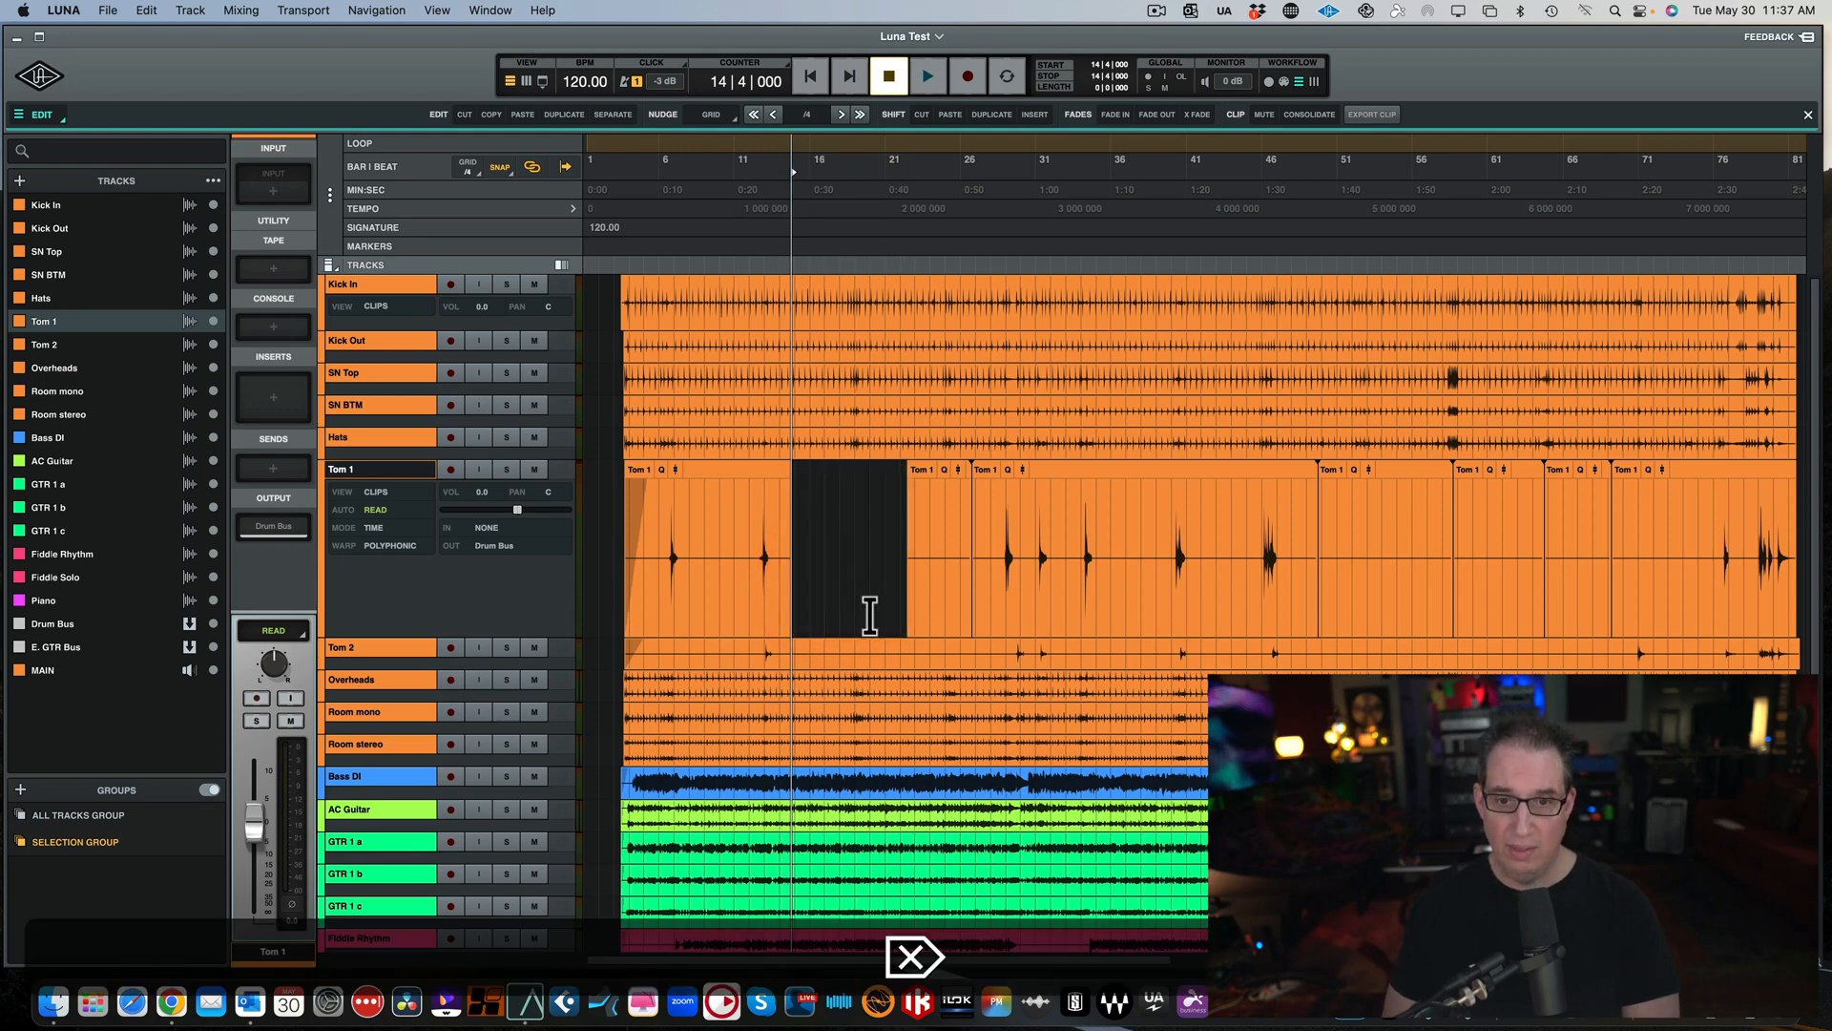
left_click(1386, 549)
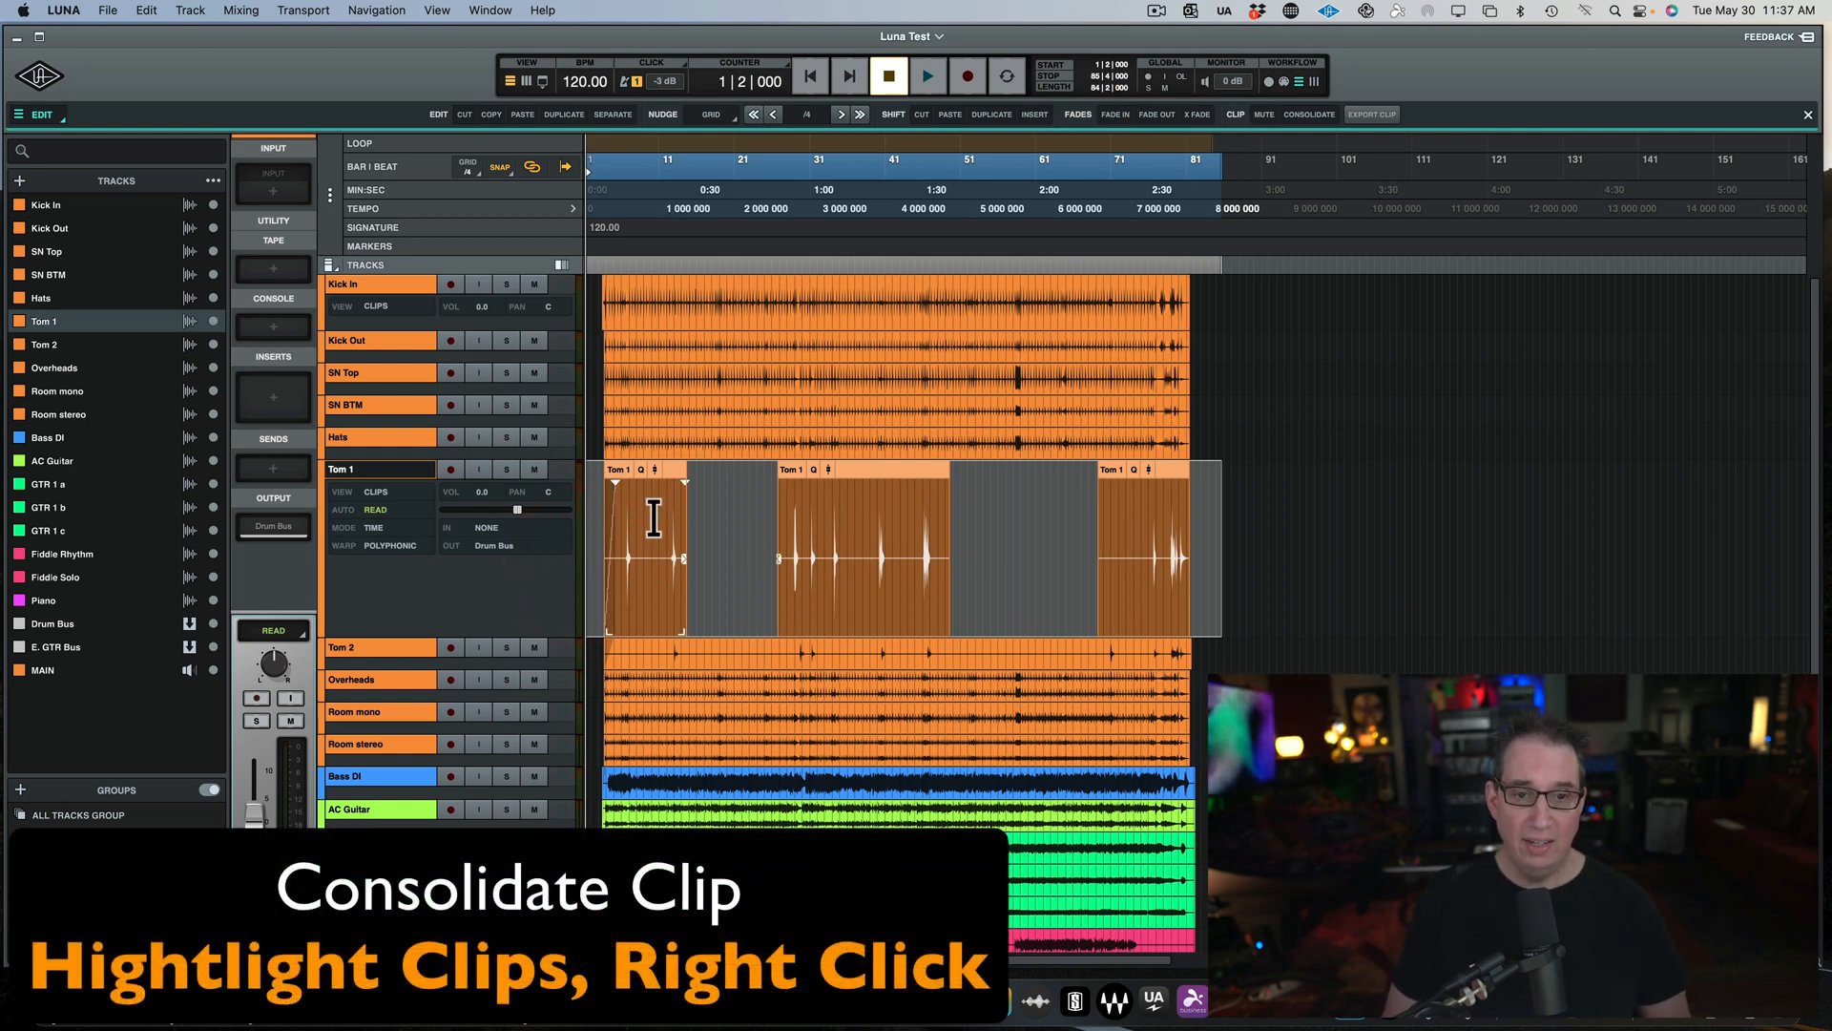
Consolidate the separate Tom 1 clips into a single clip via the right-click menu.
right_click(878, 601)
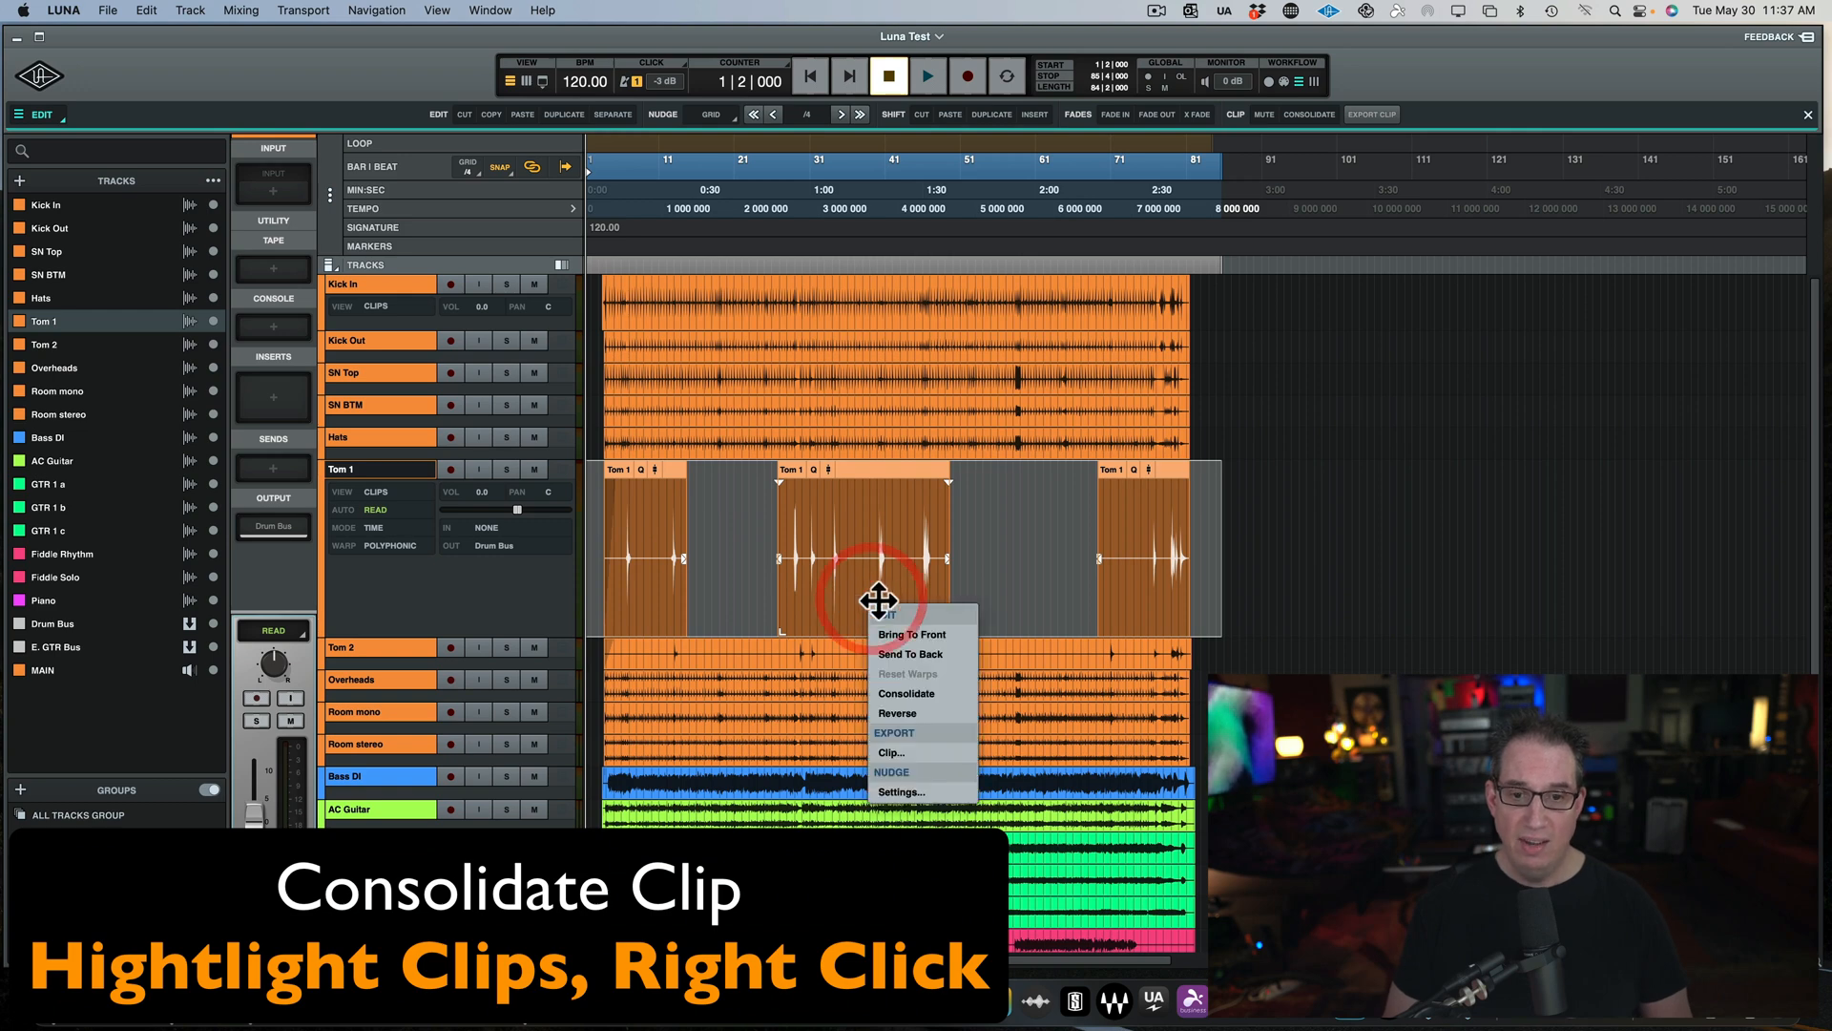
mouse_move(905, 693)
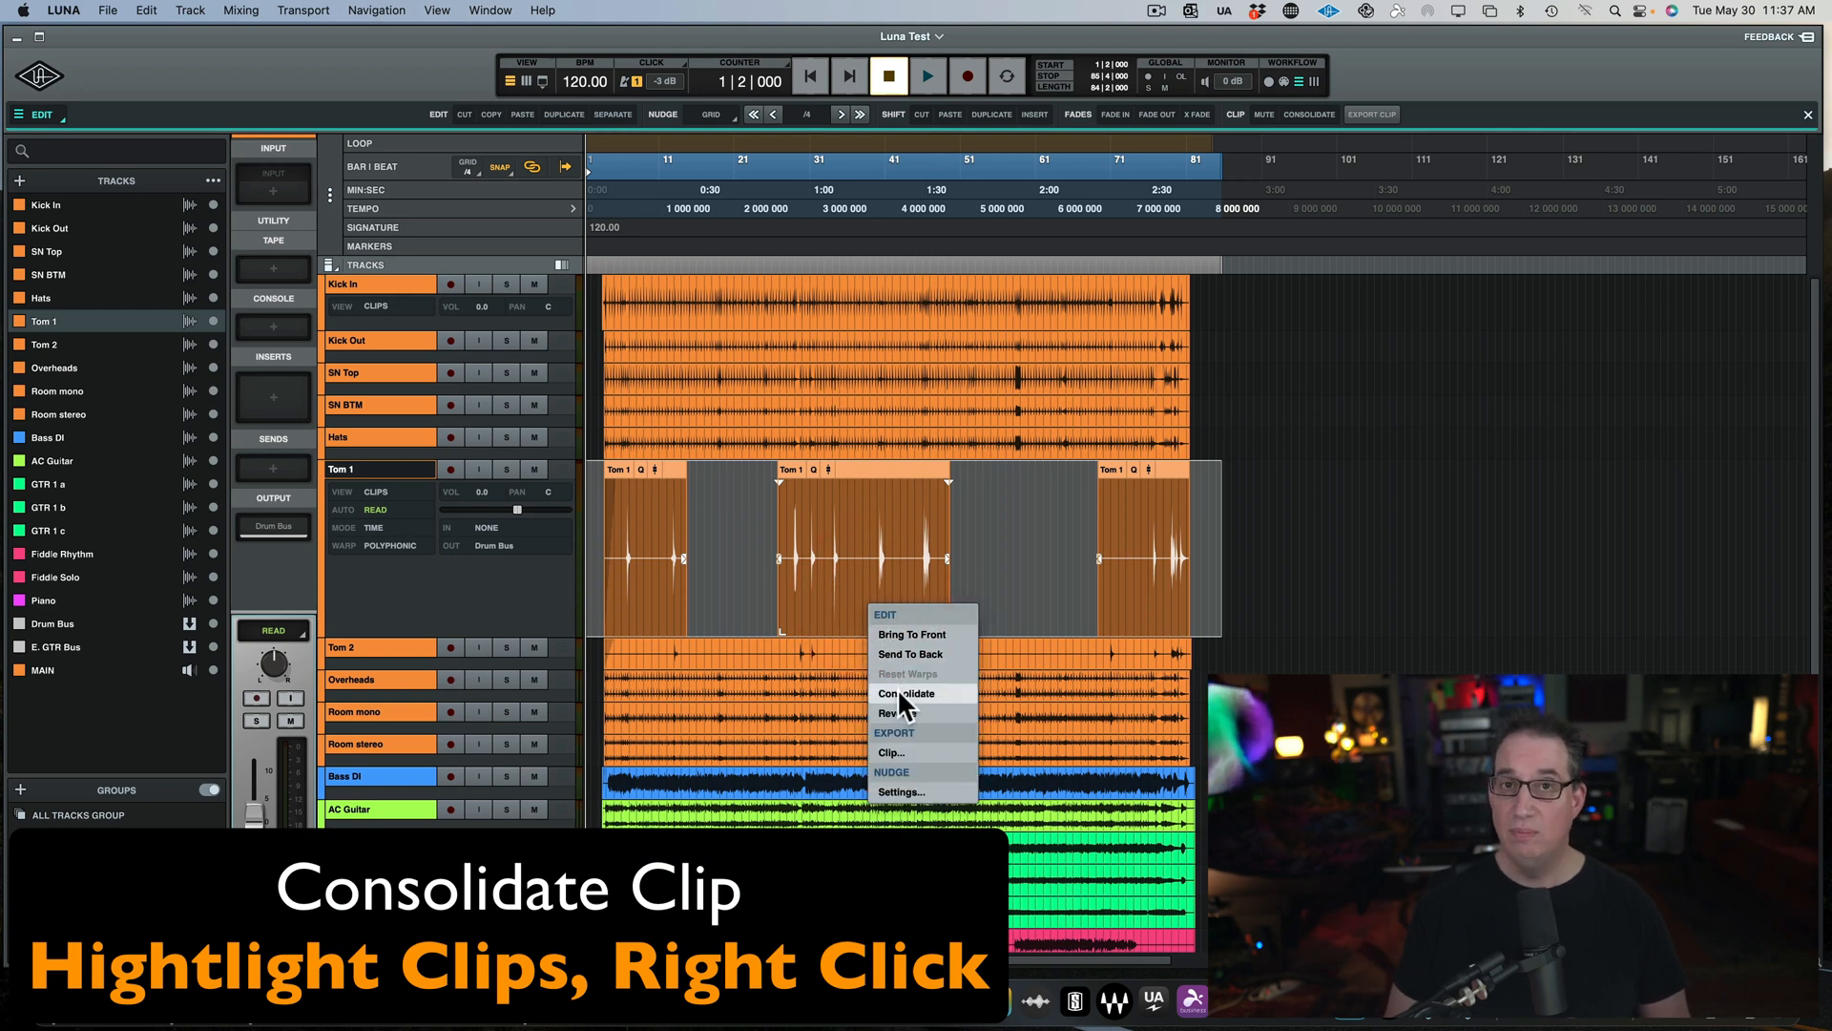
left_click(905, 692)
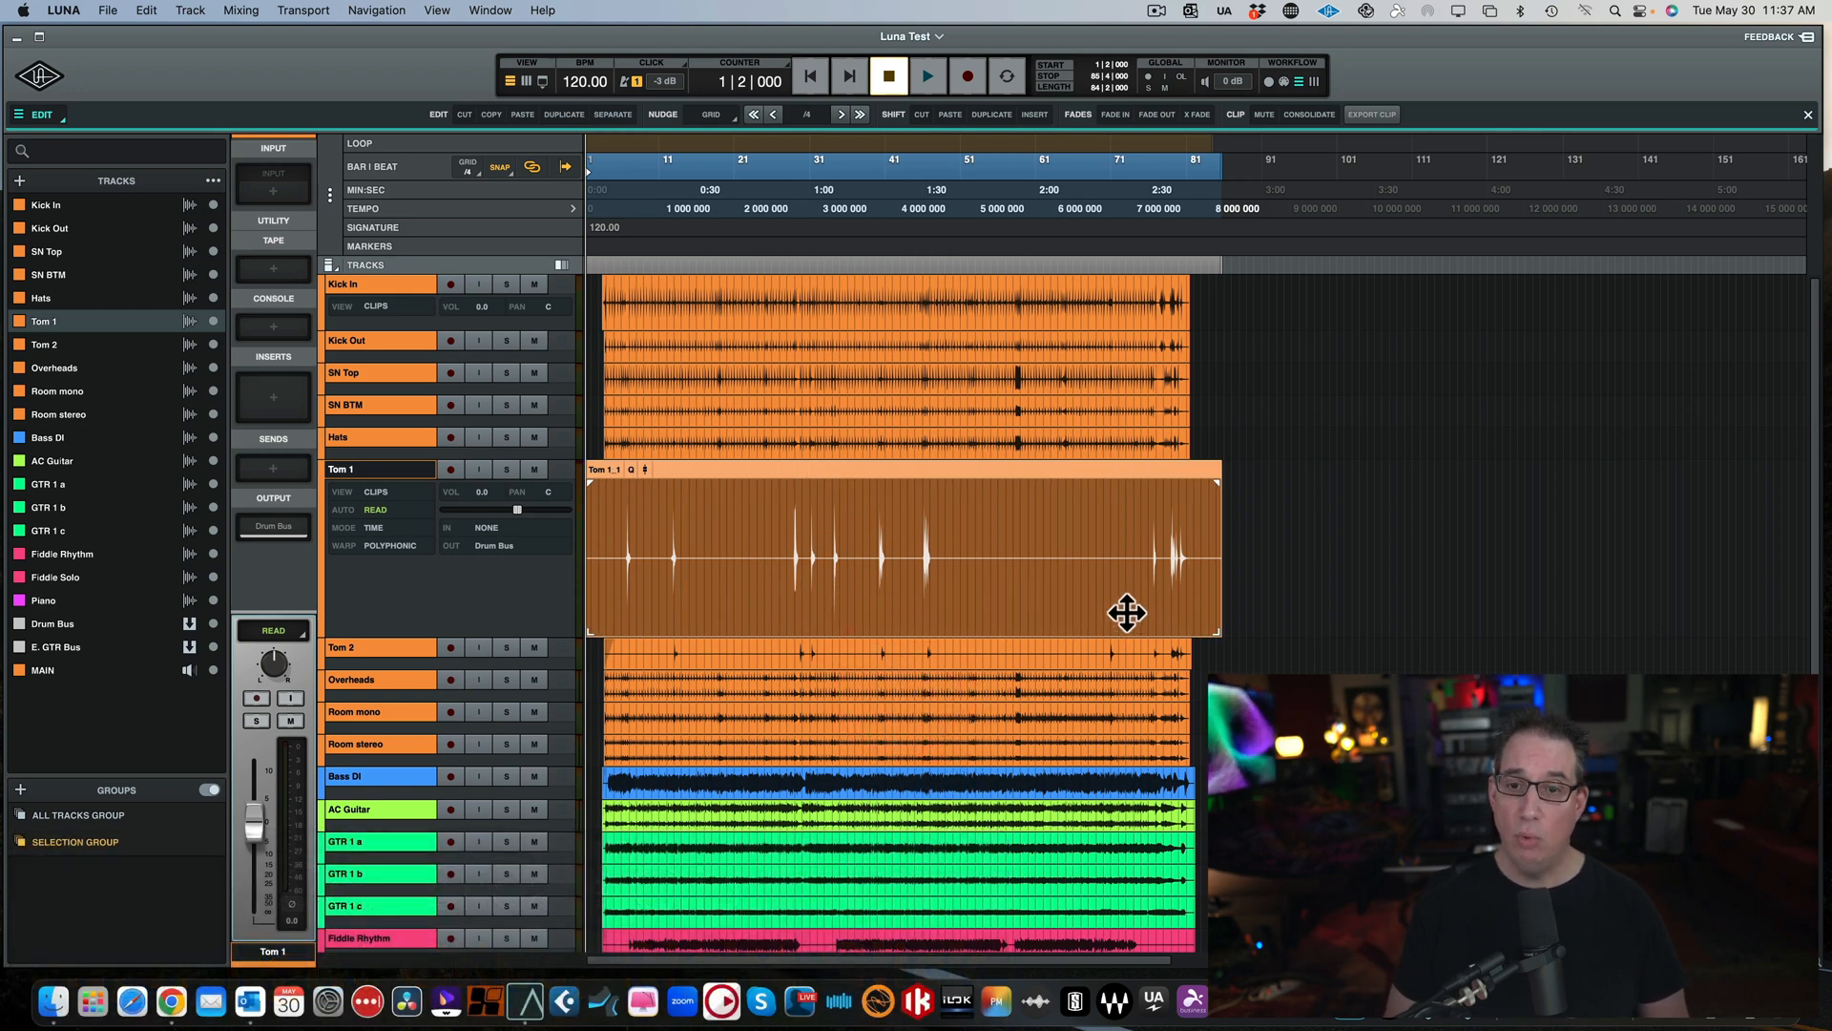
mouse_move(1334, 514)
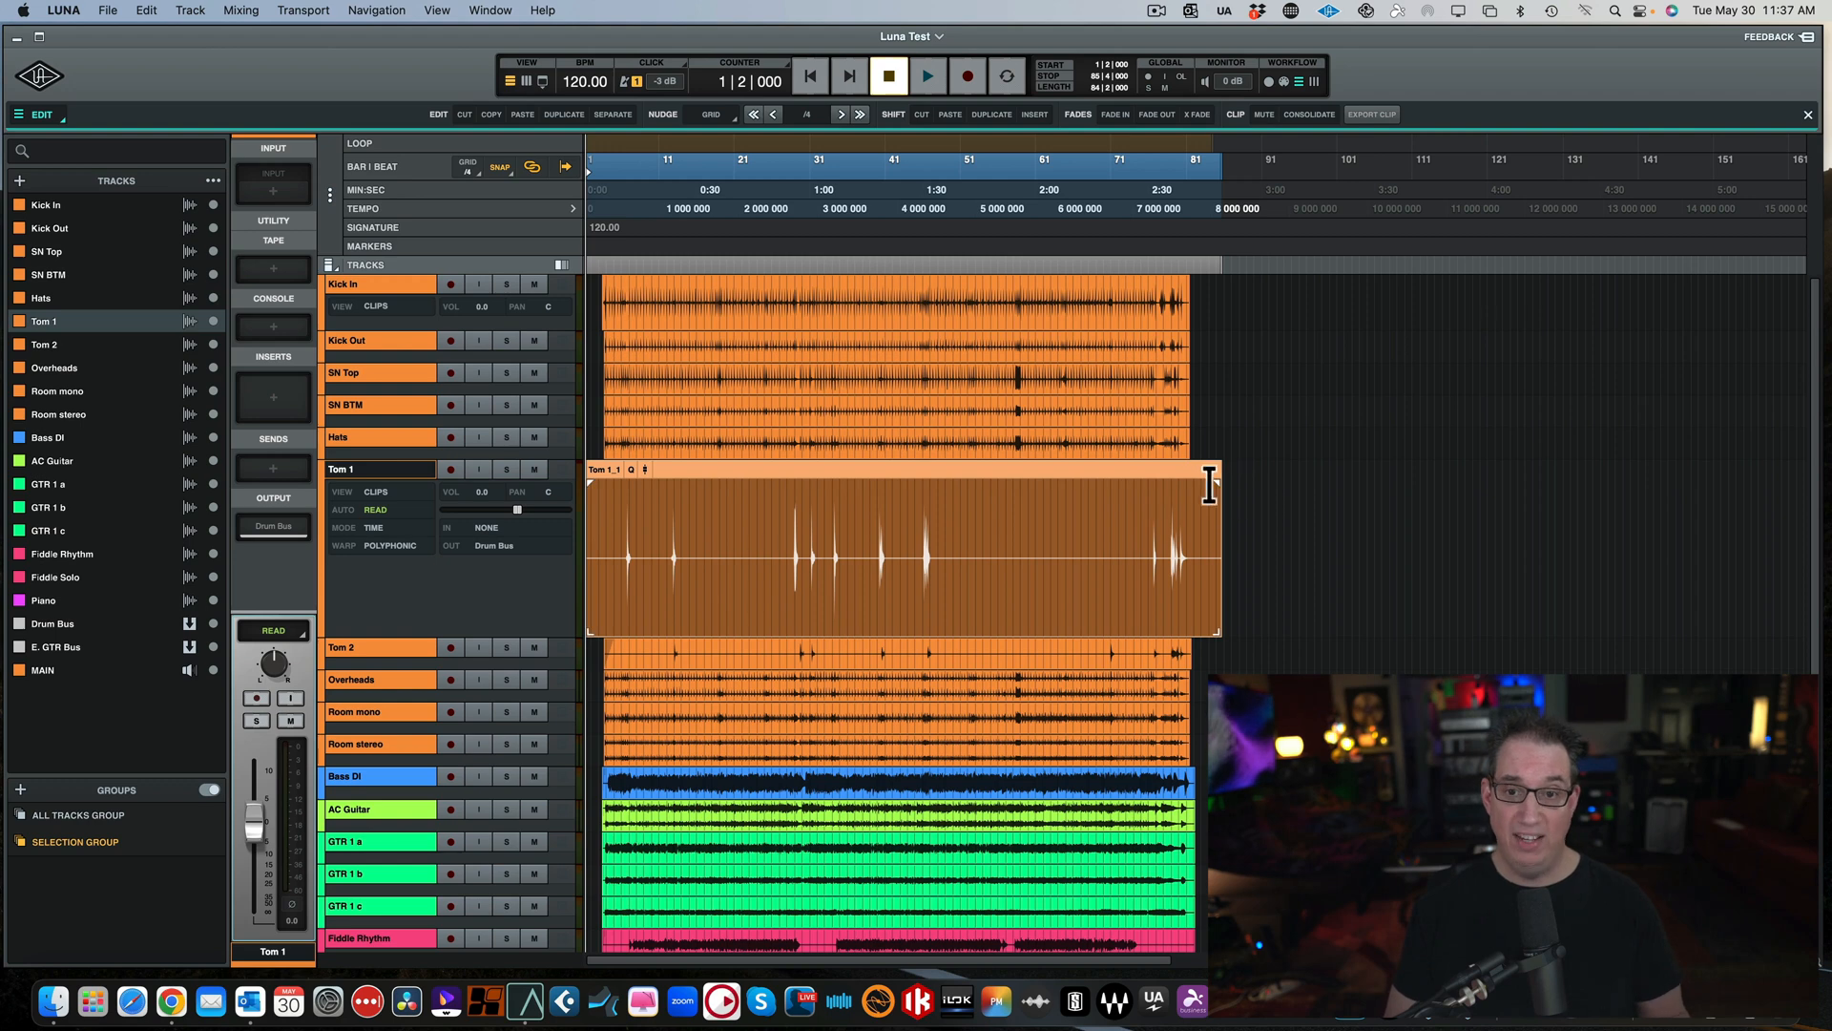
mouse_move(1132, 544)
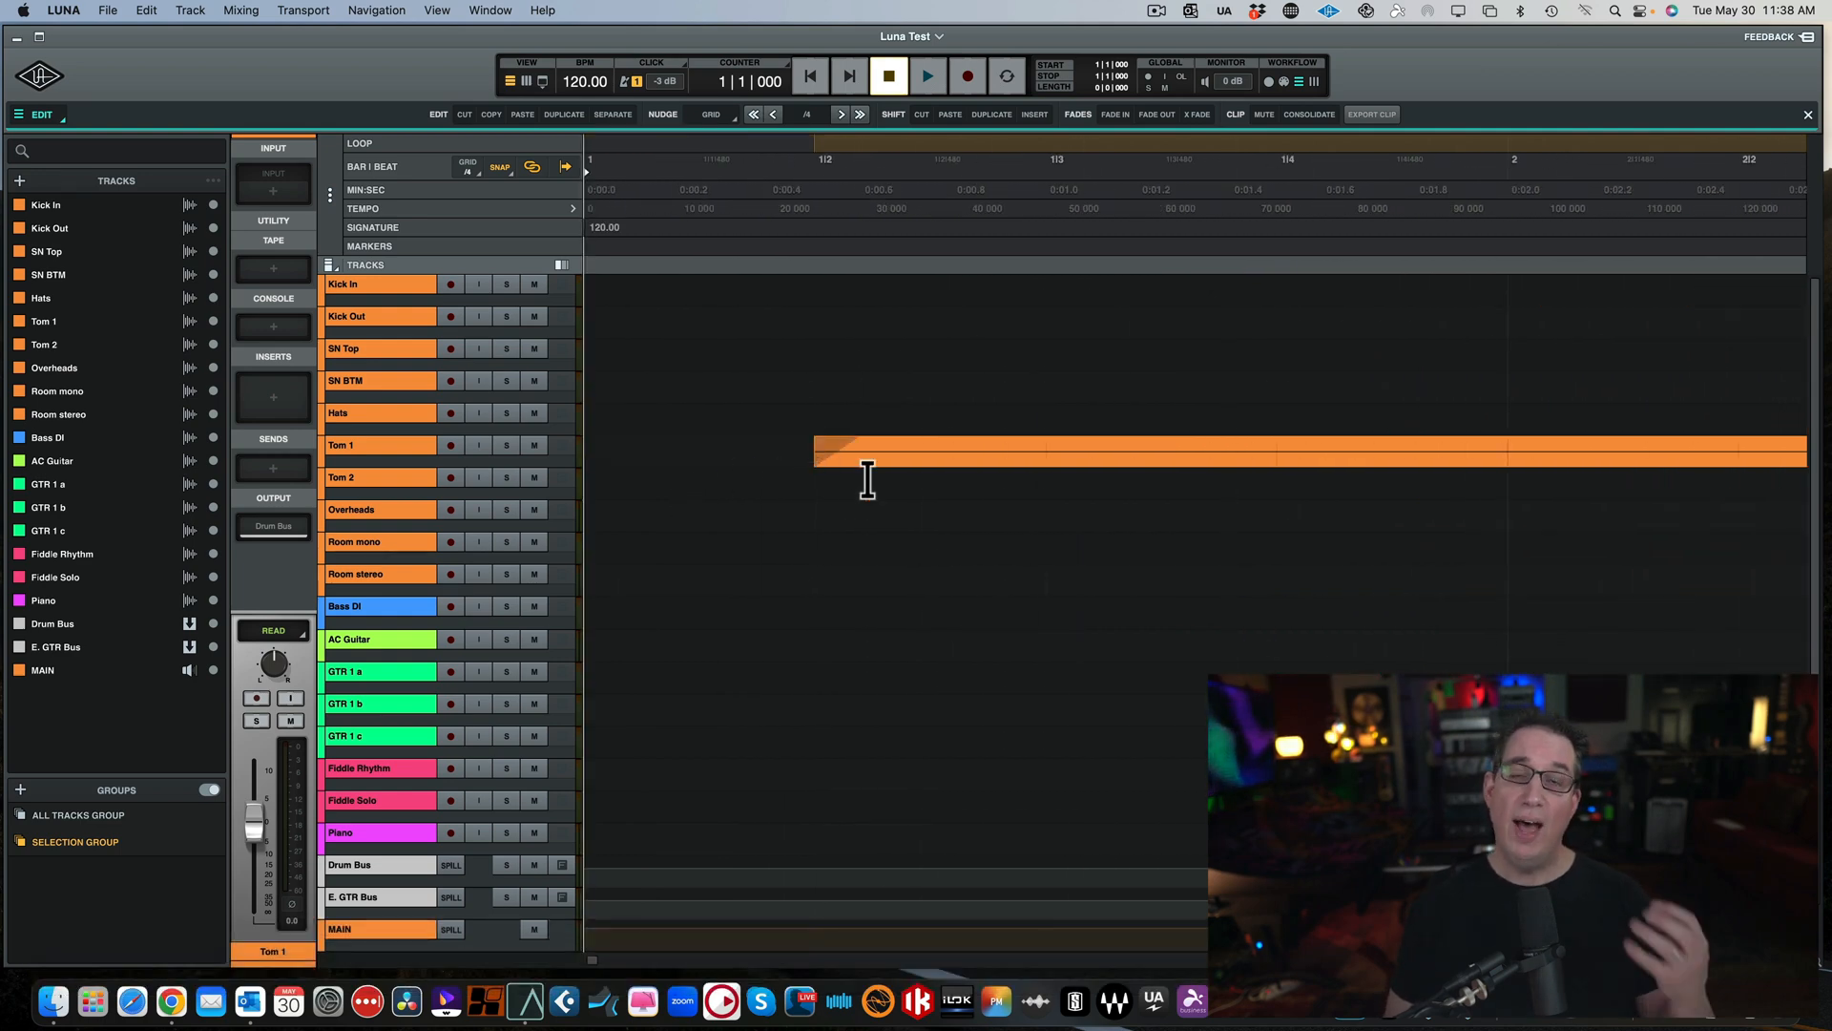
mouse_move(865, 527)
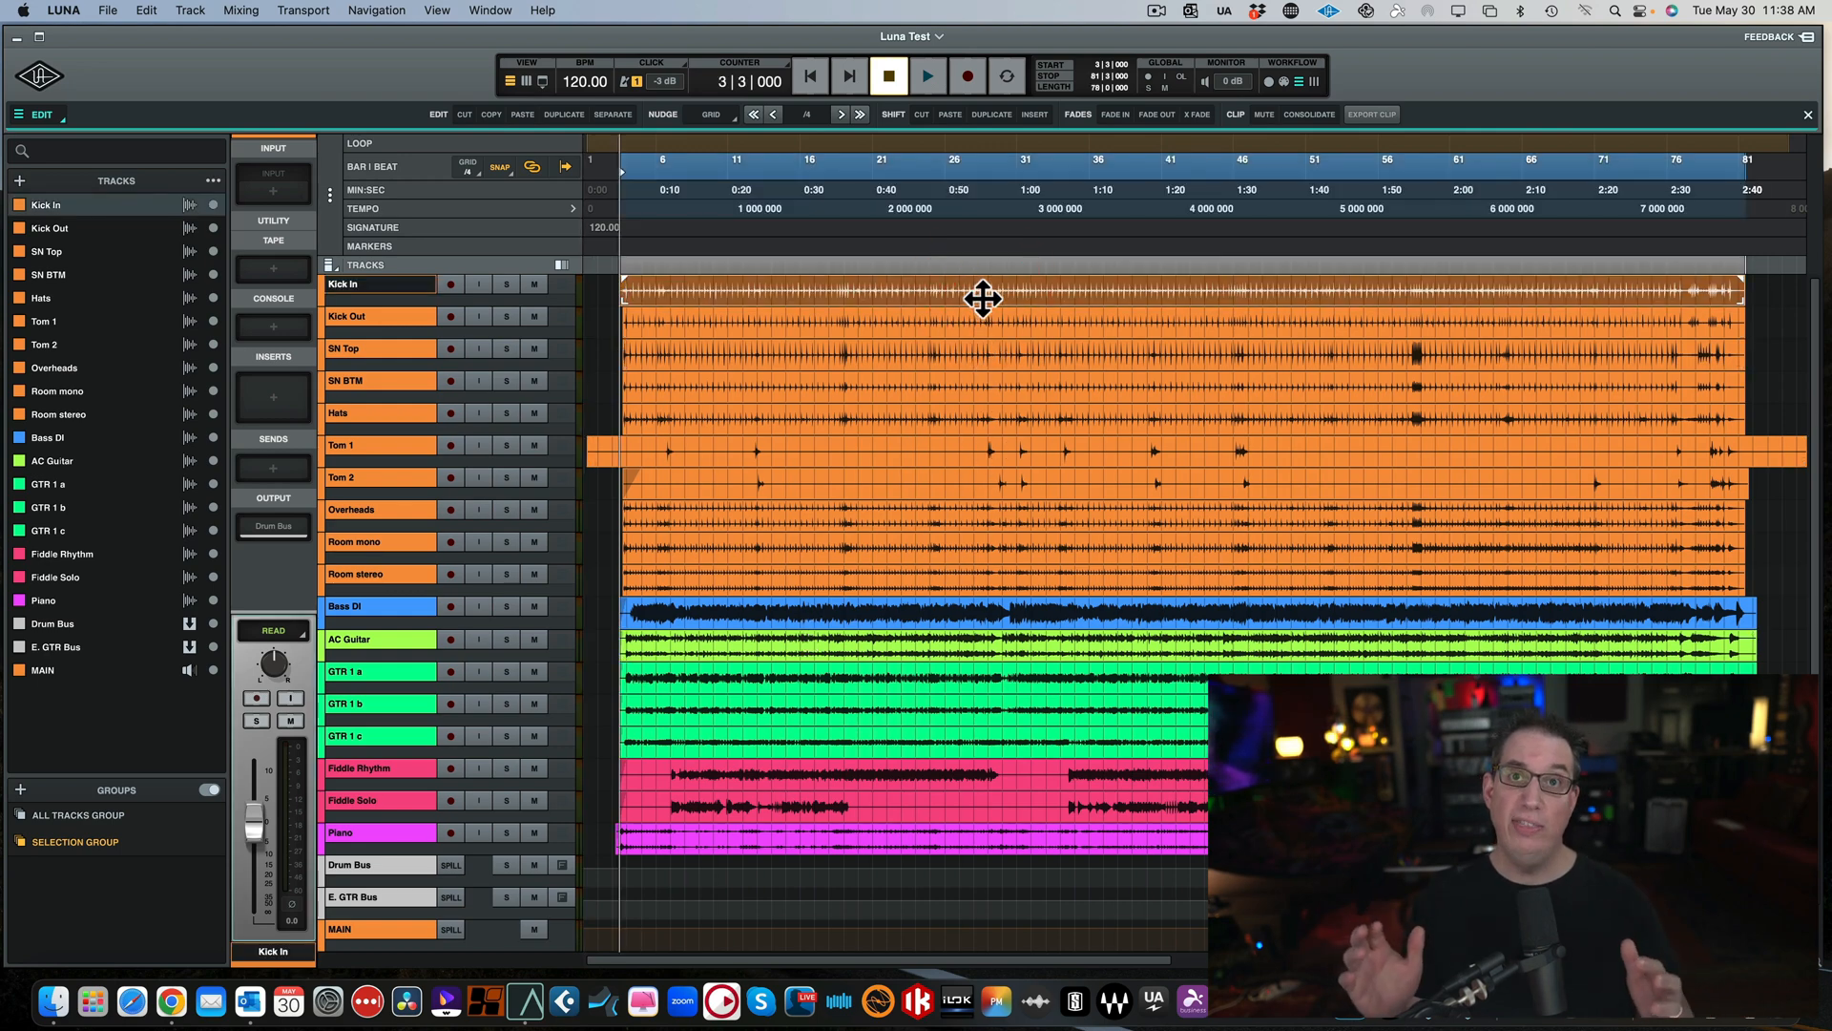
mouse_move(550, 321)
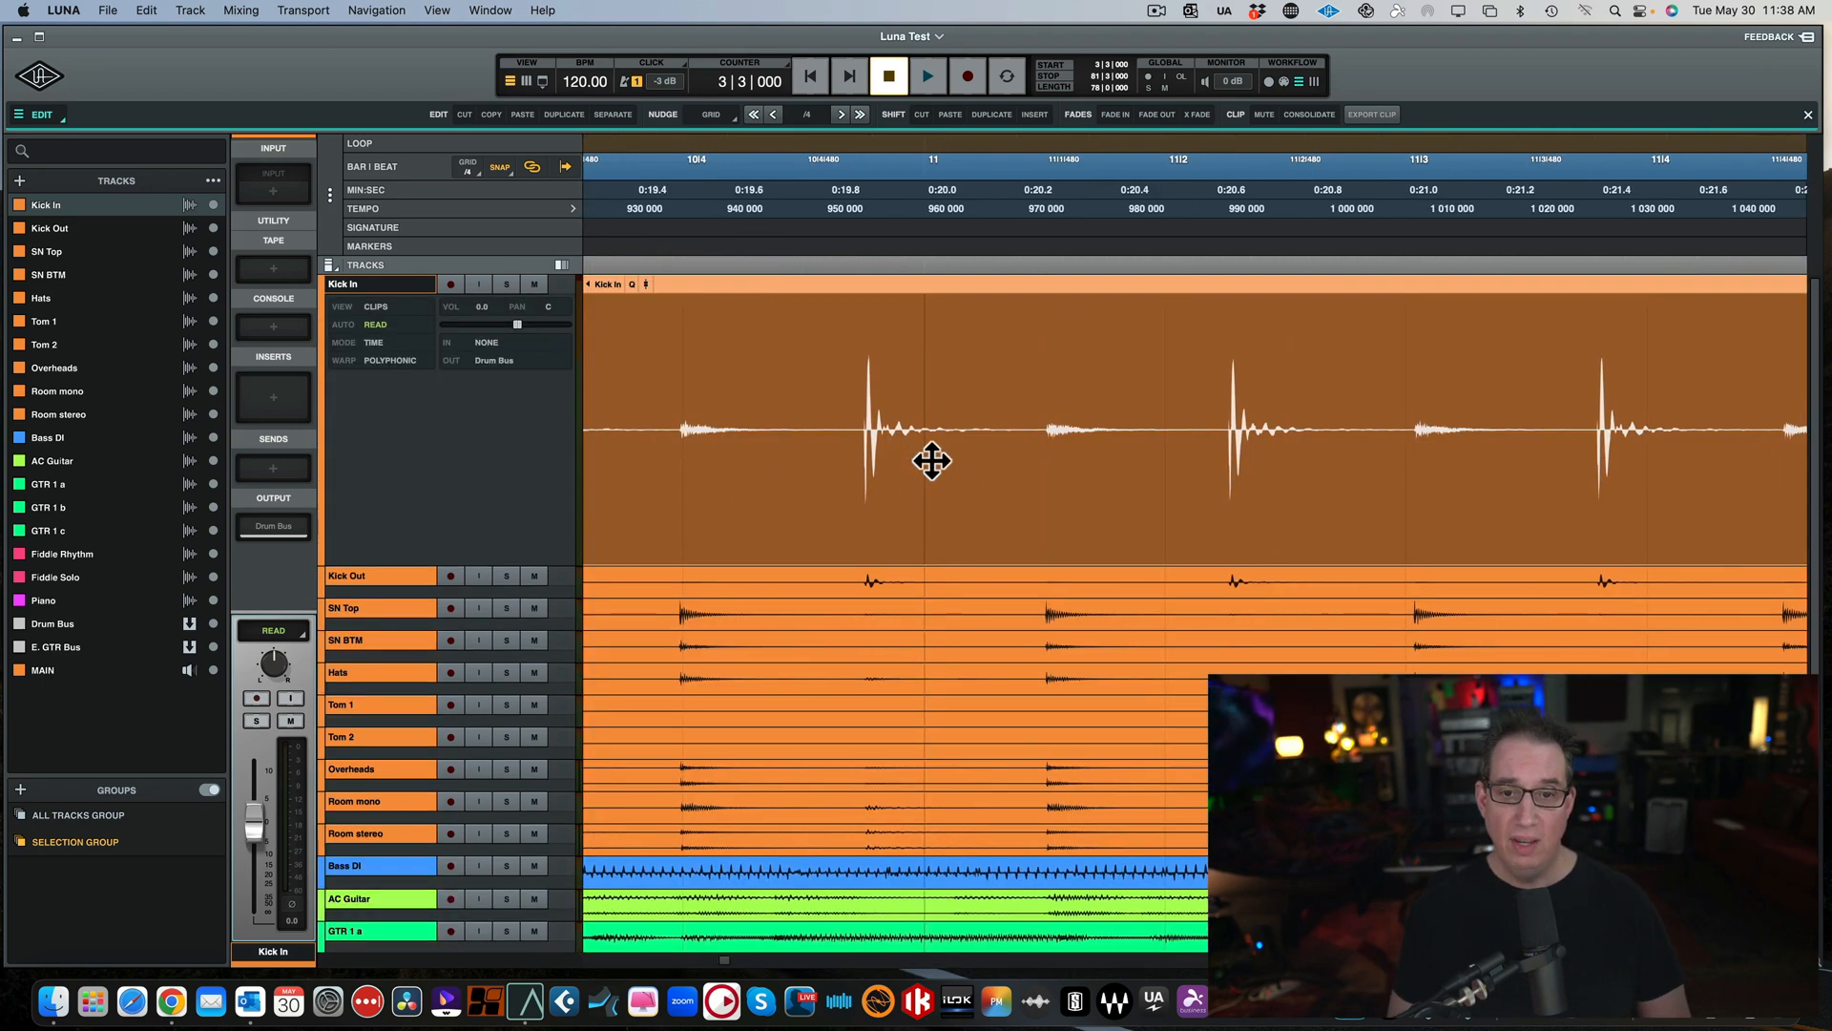
Toggle zoom-to-clip with E on Kick In, returning to the close-up of individual kick hits.
scroll("right", 3)
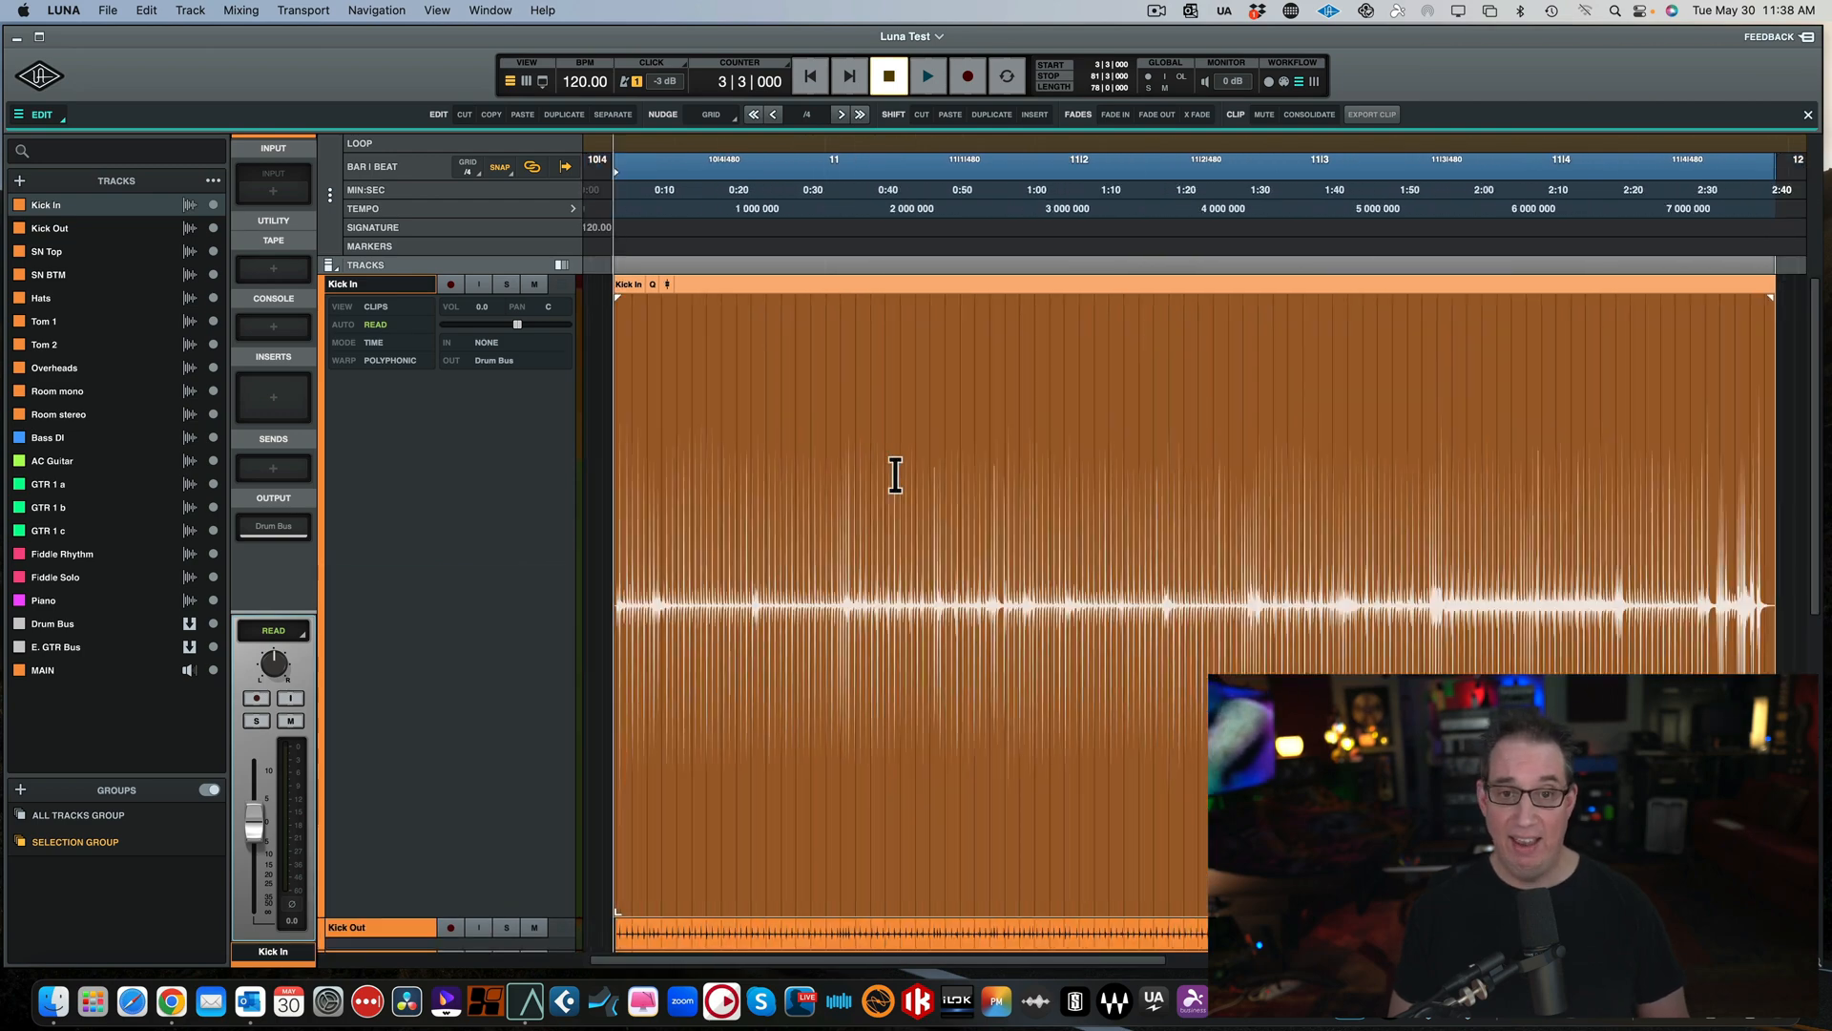
key("e")
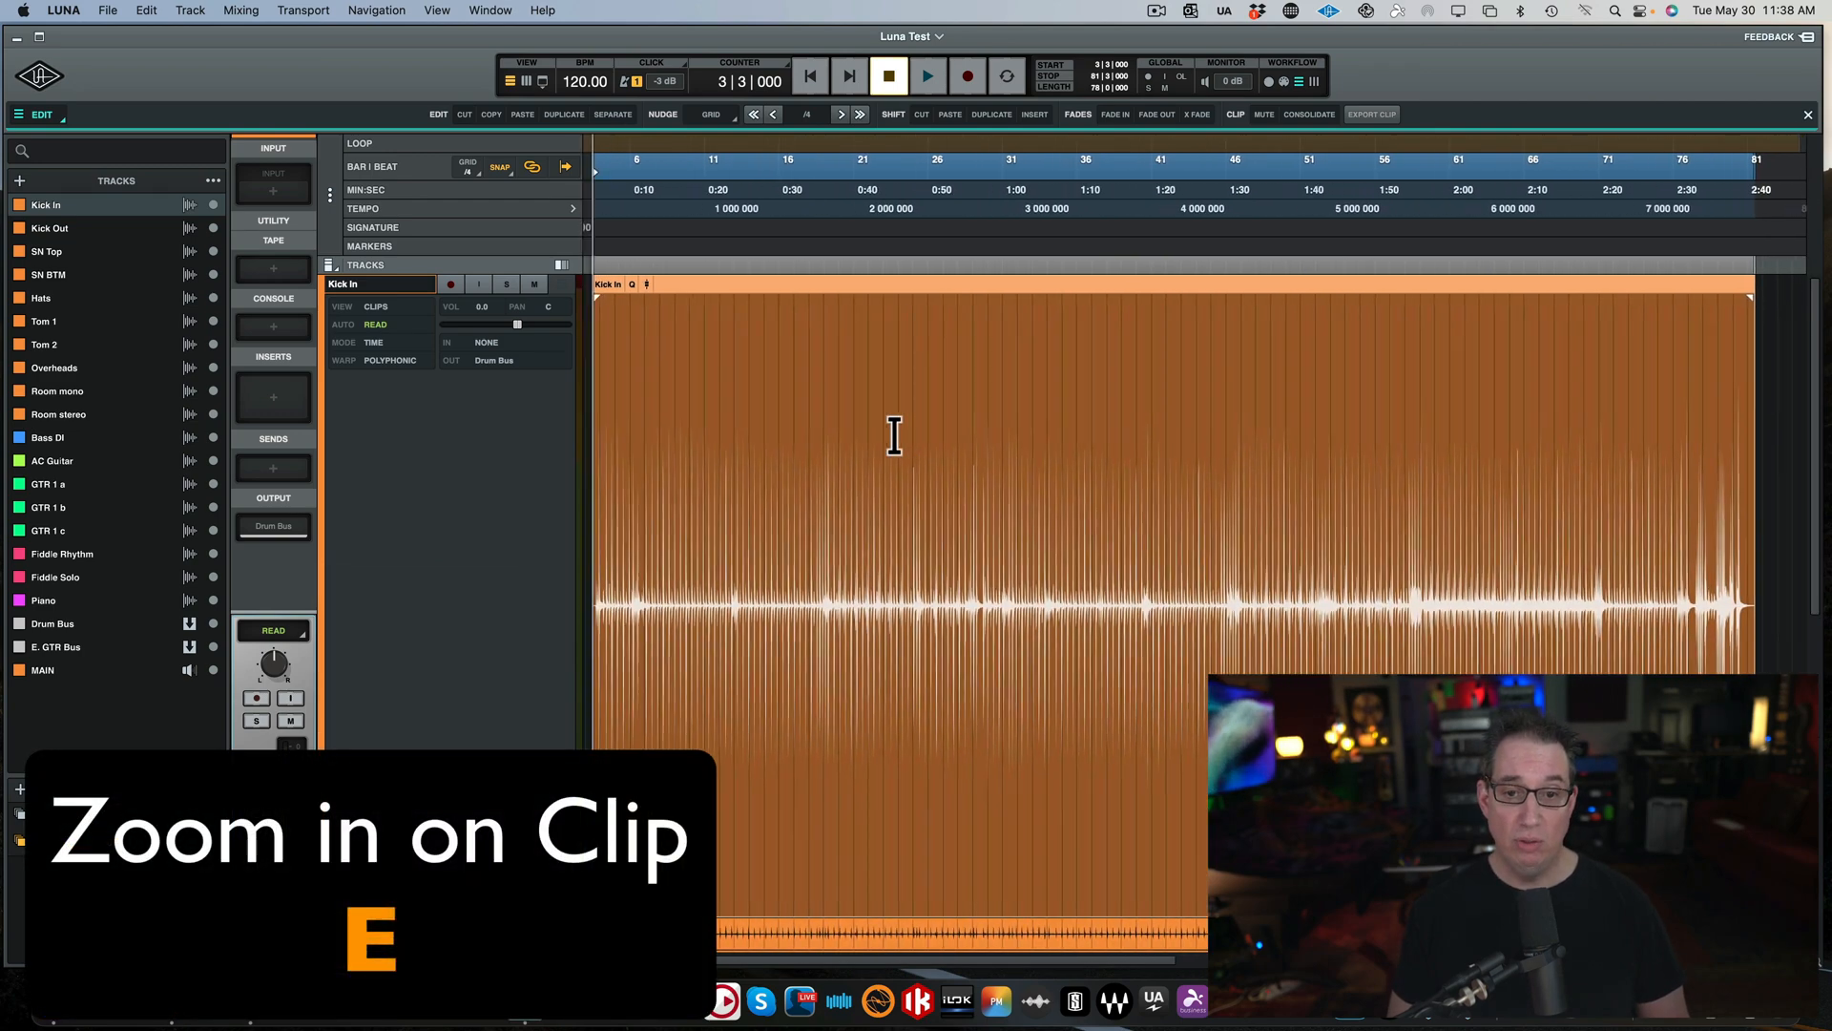
key("e")
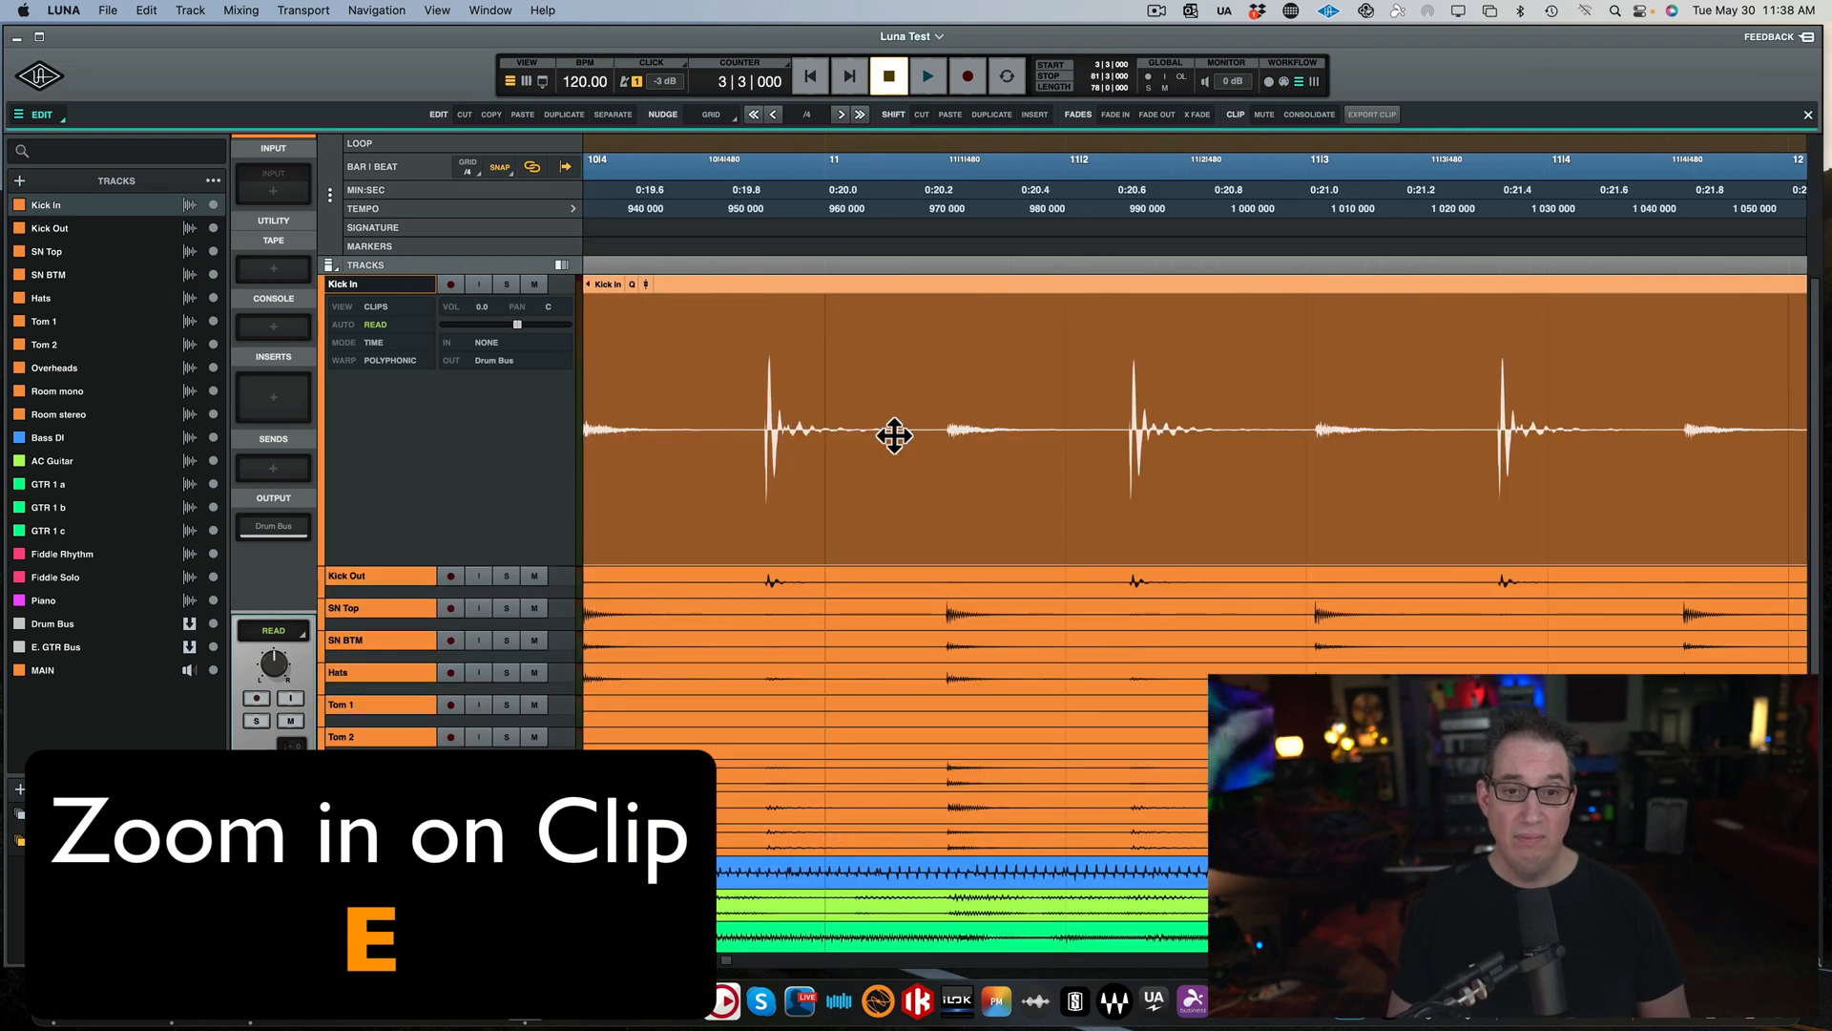
mouse_move(523, 569)
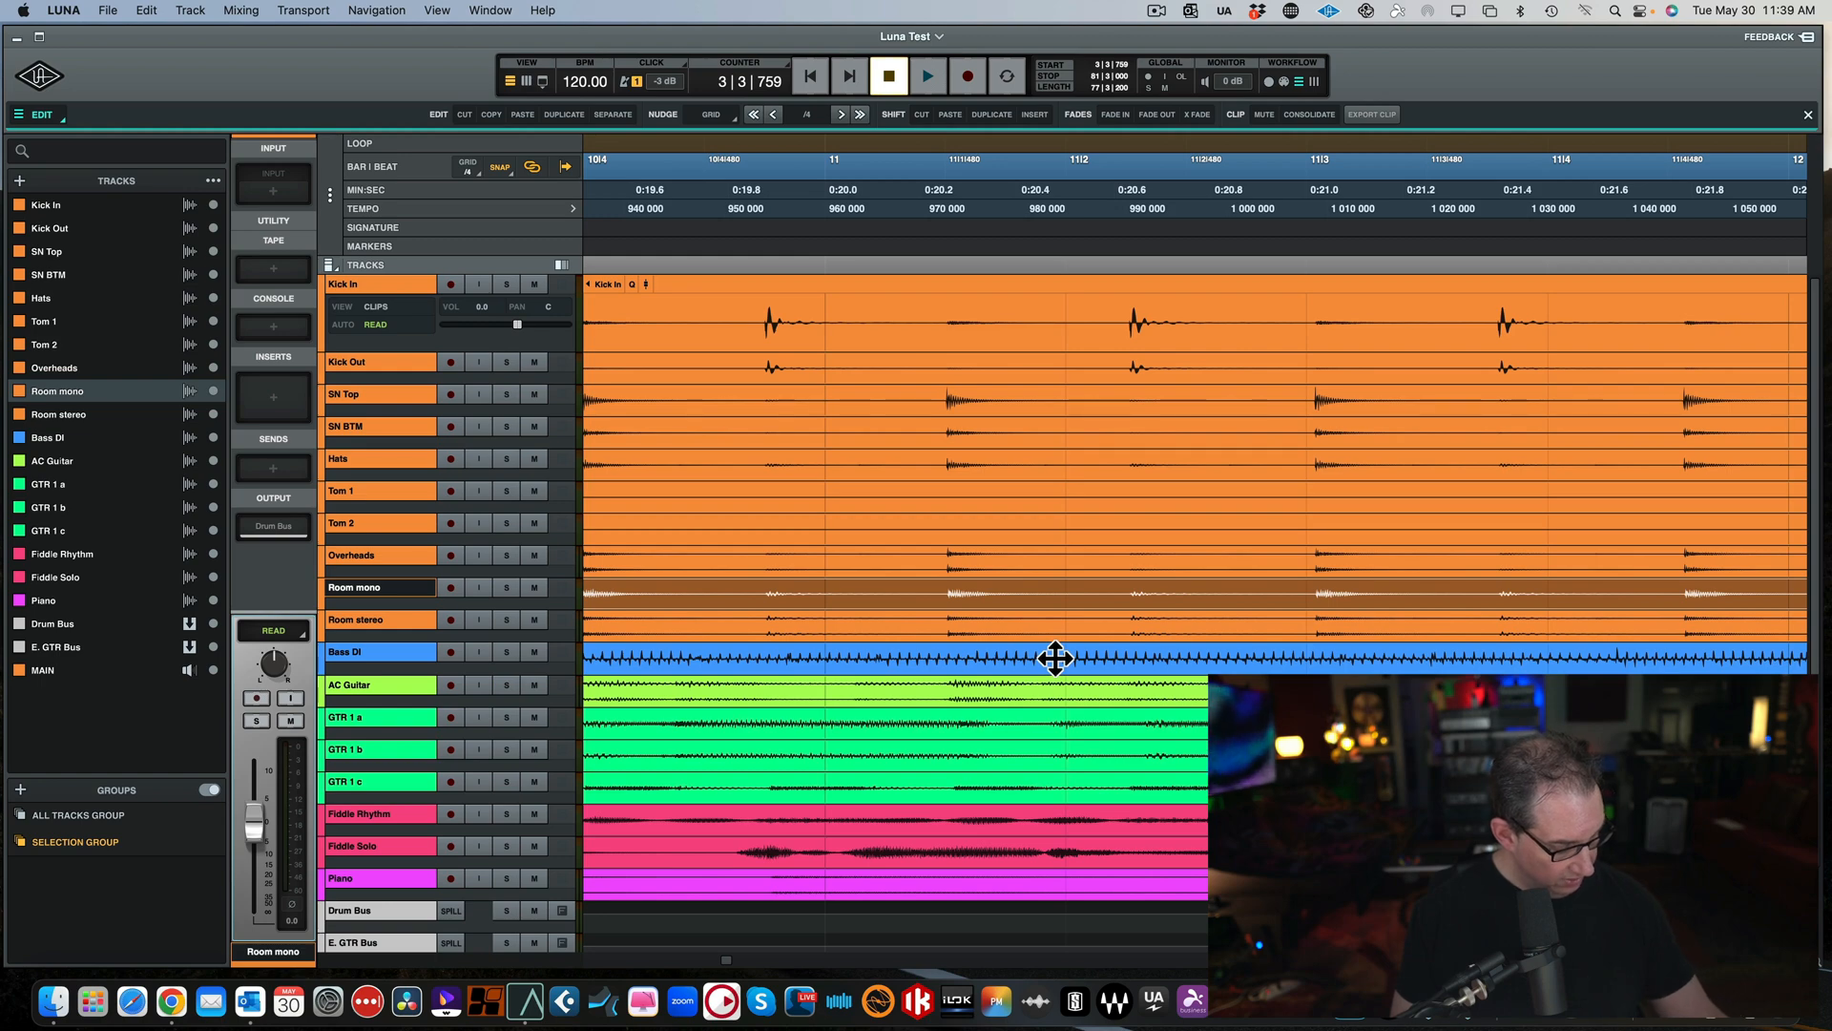
mouse_move(466, 348)
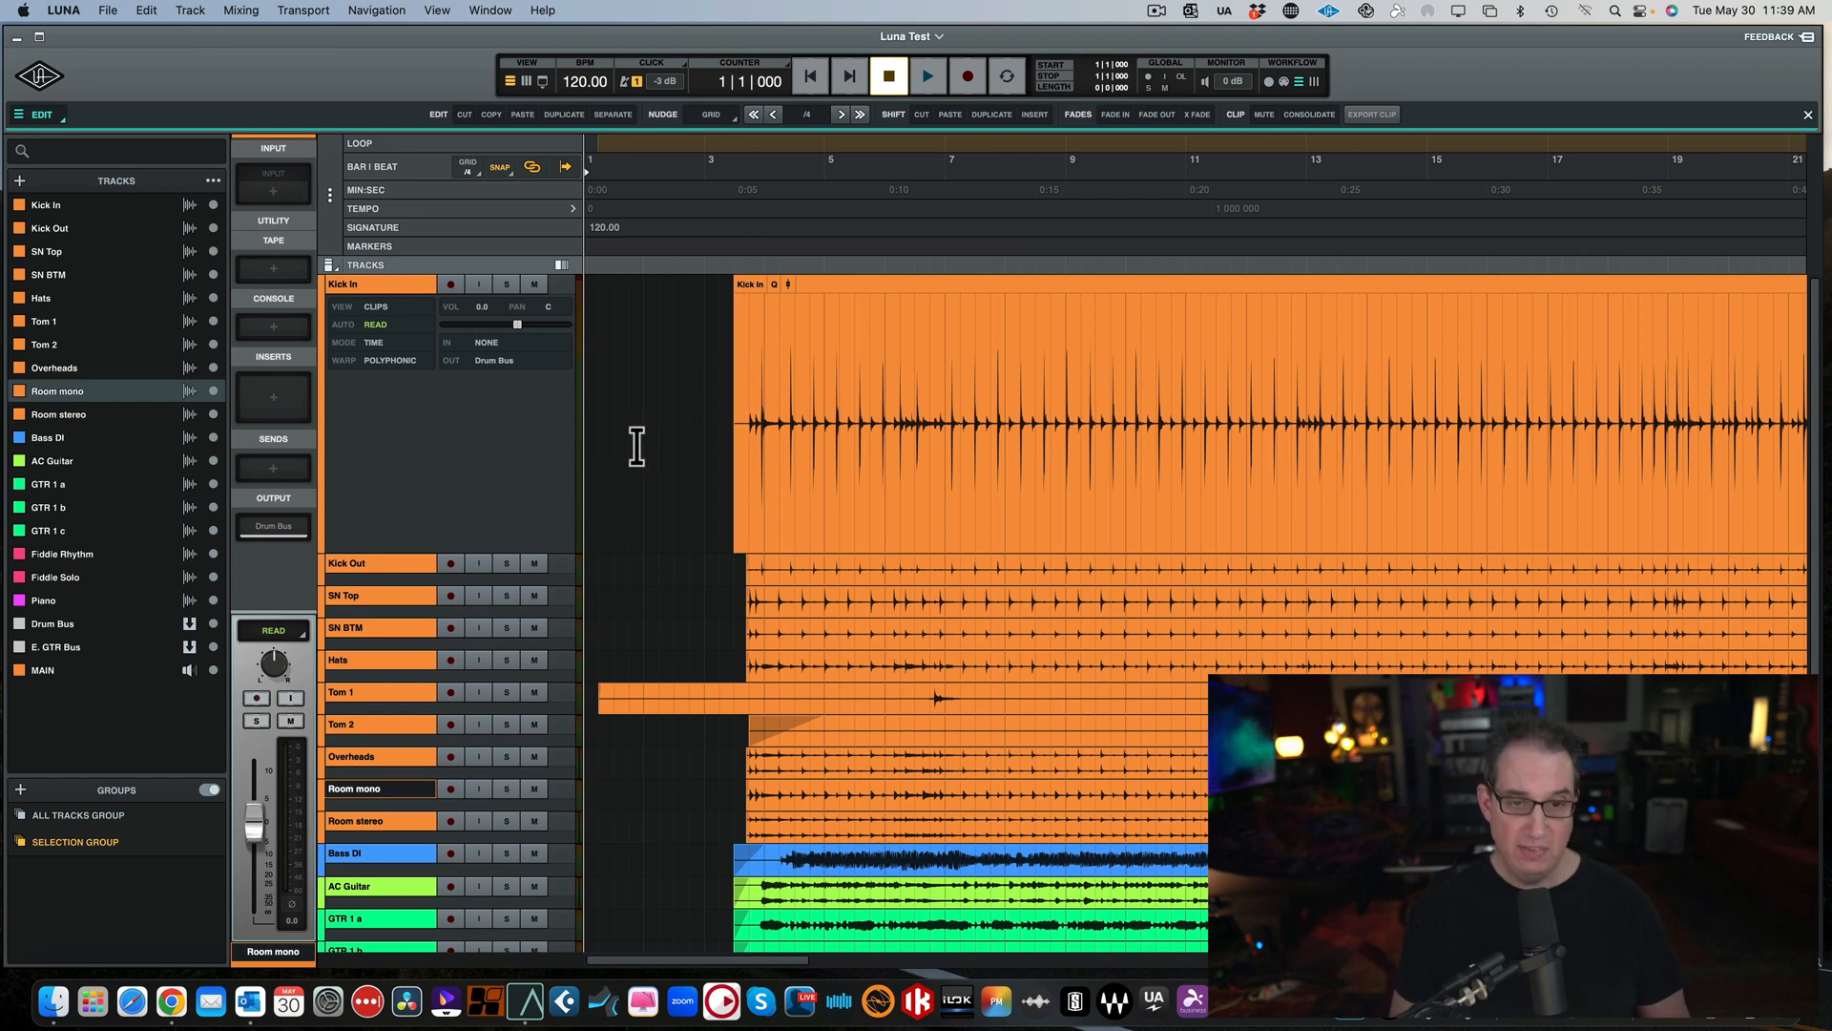
Tab the playhead from the Kick In clip start through successive kick transients past bar 4.
key("tab")
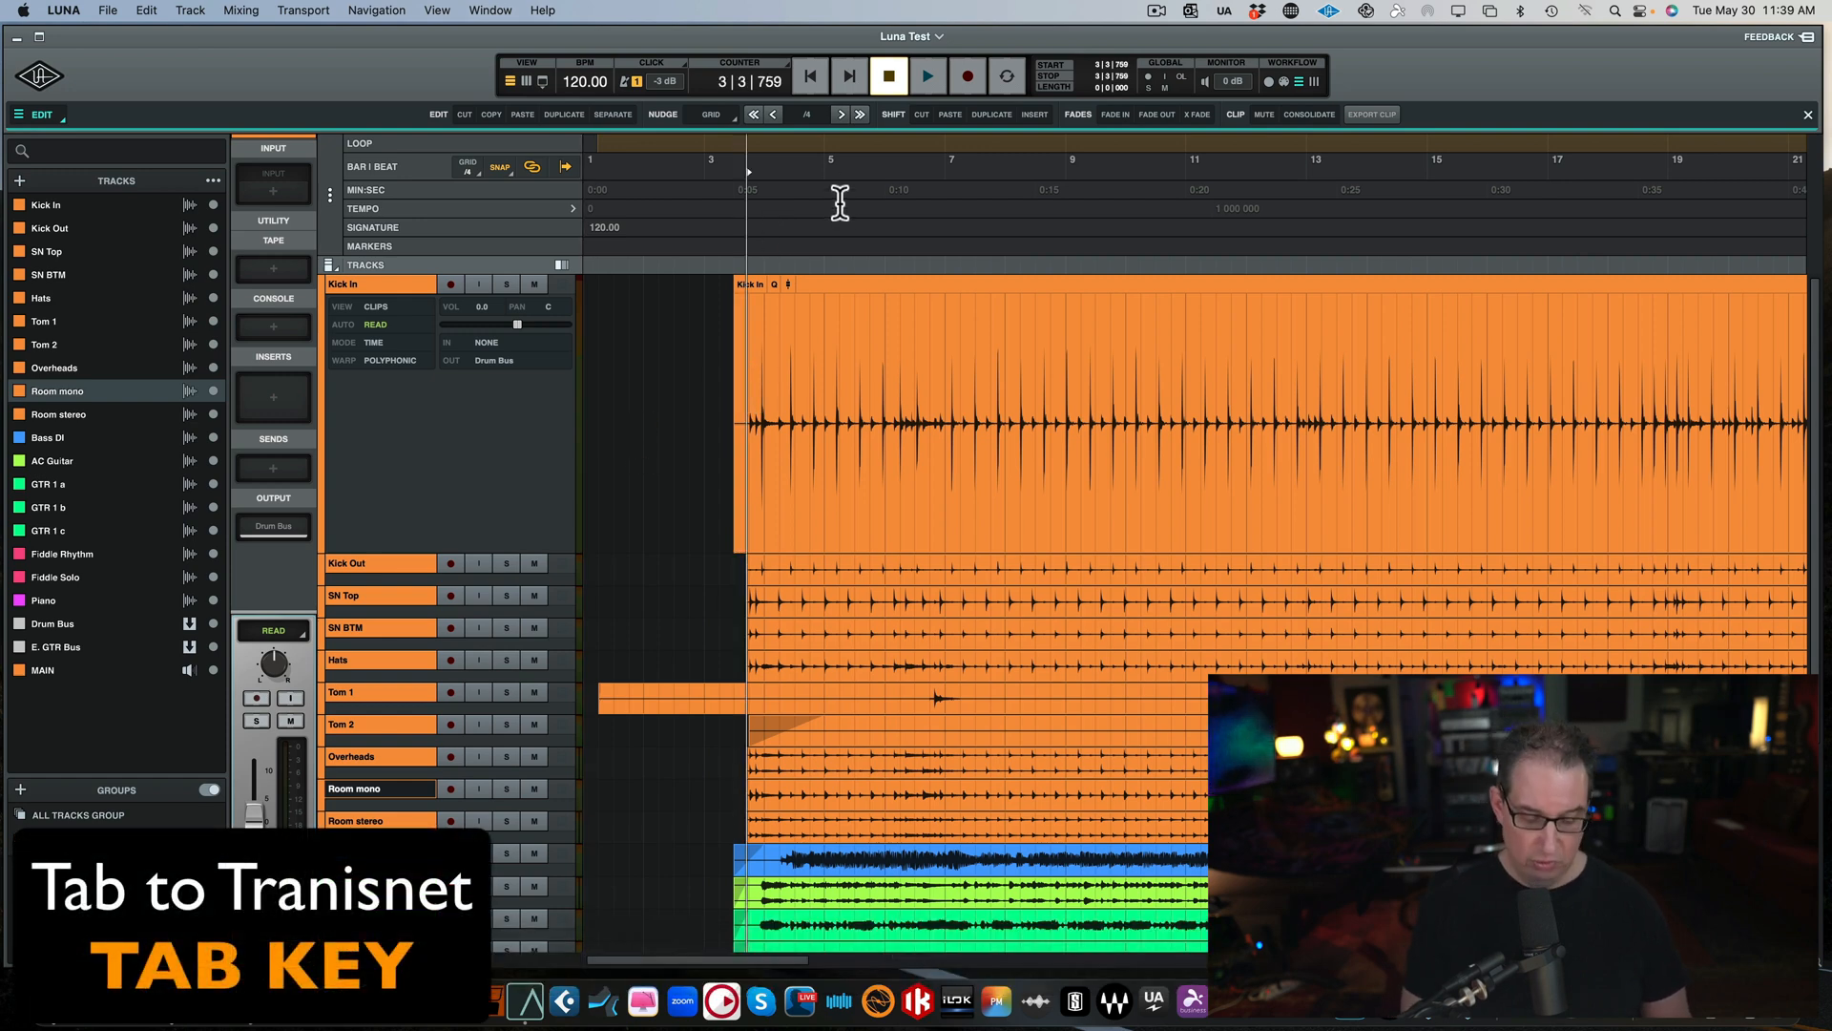
key("tab")
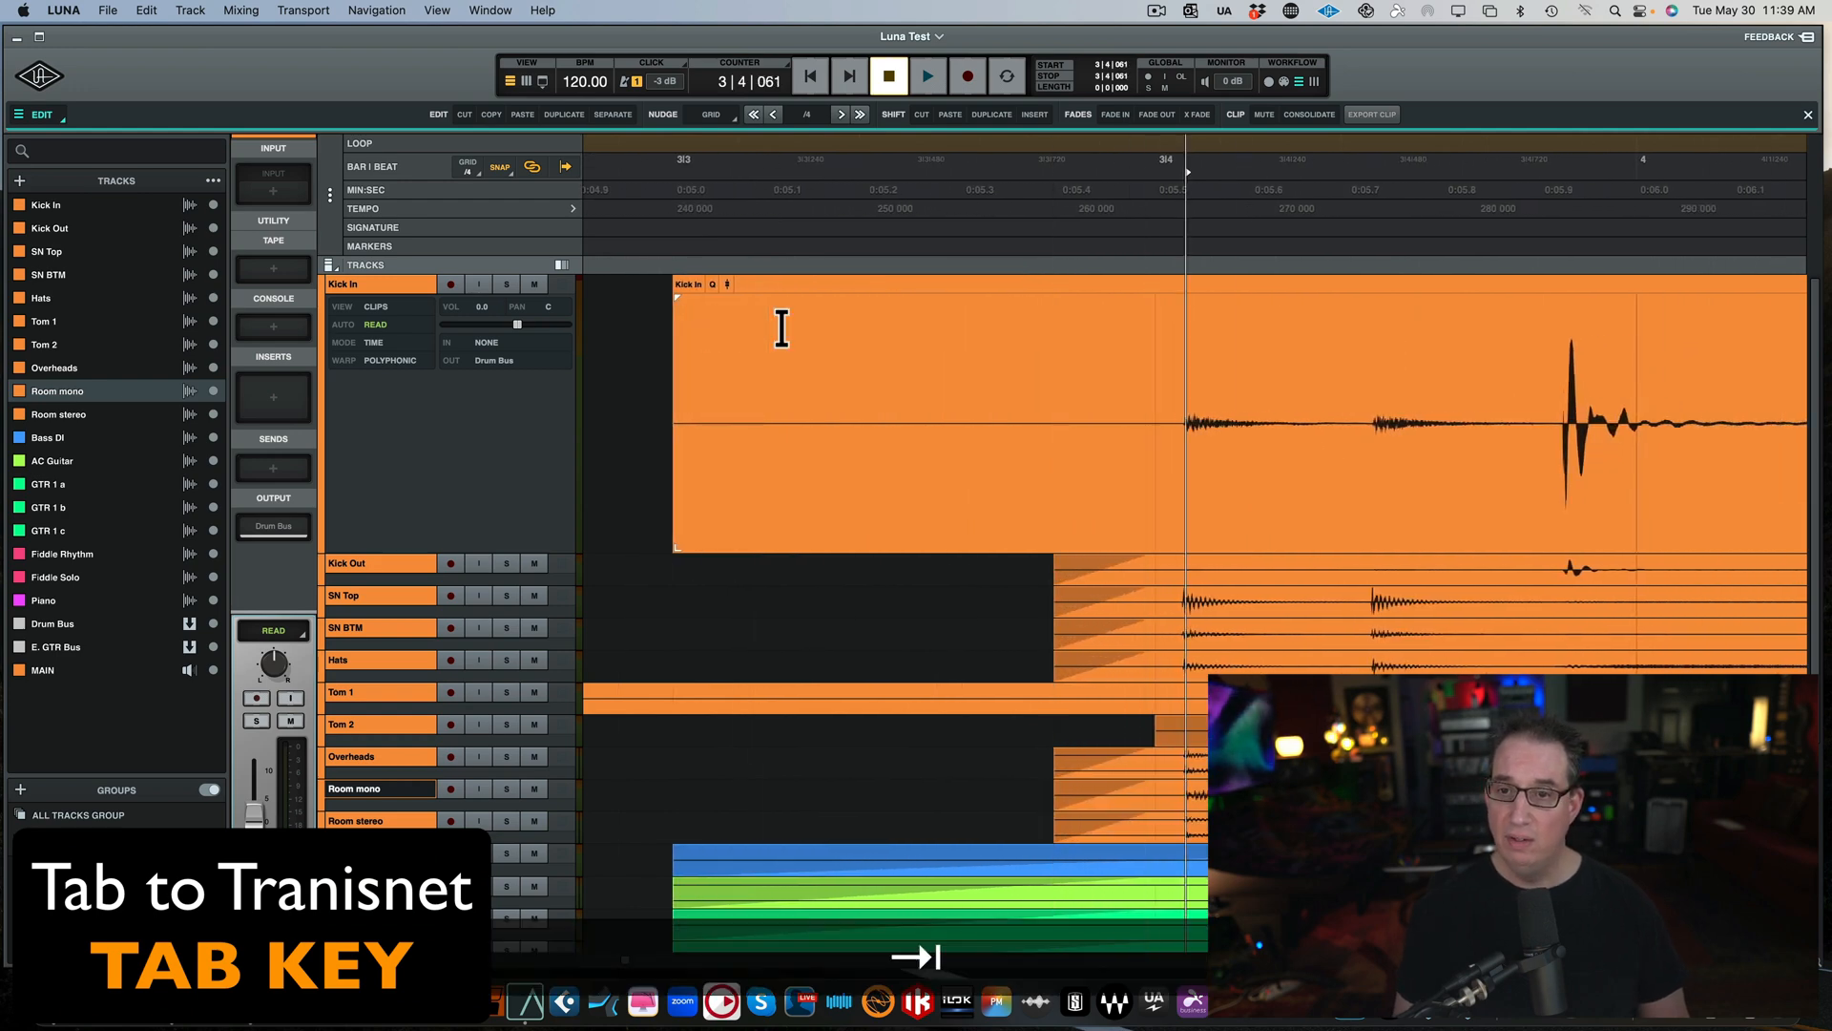
key("tab")
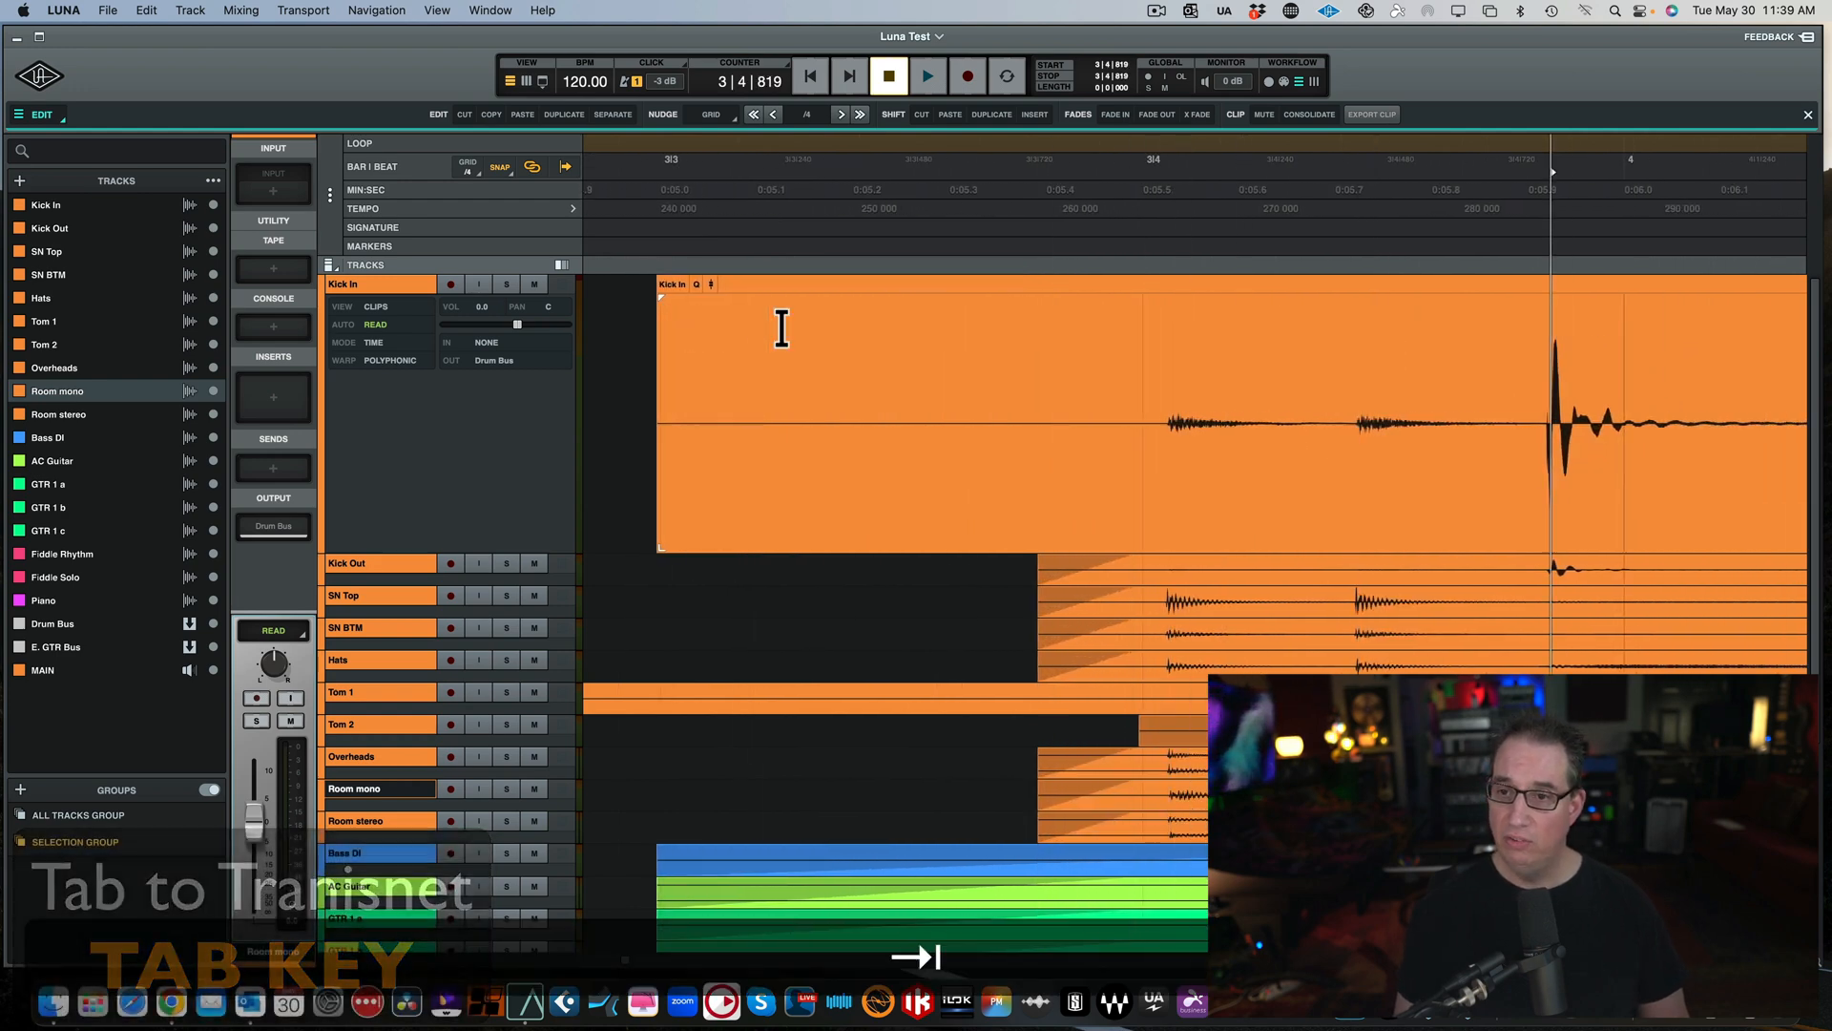
key("Tab")
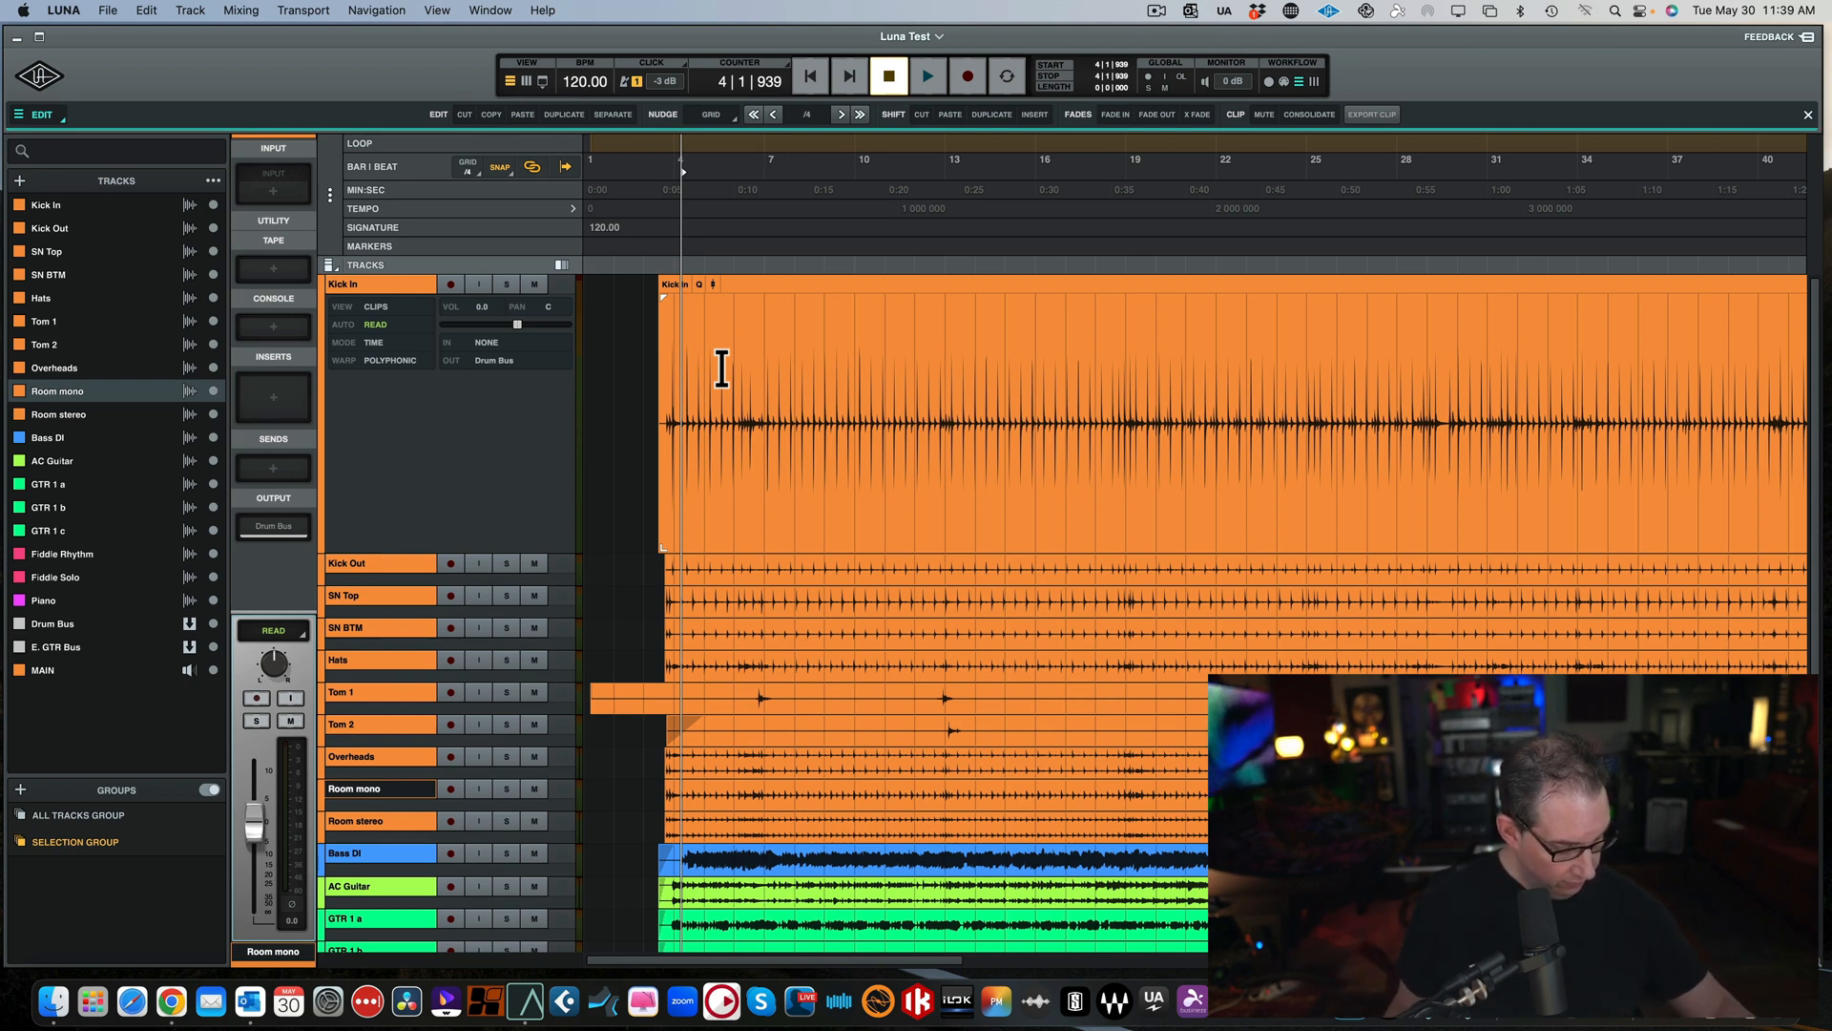
mouse_move(769, 192)
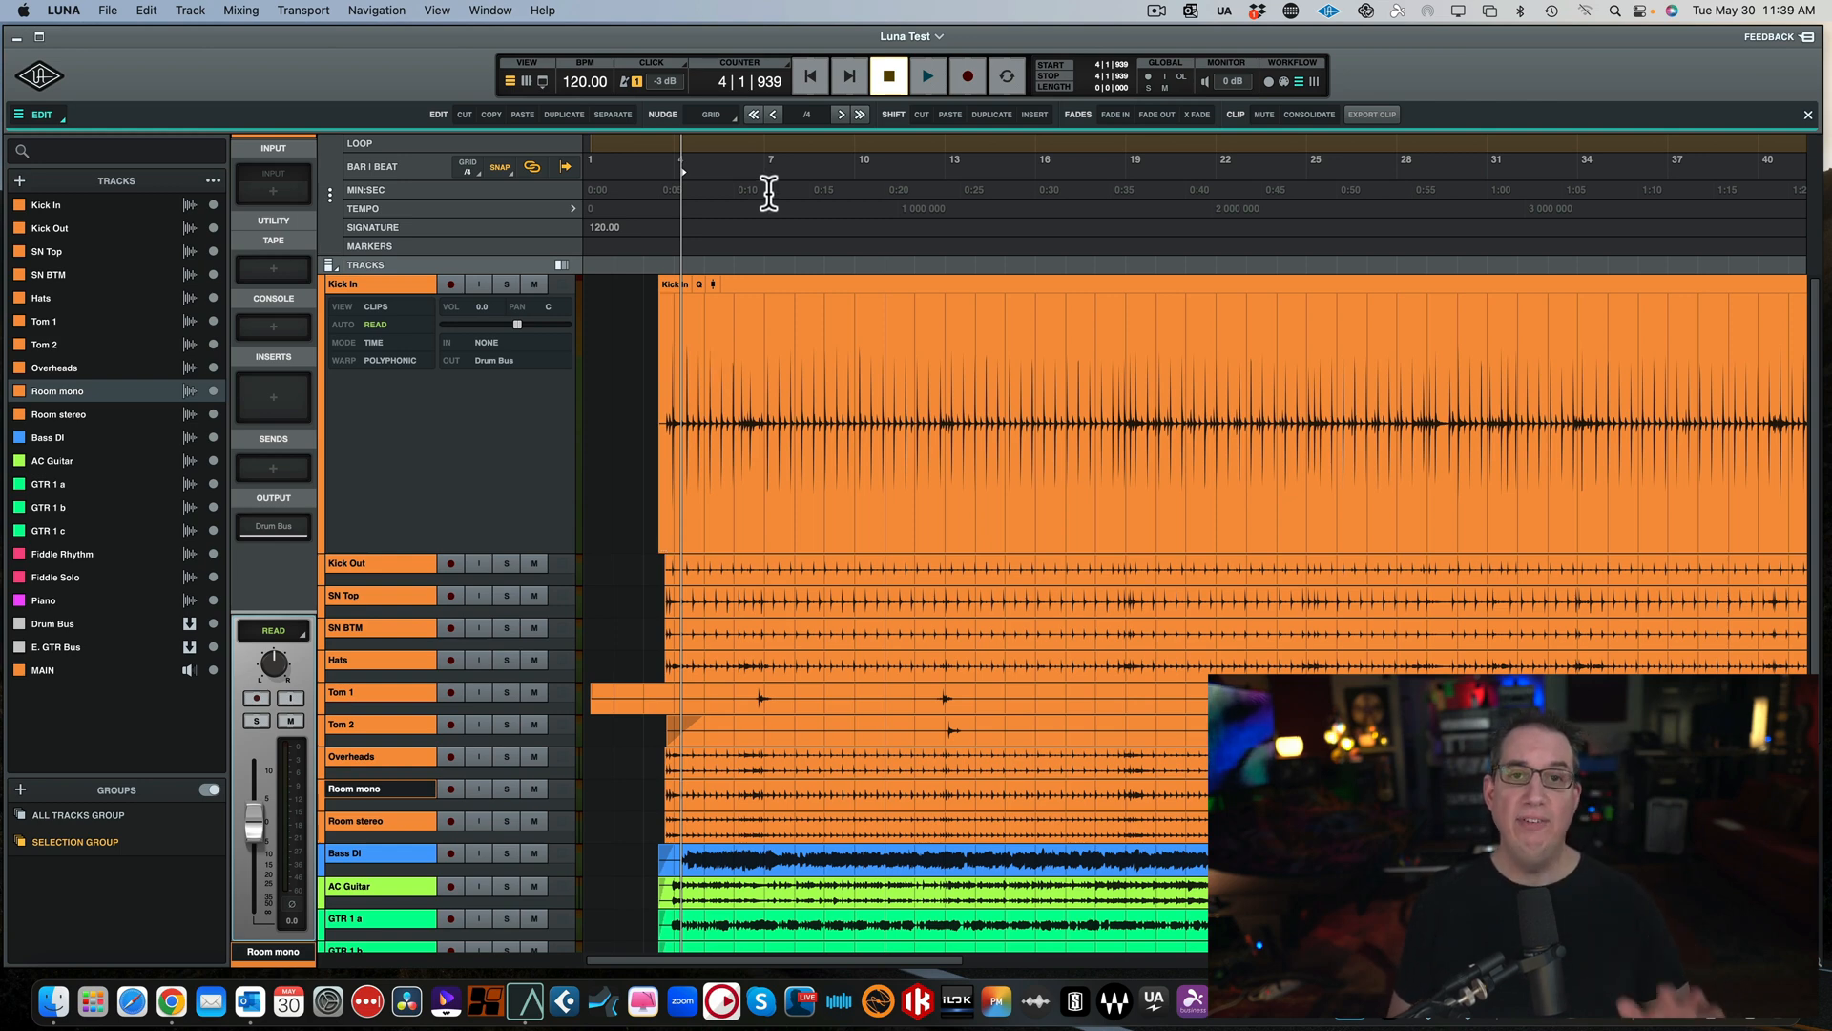
mouse_move(717, 490)
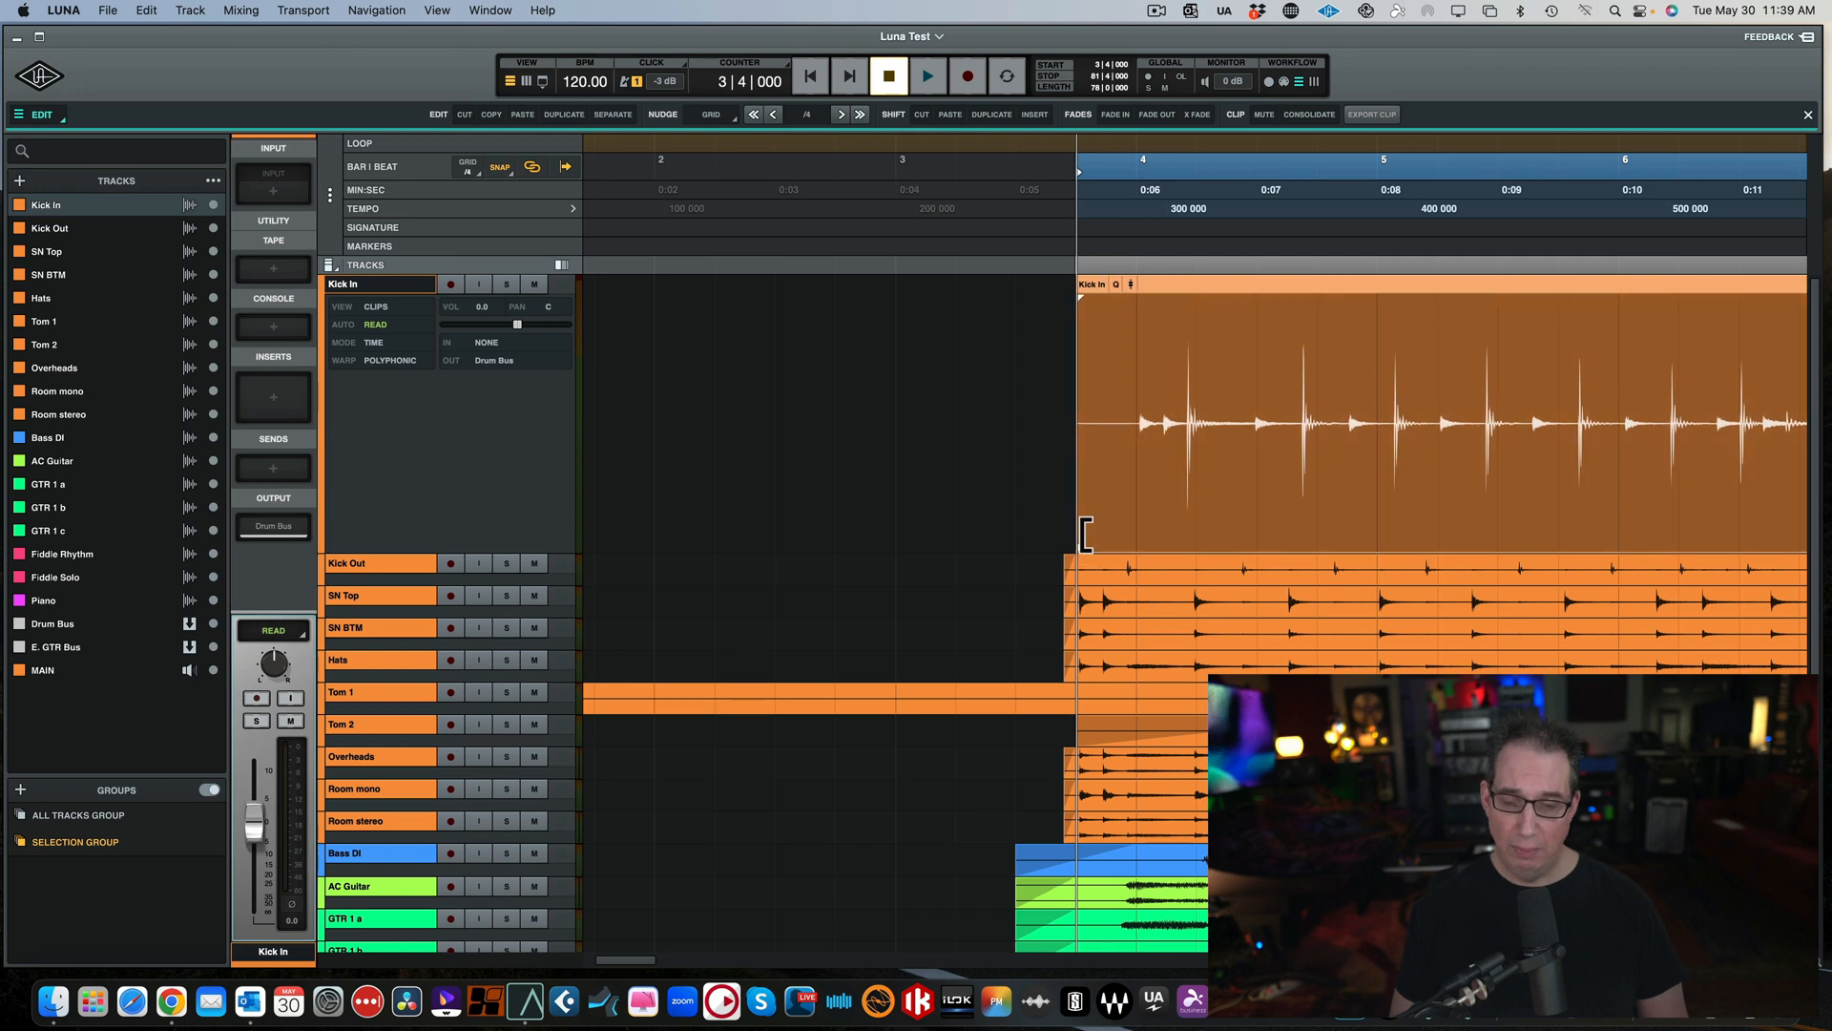
mouse_move(1108, 527)
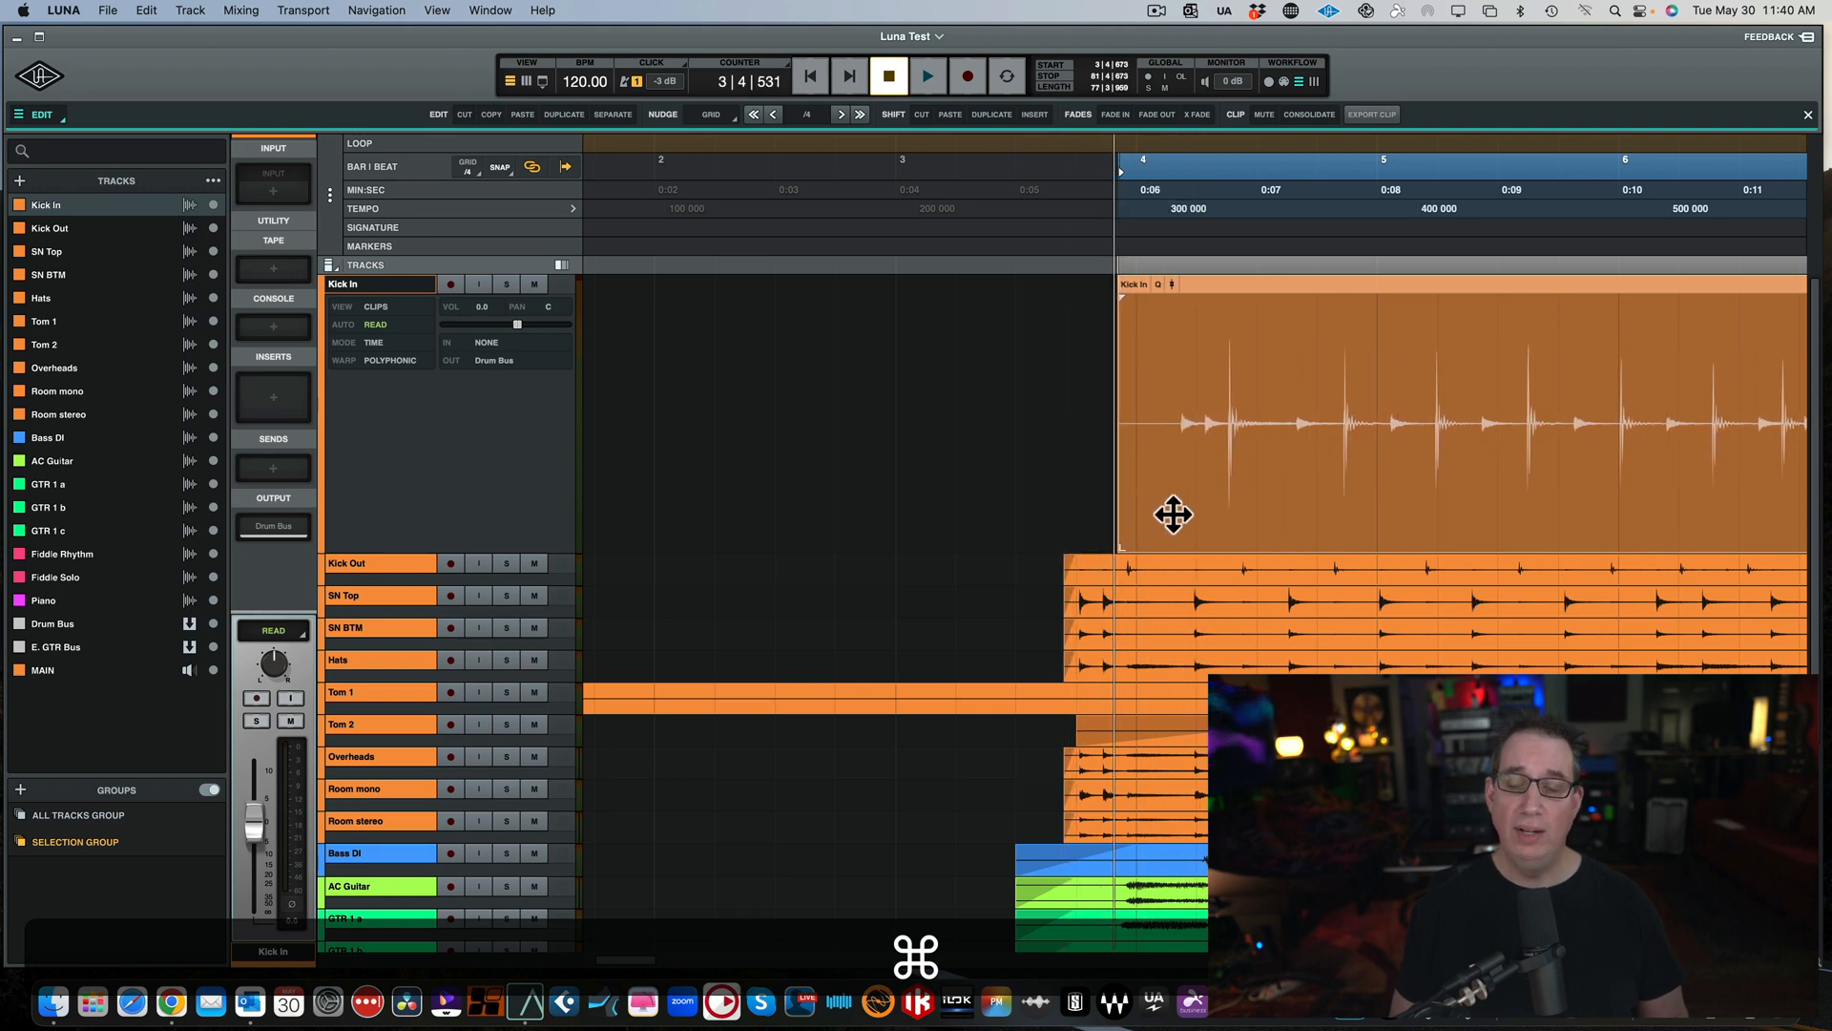
Place the Kick In clip off the grid near bar 4, overriding snapping with Command.
left_click(1146, 523)
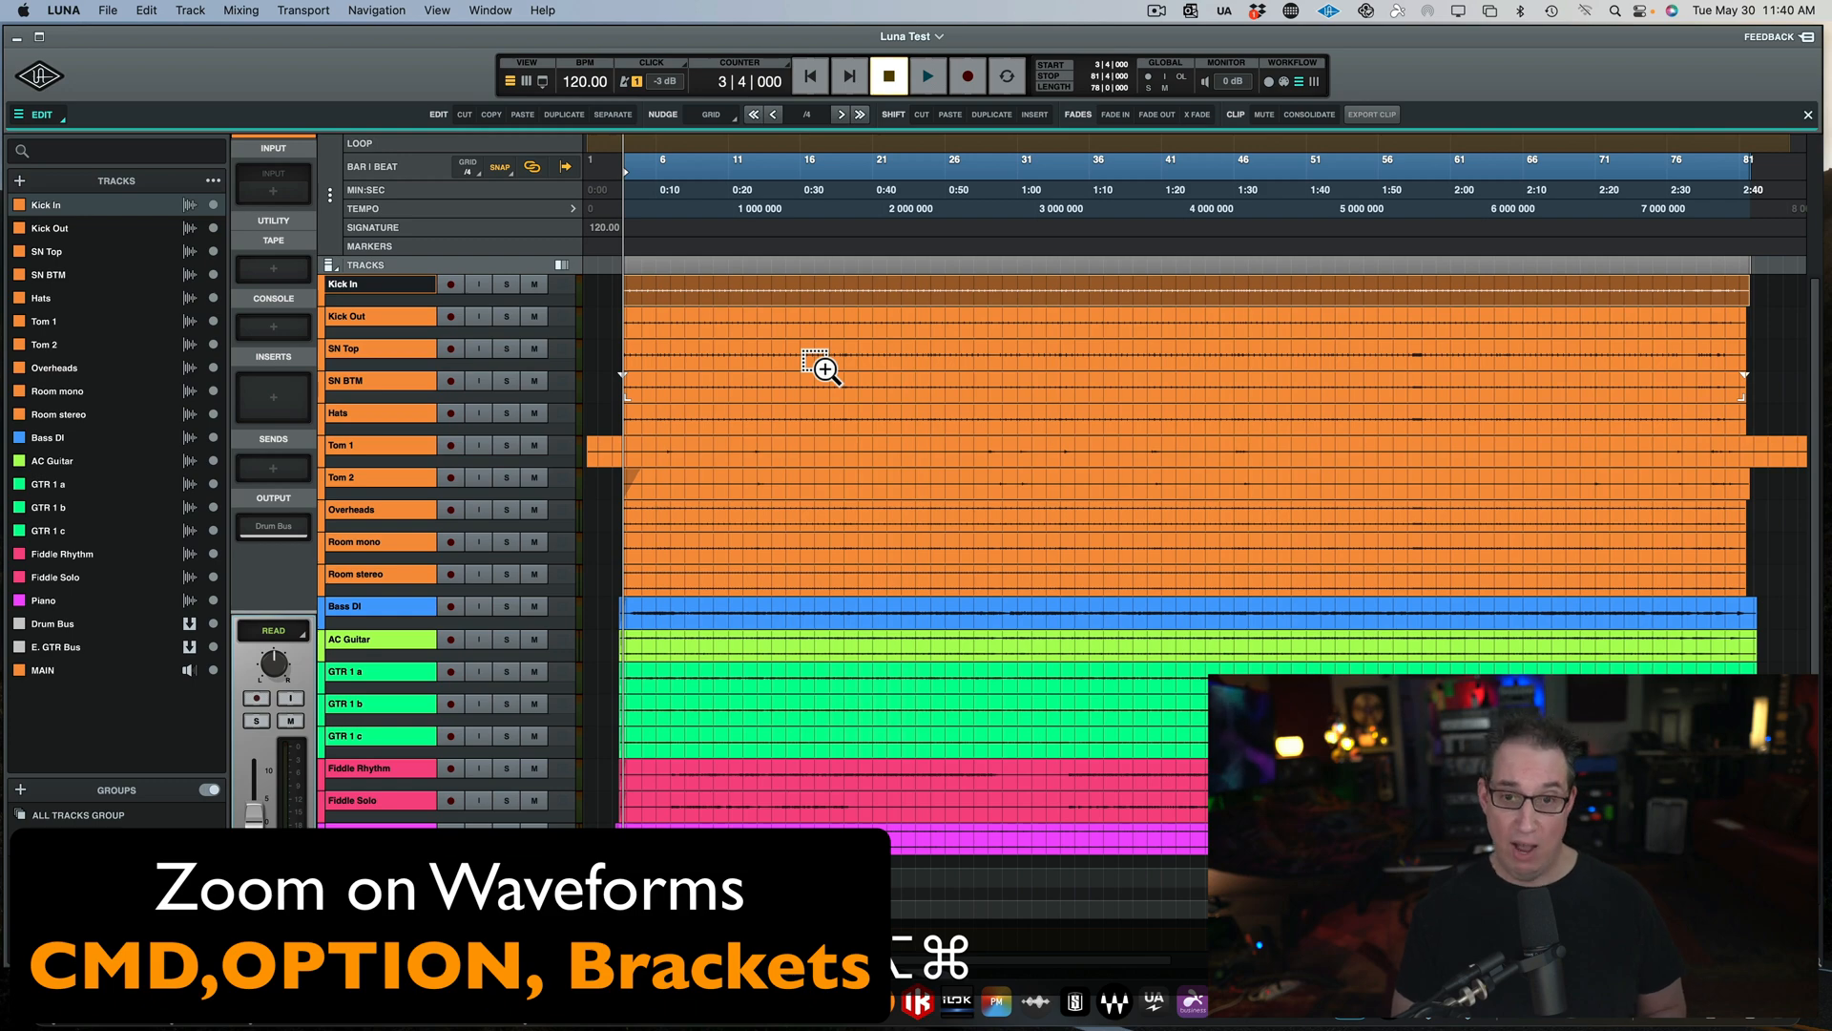
Scale the displayed waveform height with Cmd+Option+].
key("cmd+option+]")
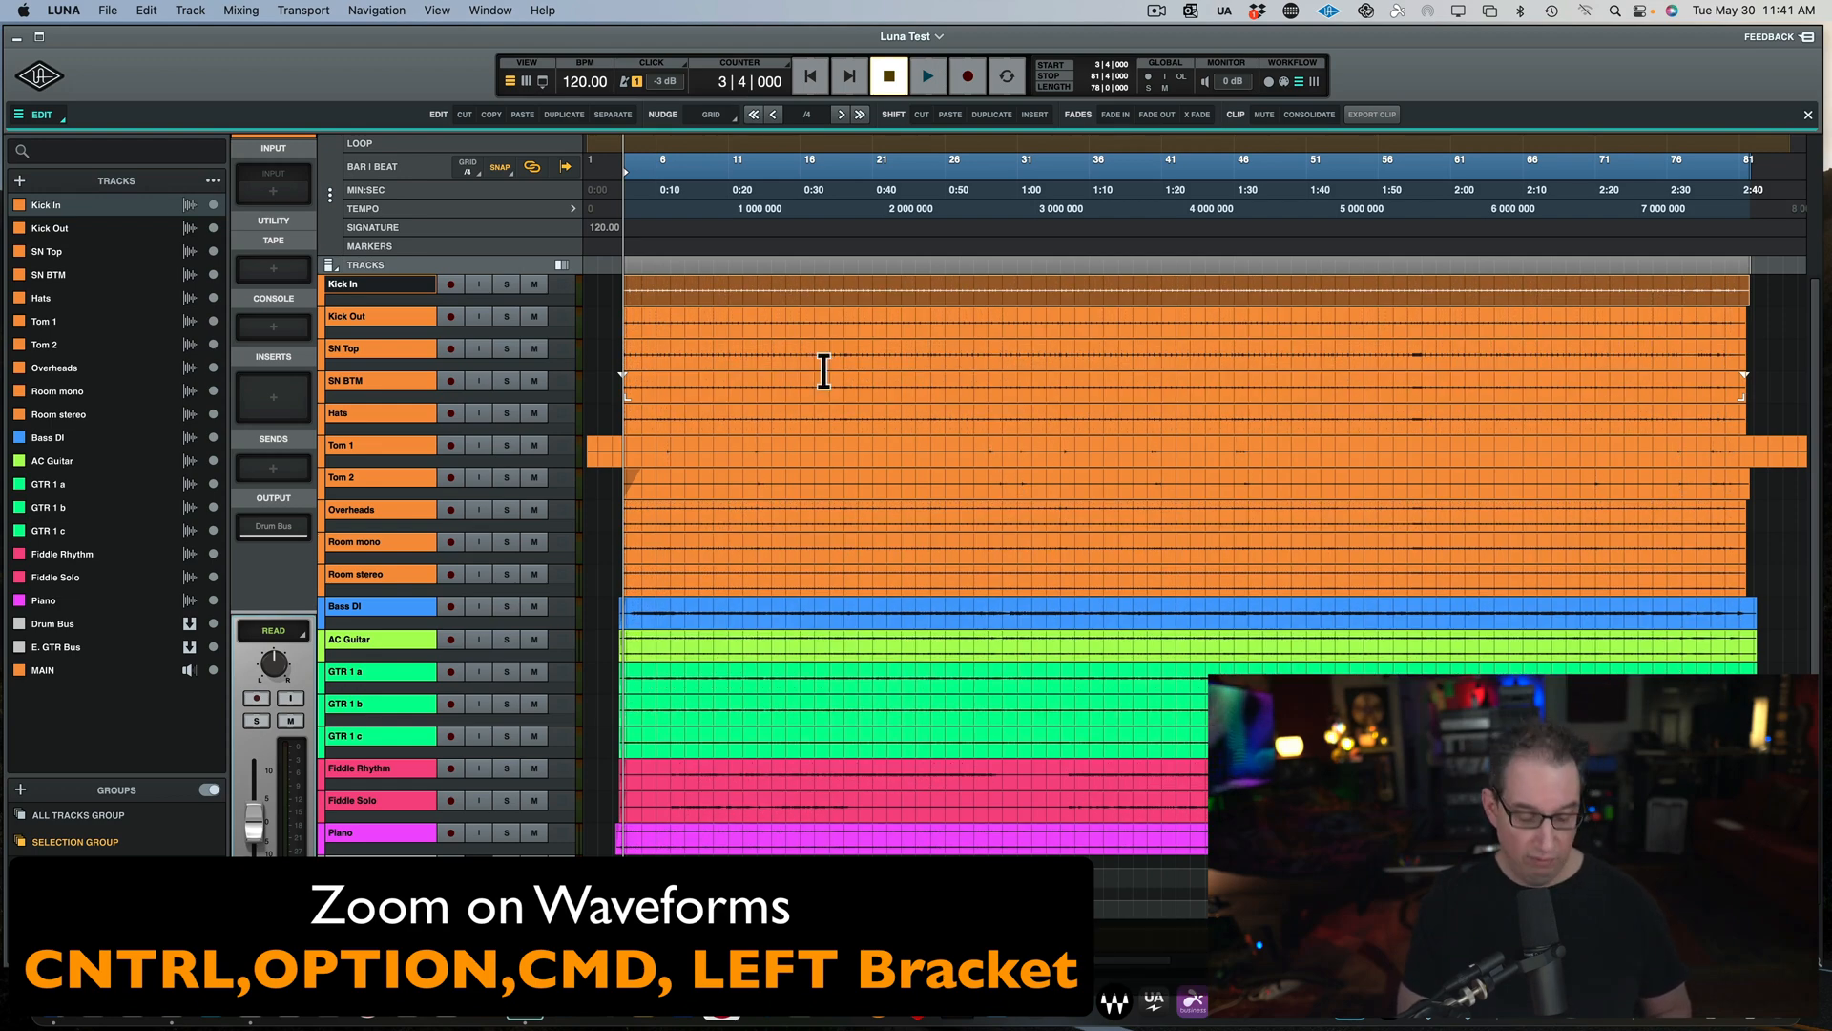
mouse_move(820, 370)
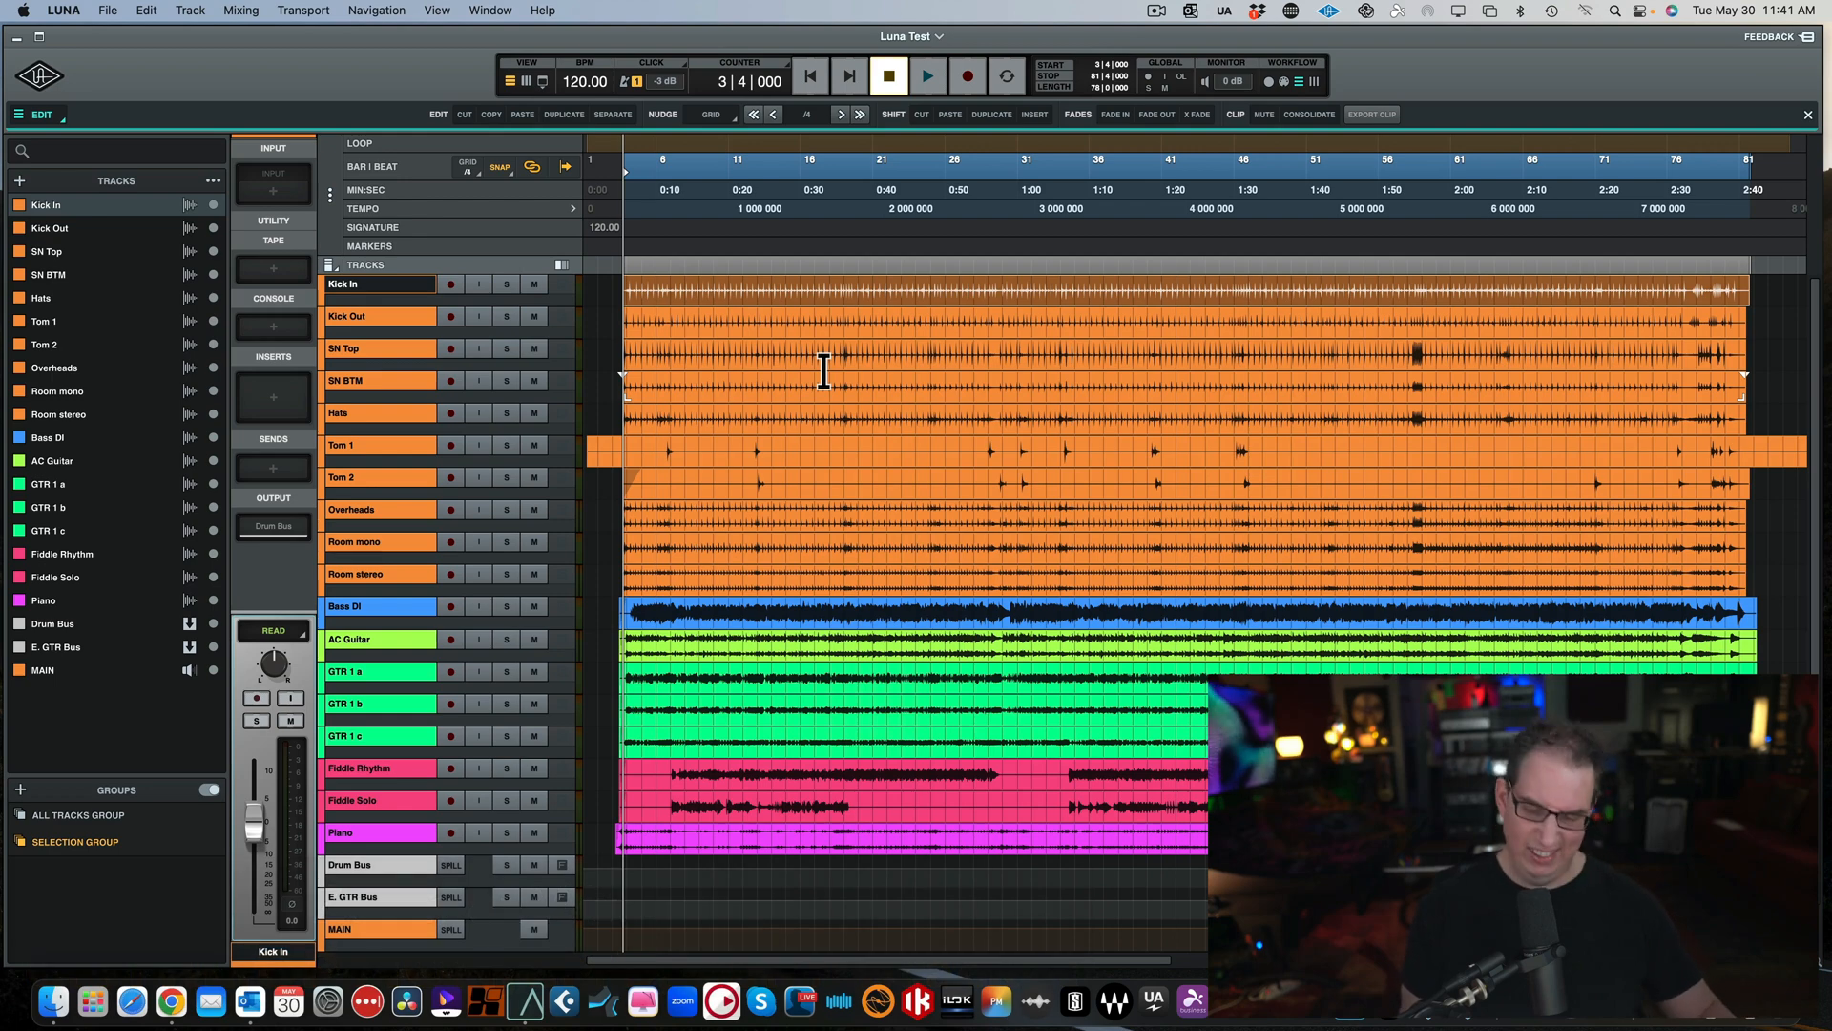
Move the playhead around the ruler (bars 27-29, 58), then return it to bar 1.
left_click(990, 172)
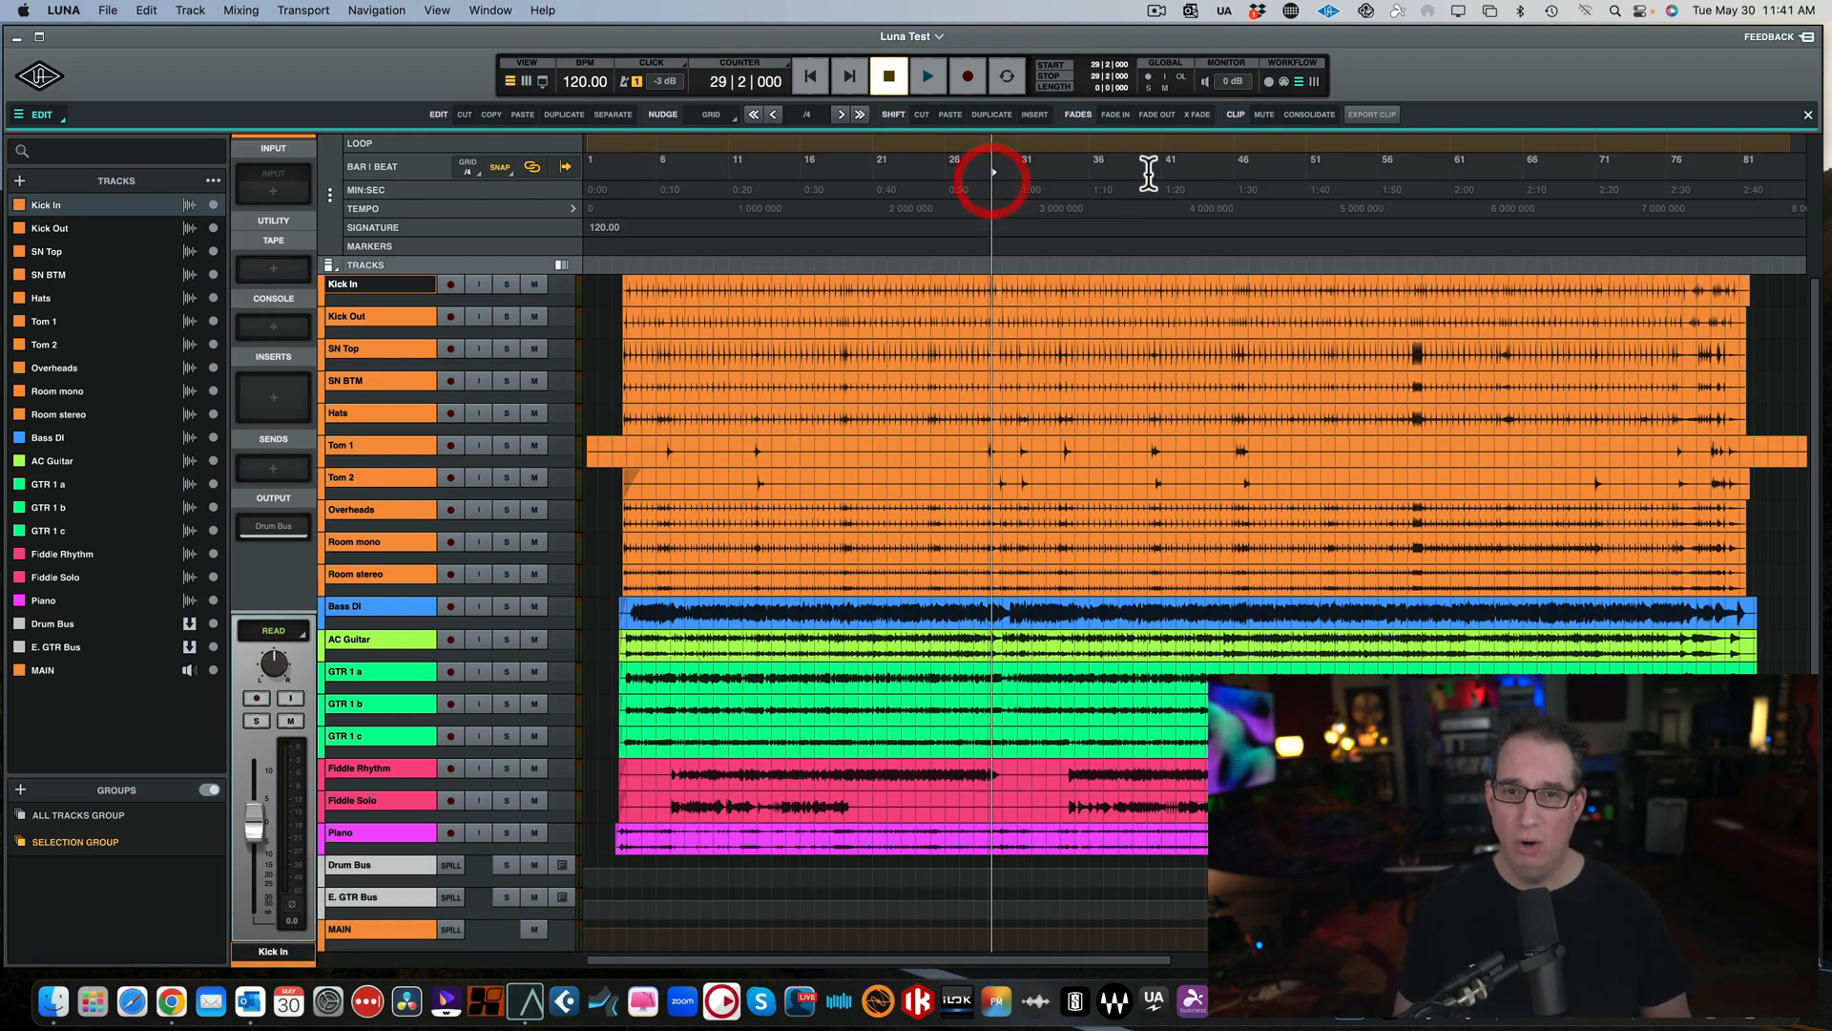
left_click(958, 175)
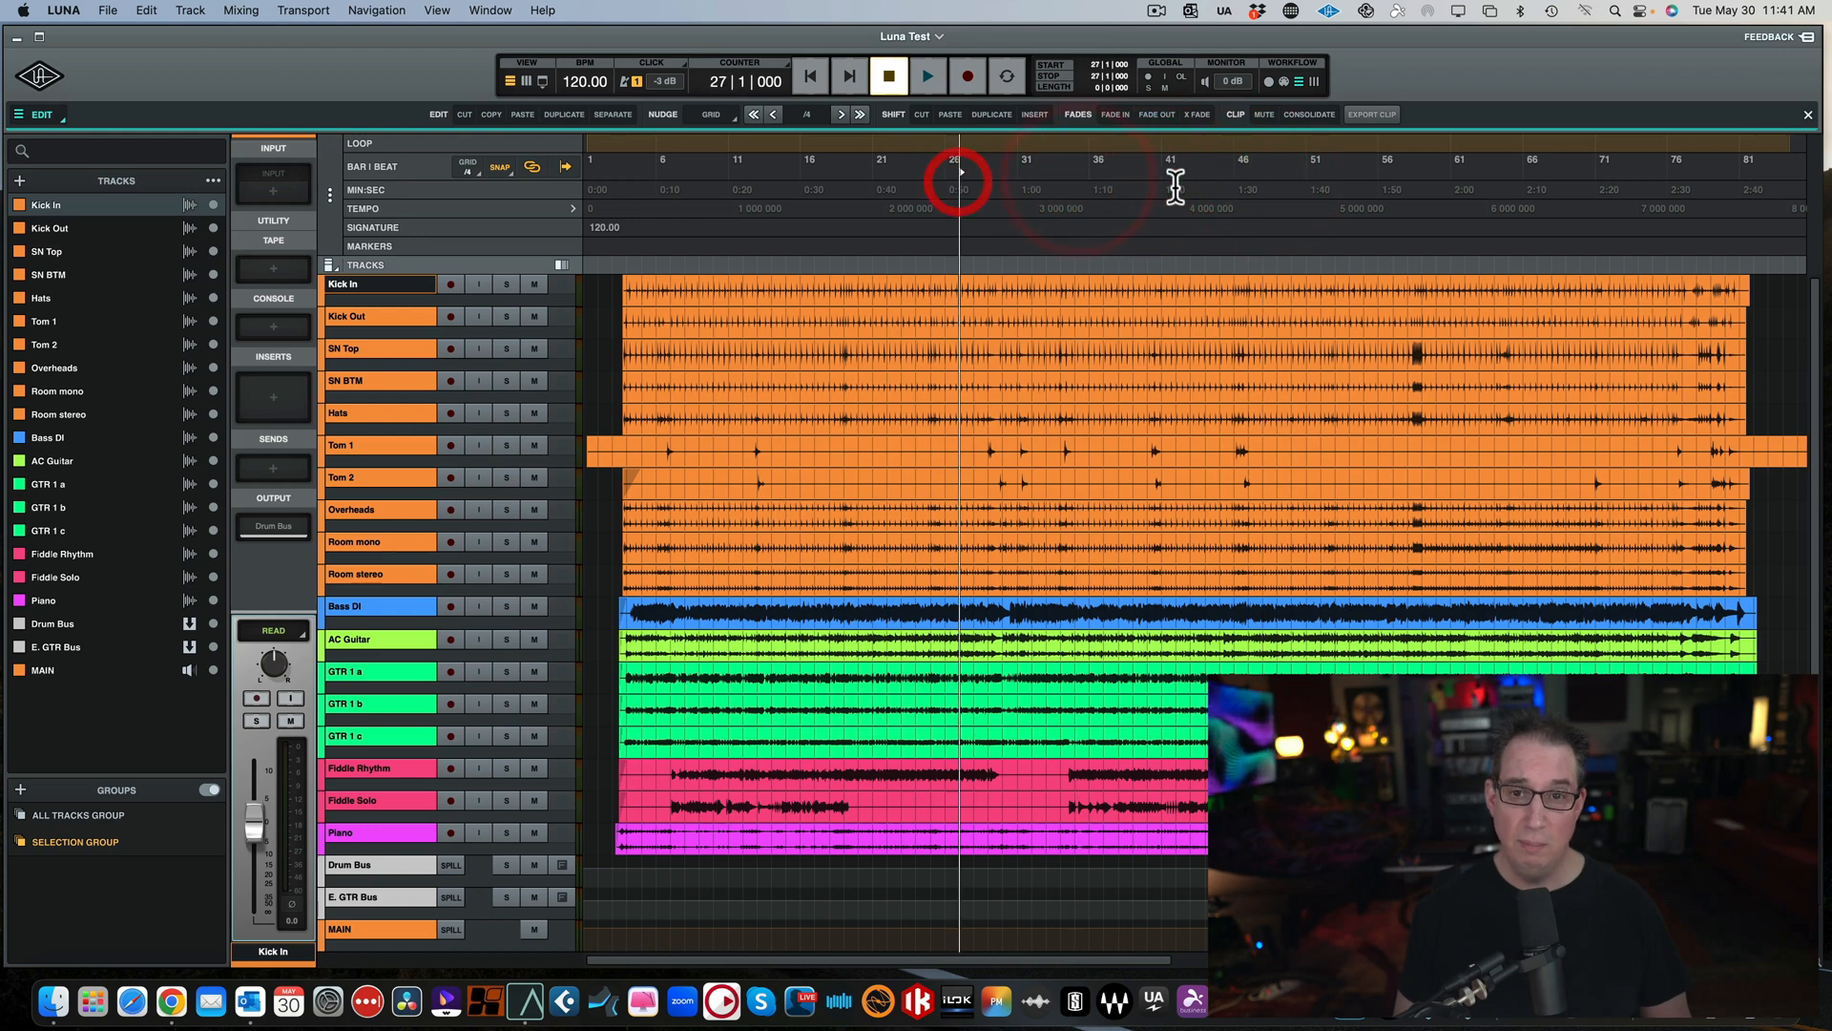
left_click(976, 189)
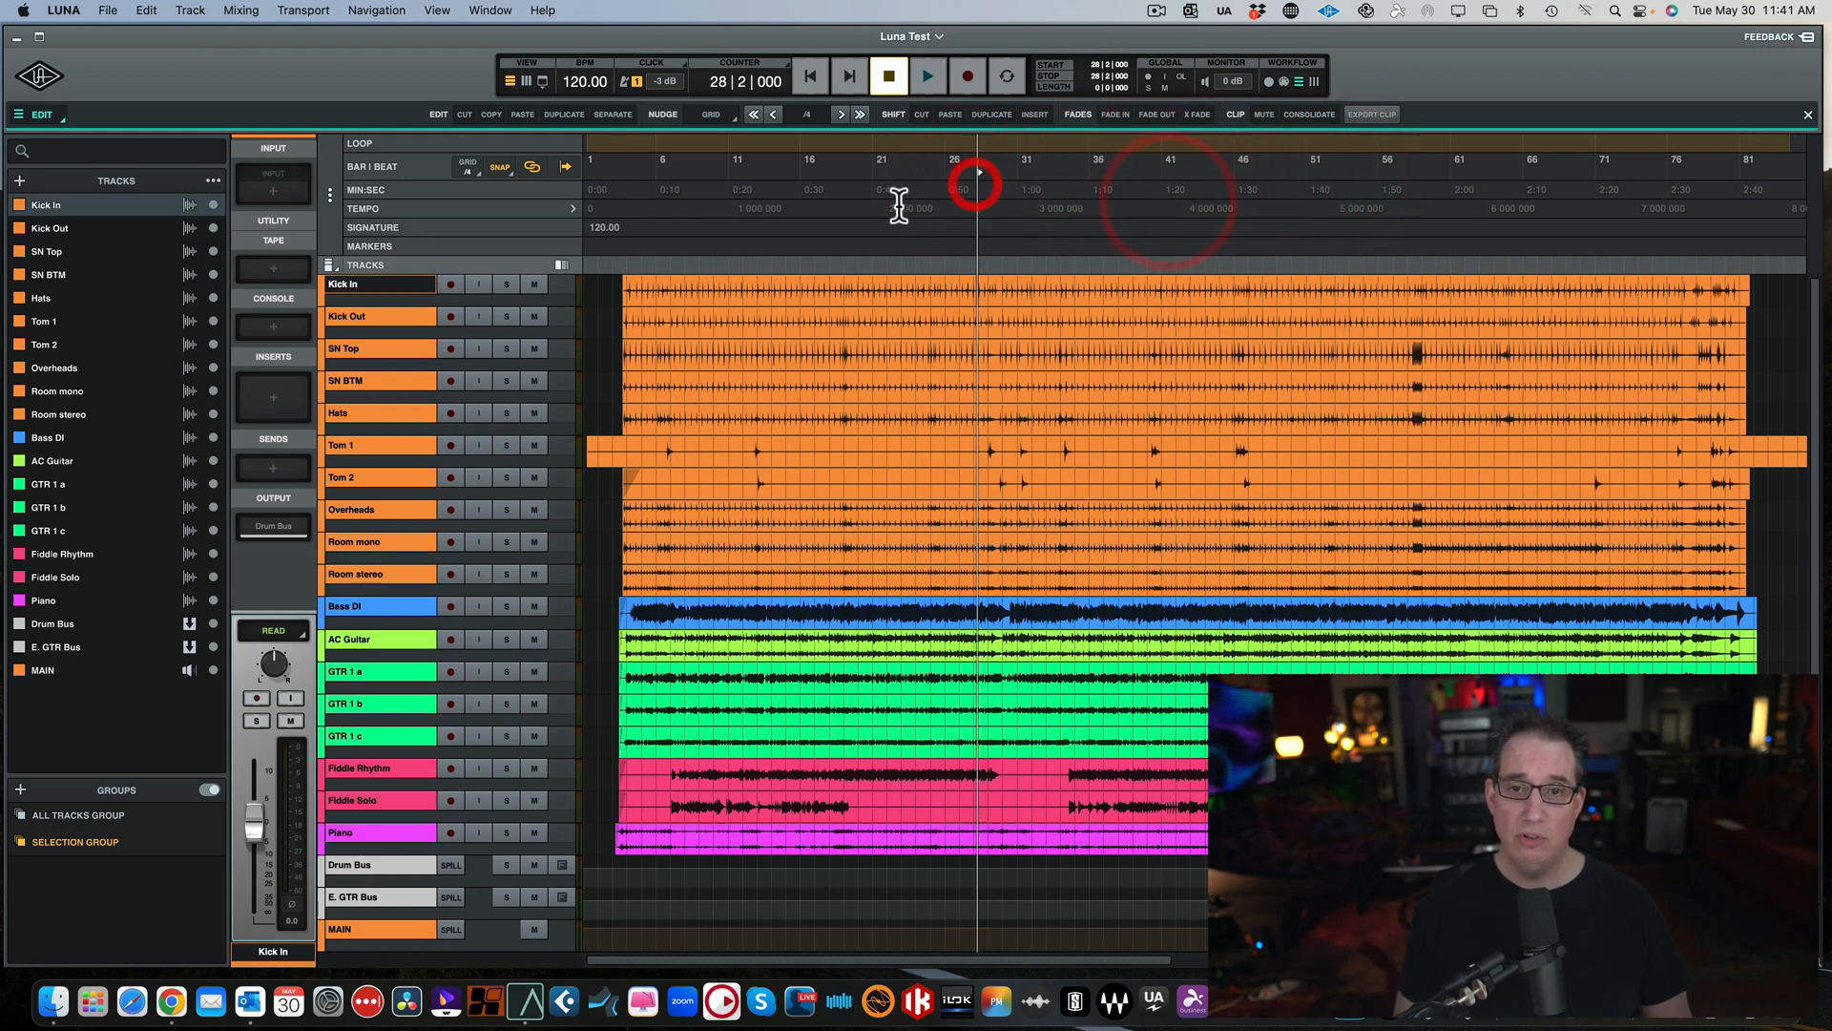
left_click(848, 76)
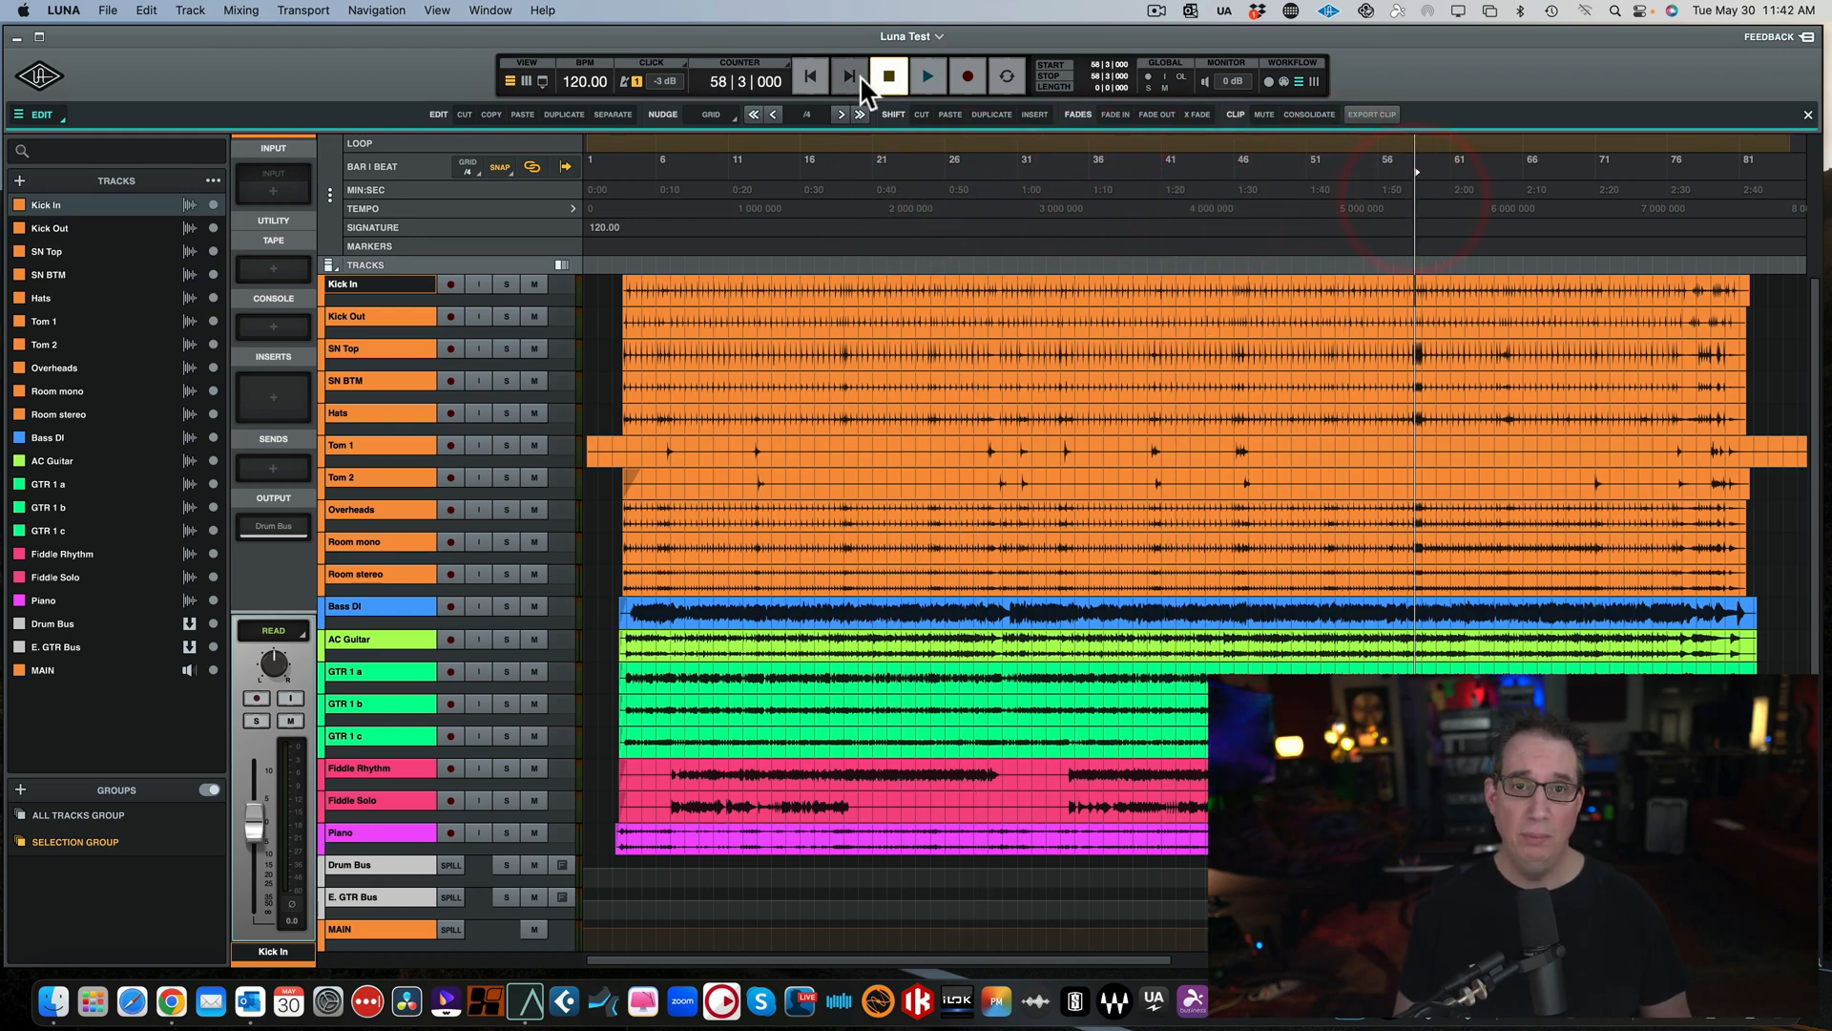
left_click(1403, 199)
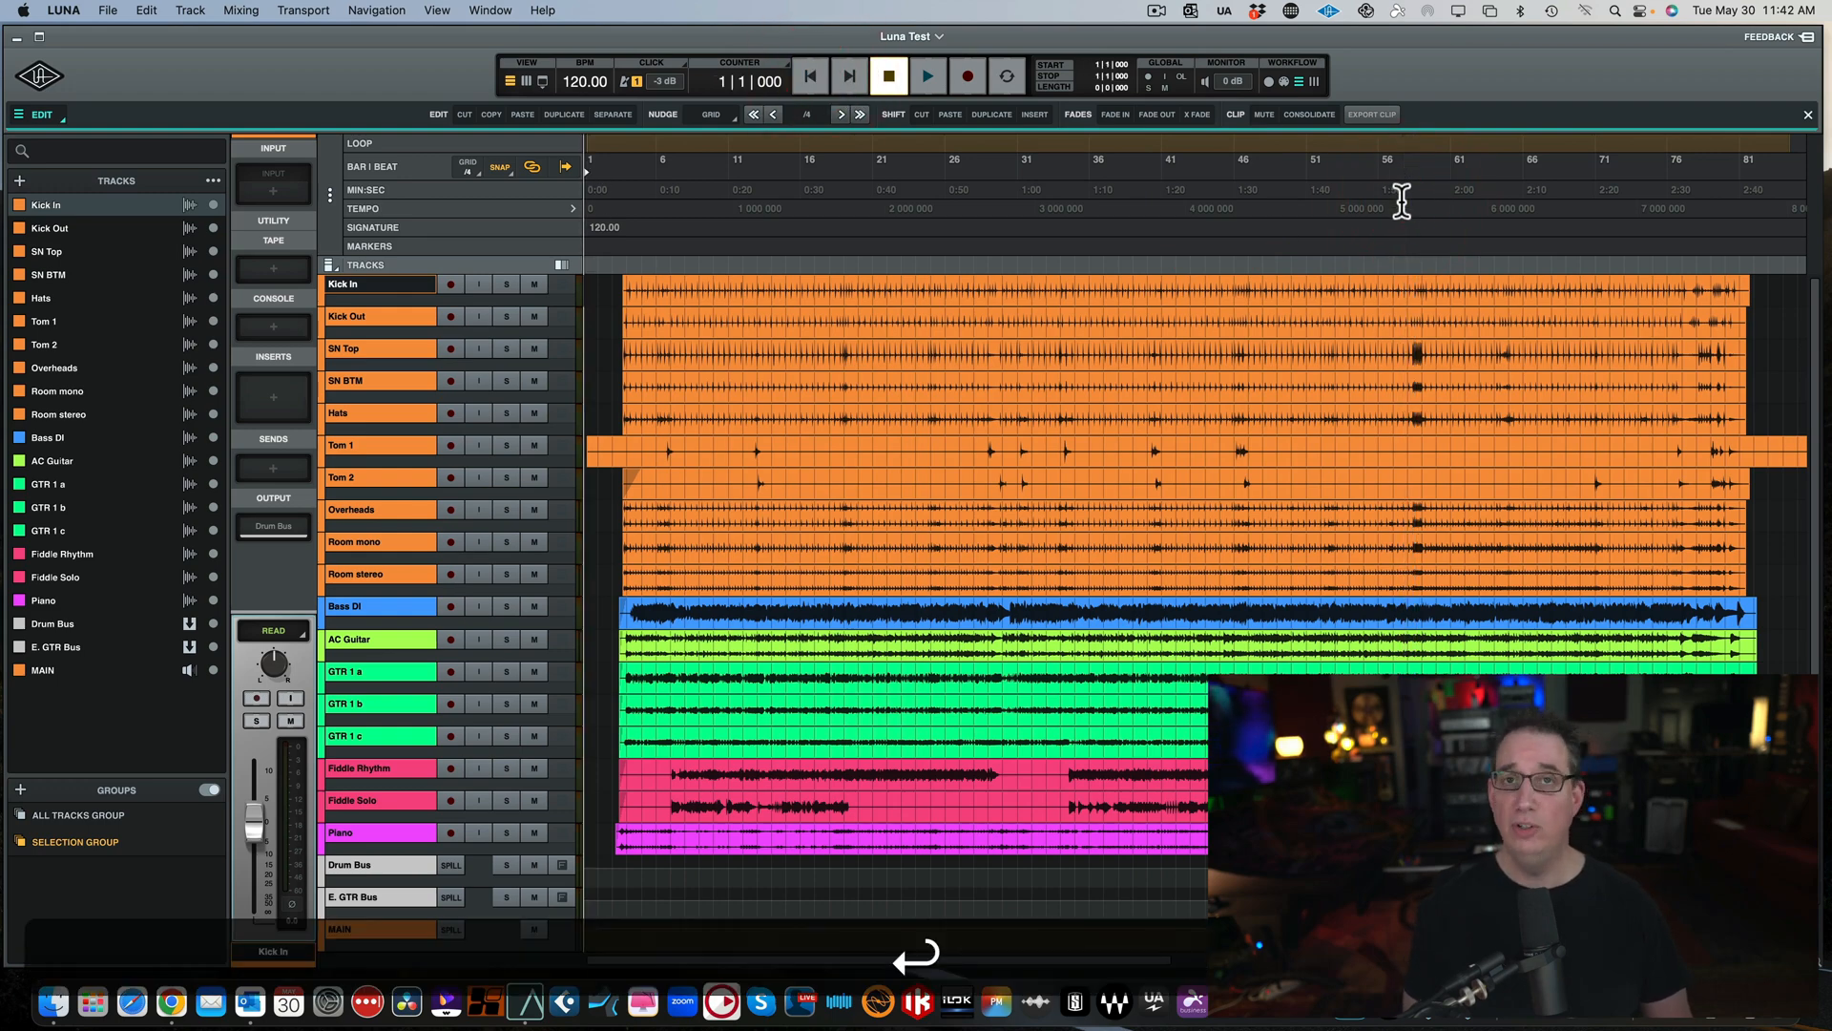
left_click(1365, 193)
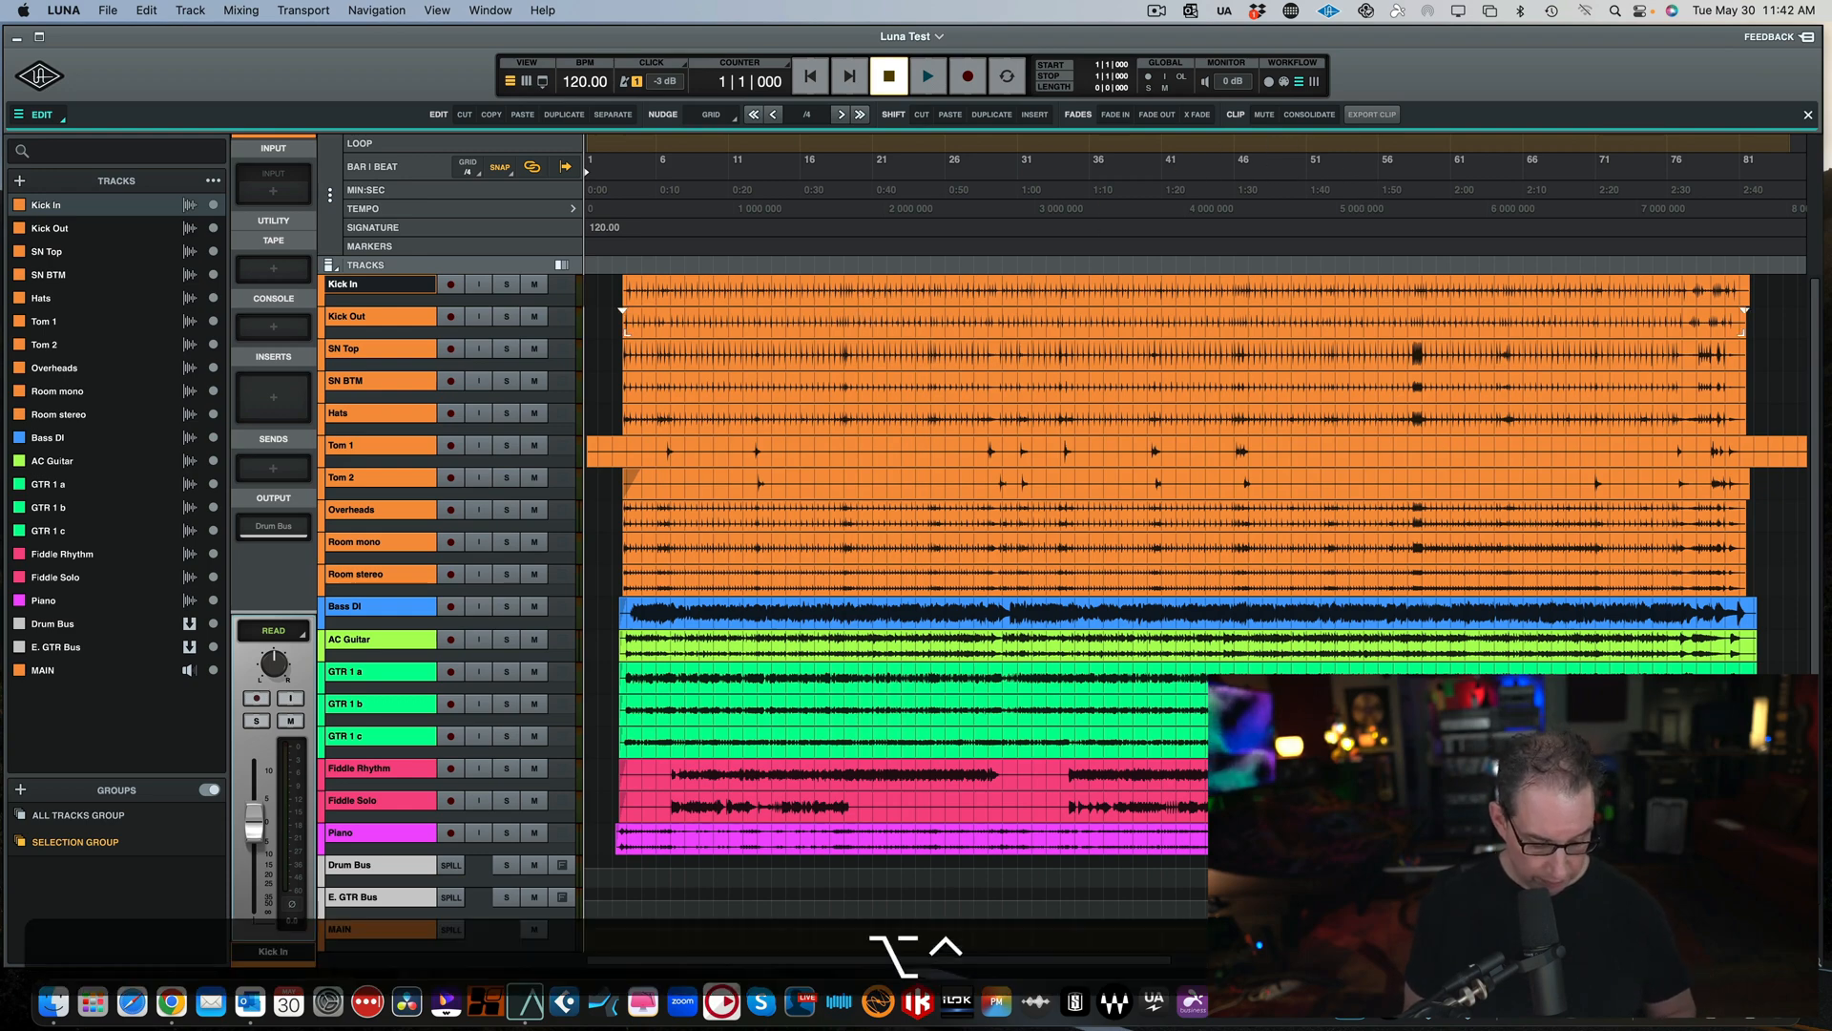
mouse_move(867, 307)
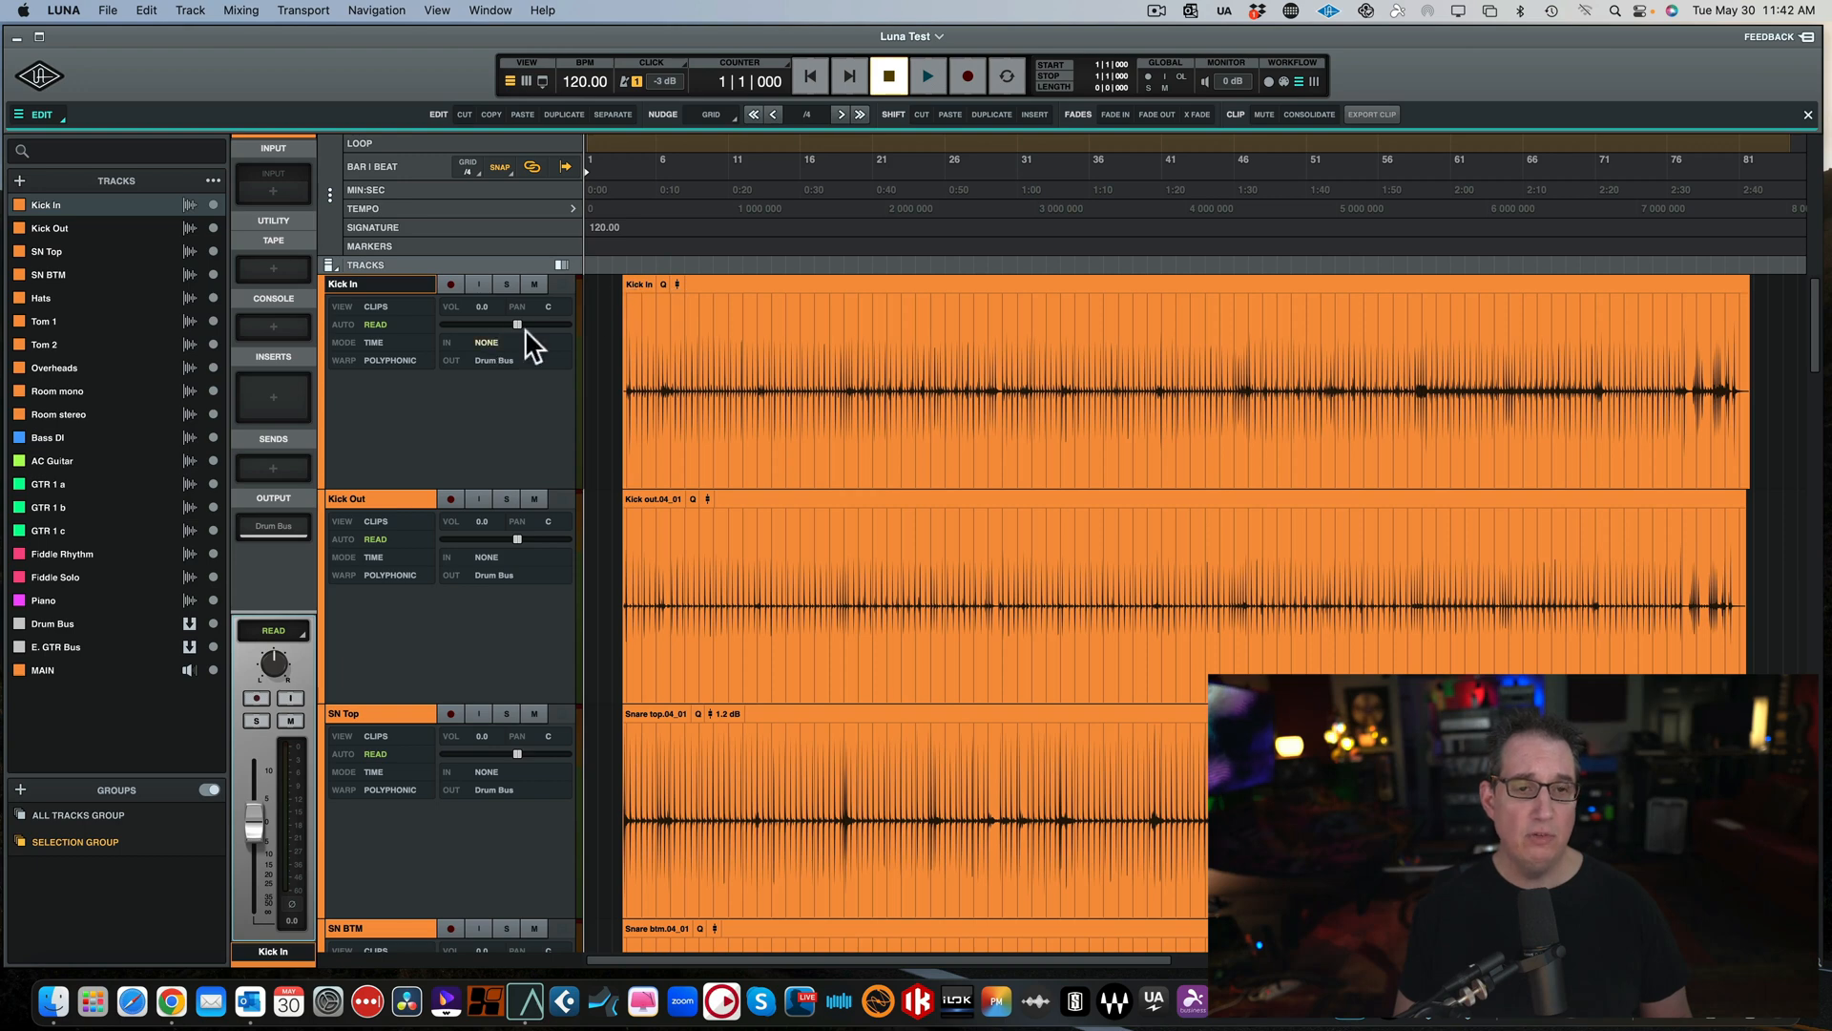
Select the Kick In clip on the enlarged drum tracks.
left_click(681, 284)
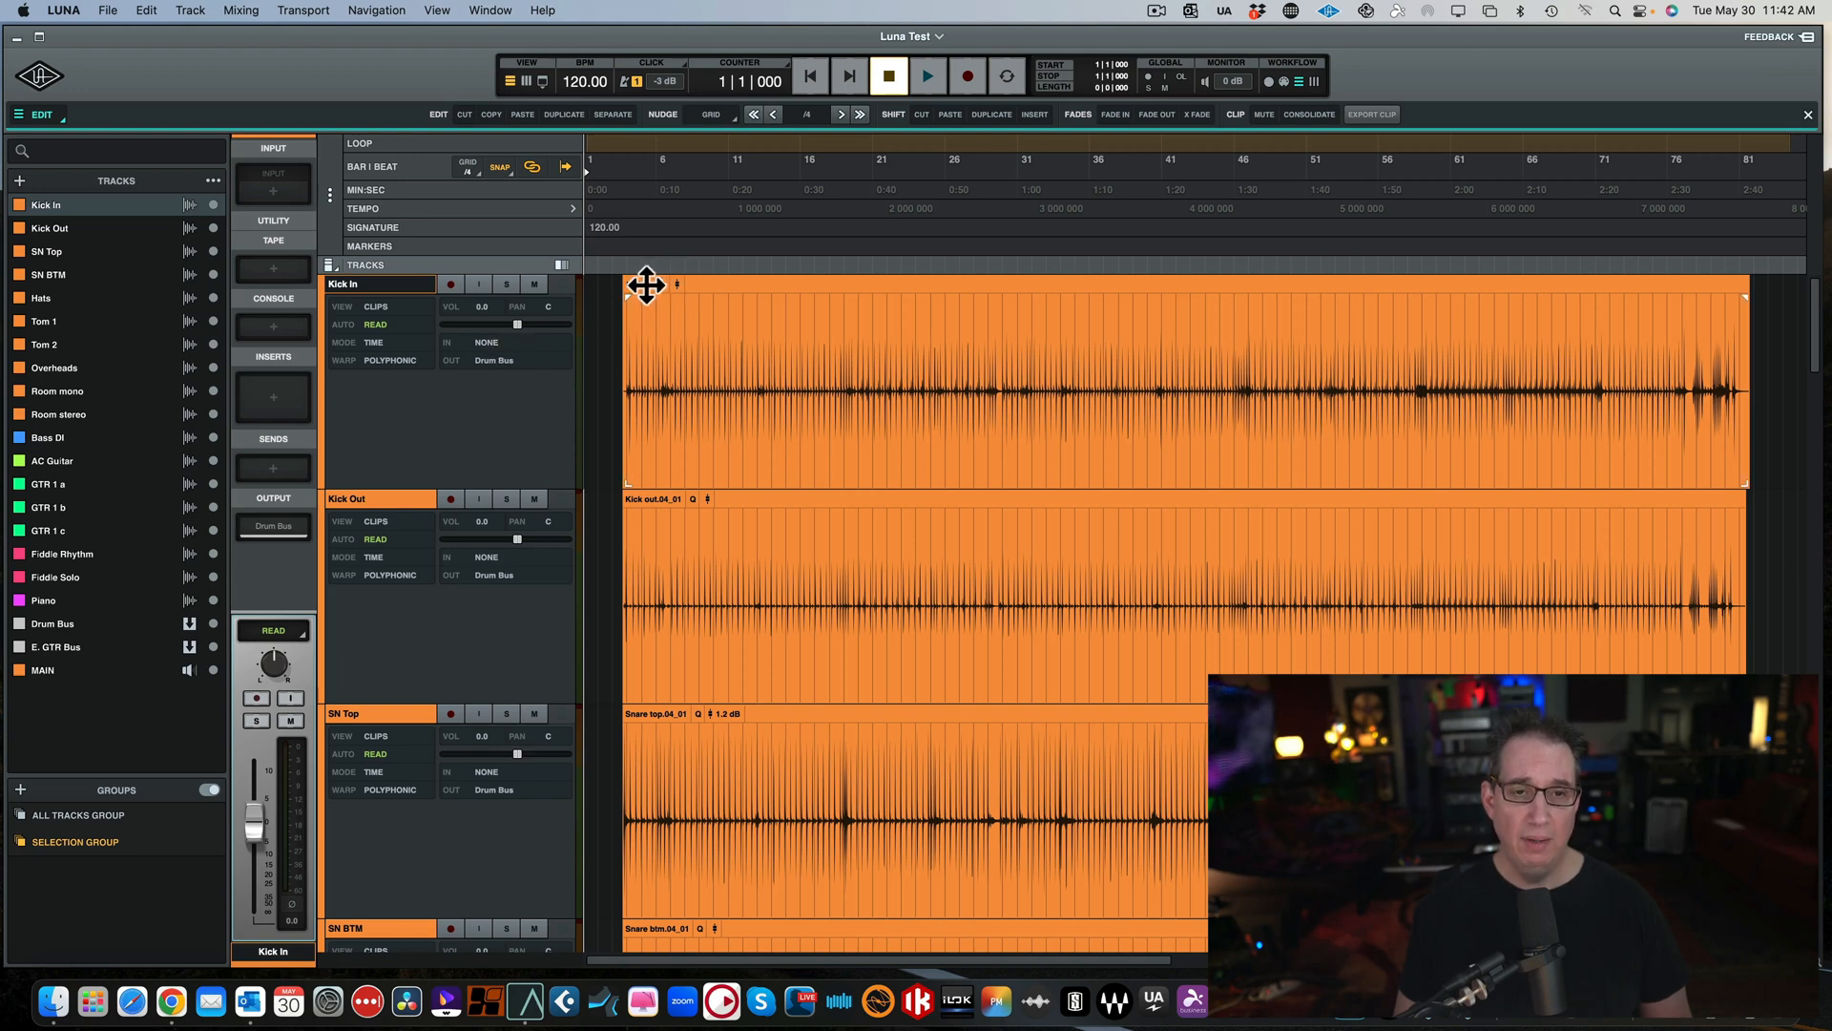
In the Kick In Clip info dialog, set Gain to 0.4 dB, keep Polyphonic warp, and confirm.
double_click(647, 285)
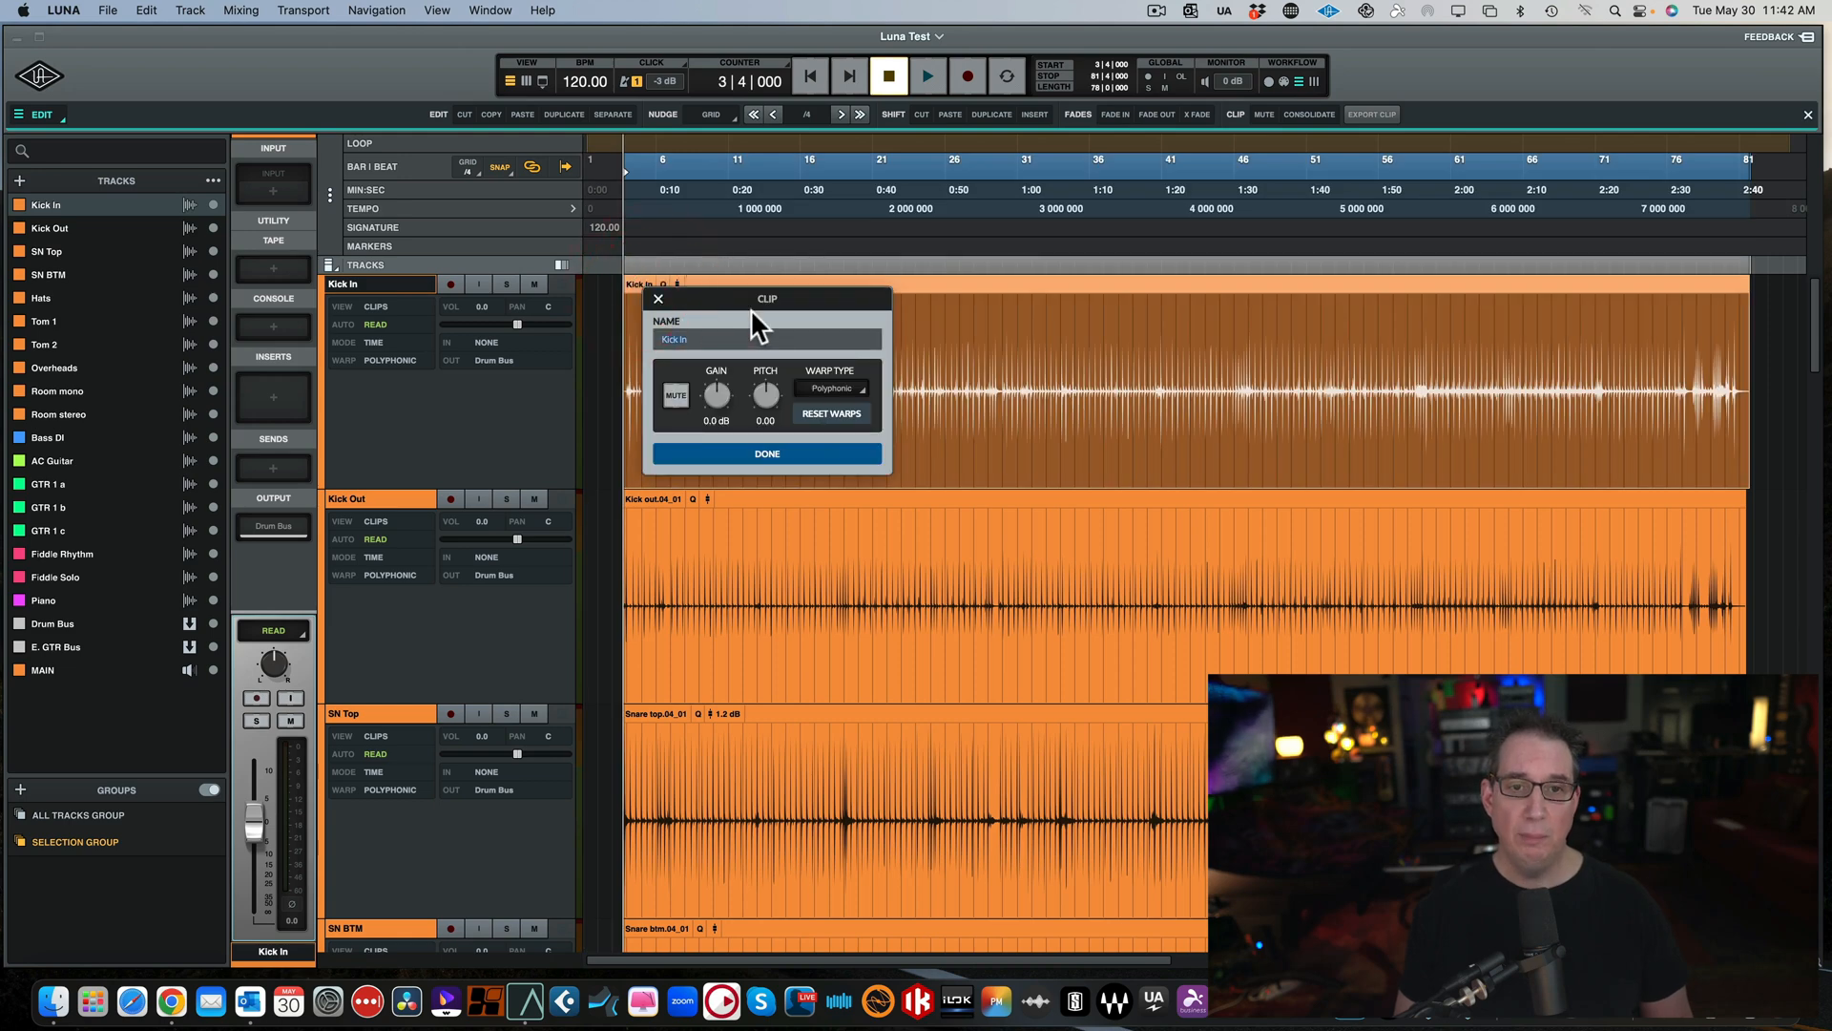
mouse_move(675, 456)
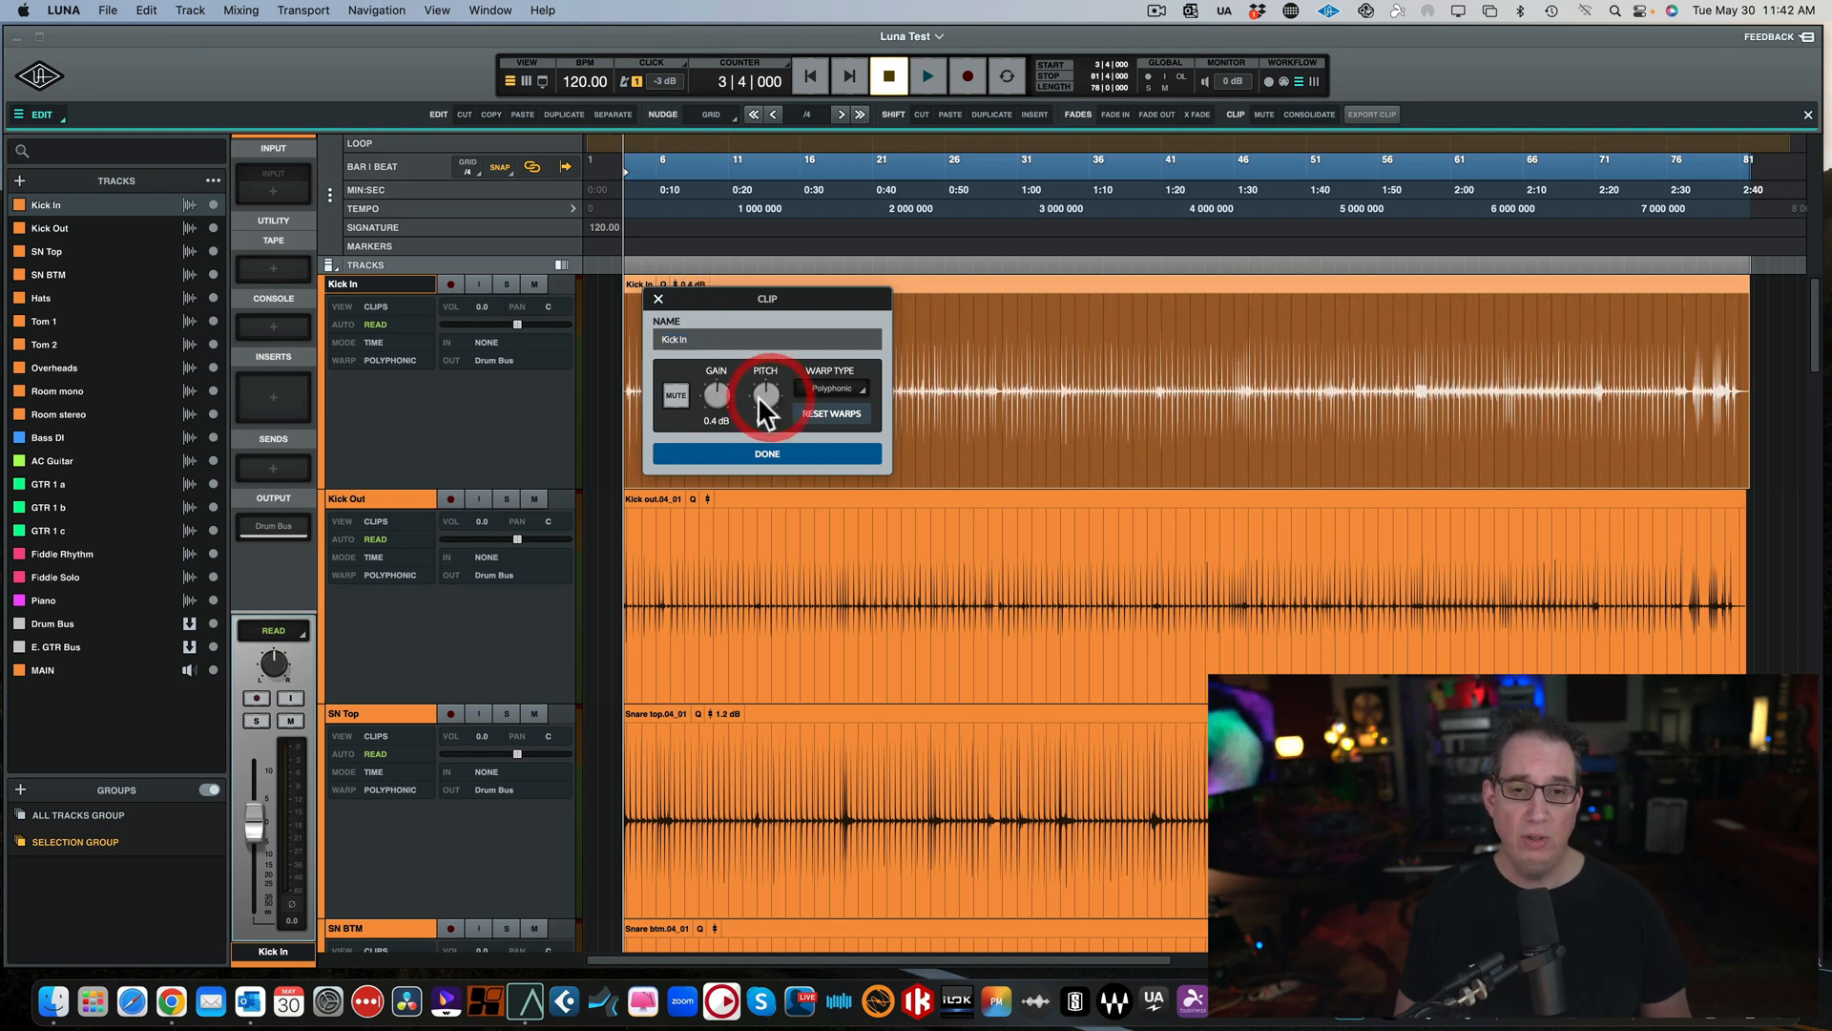
left_click(833, 388)
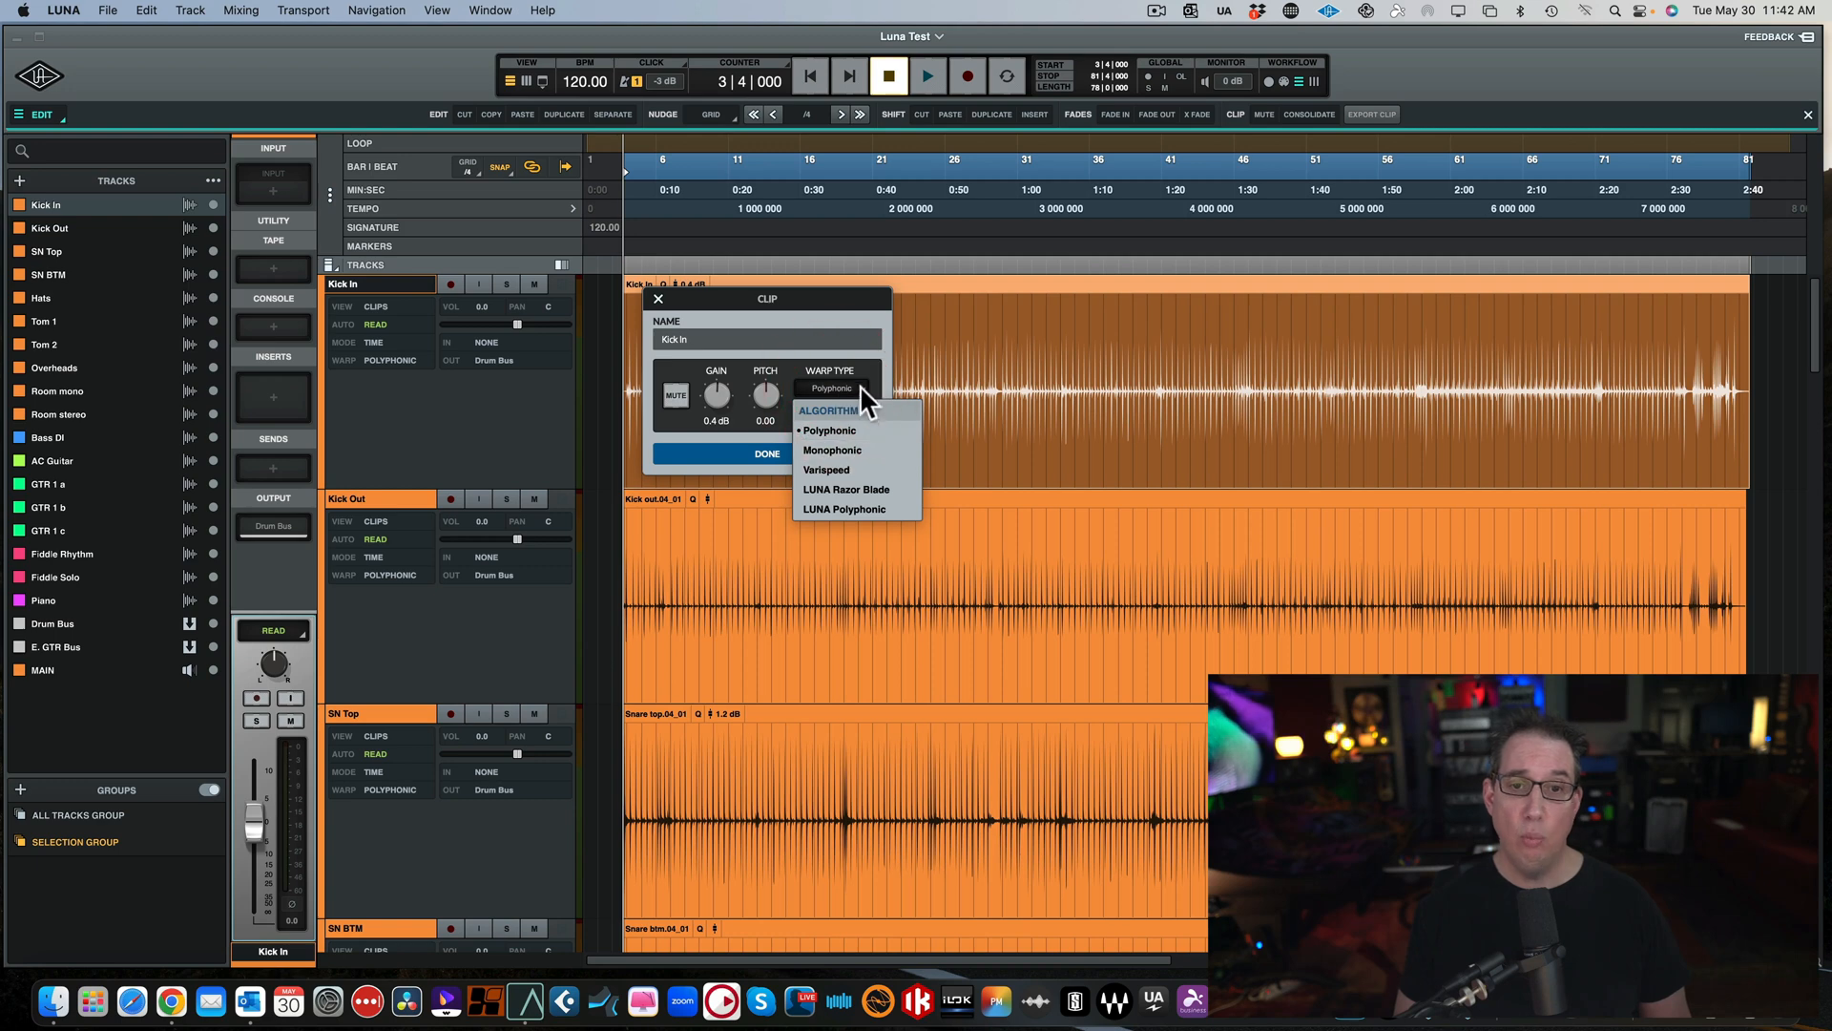
left_click(831, 429)
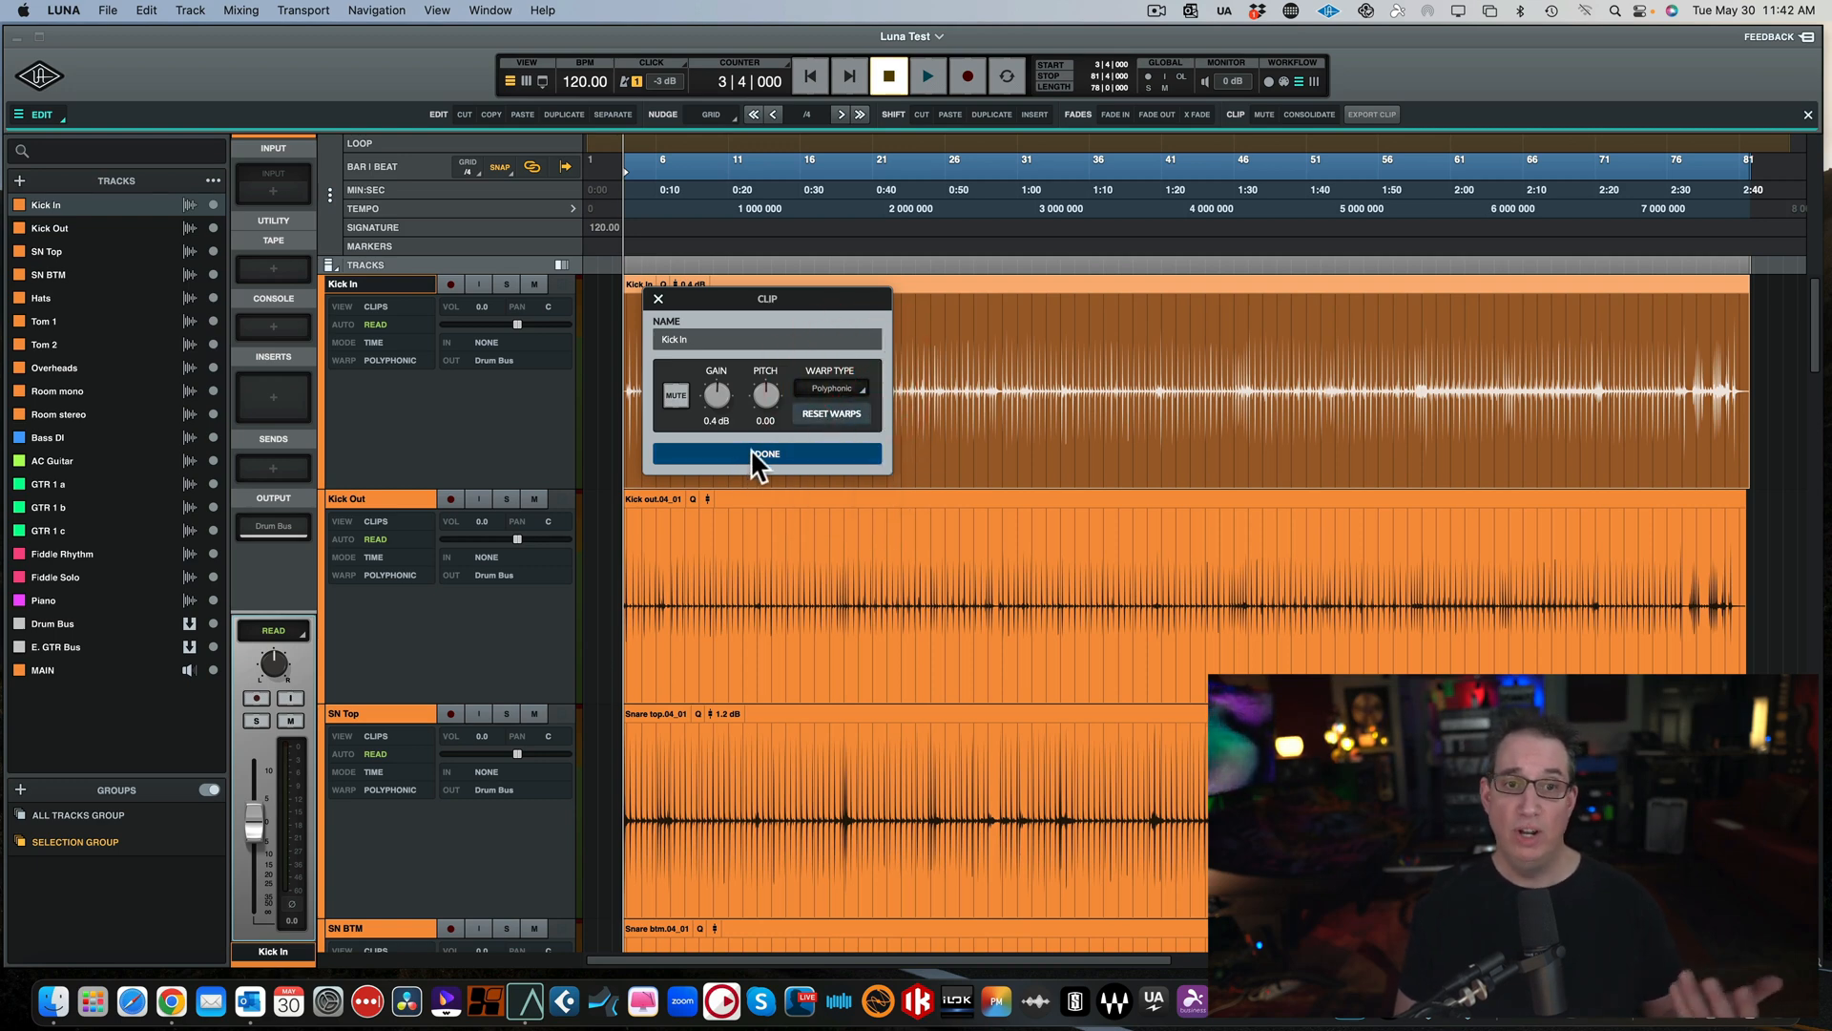
left_click(766, 455)
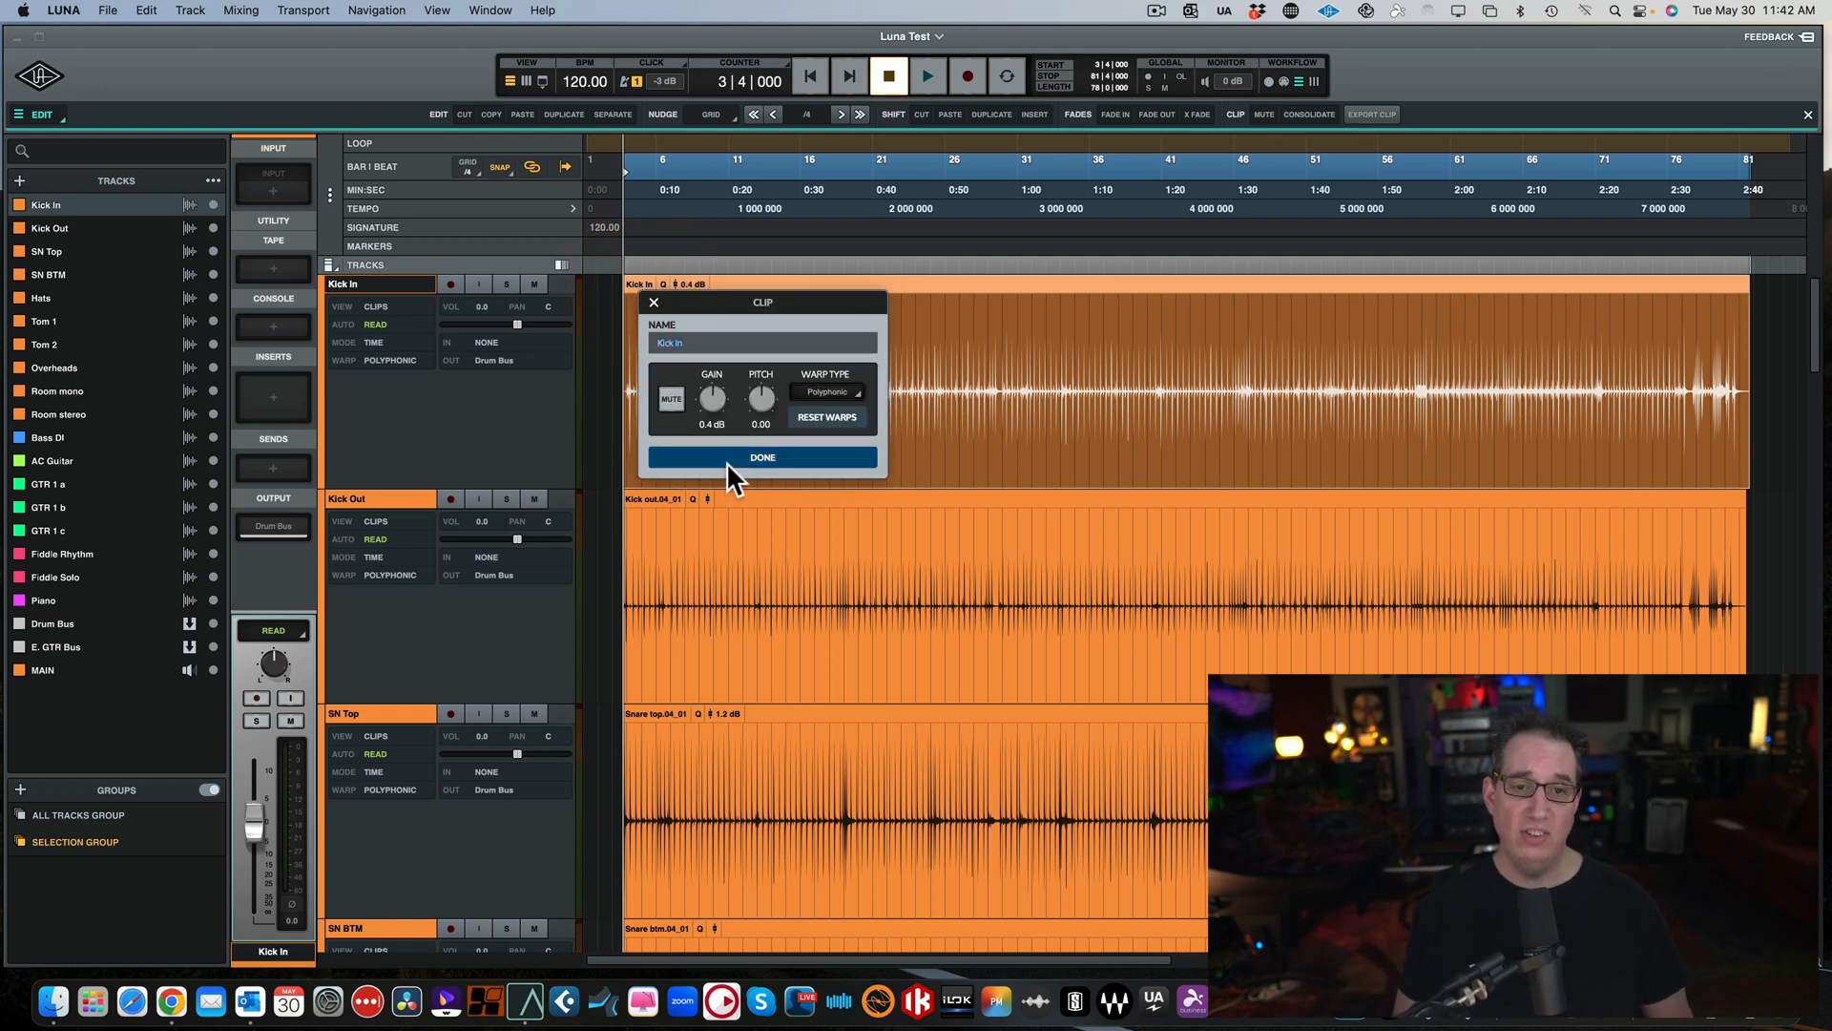
left_click(762, 456)
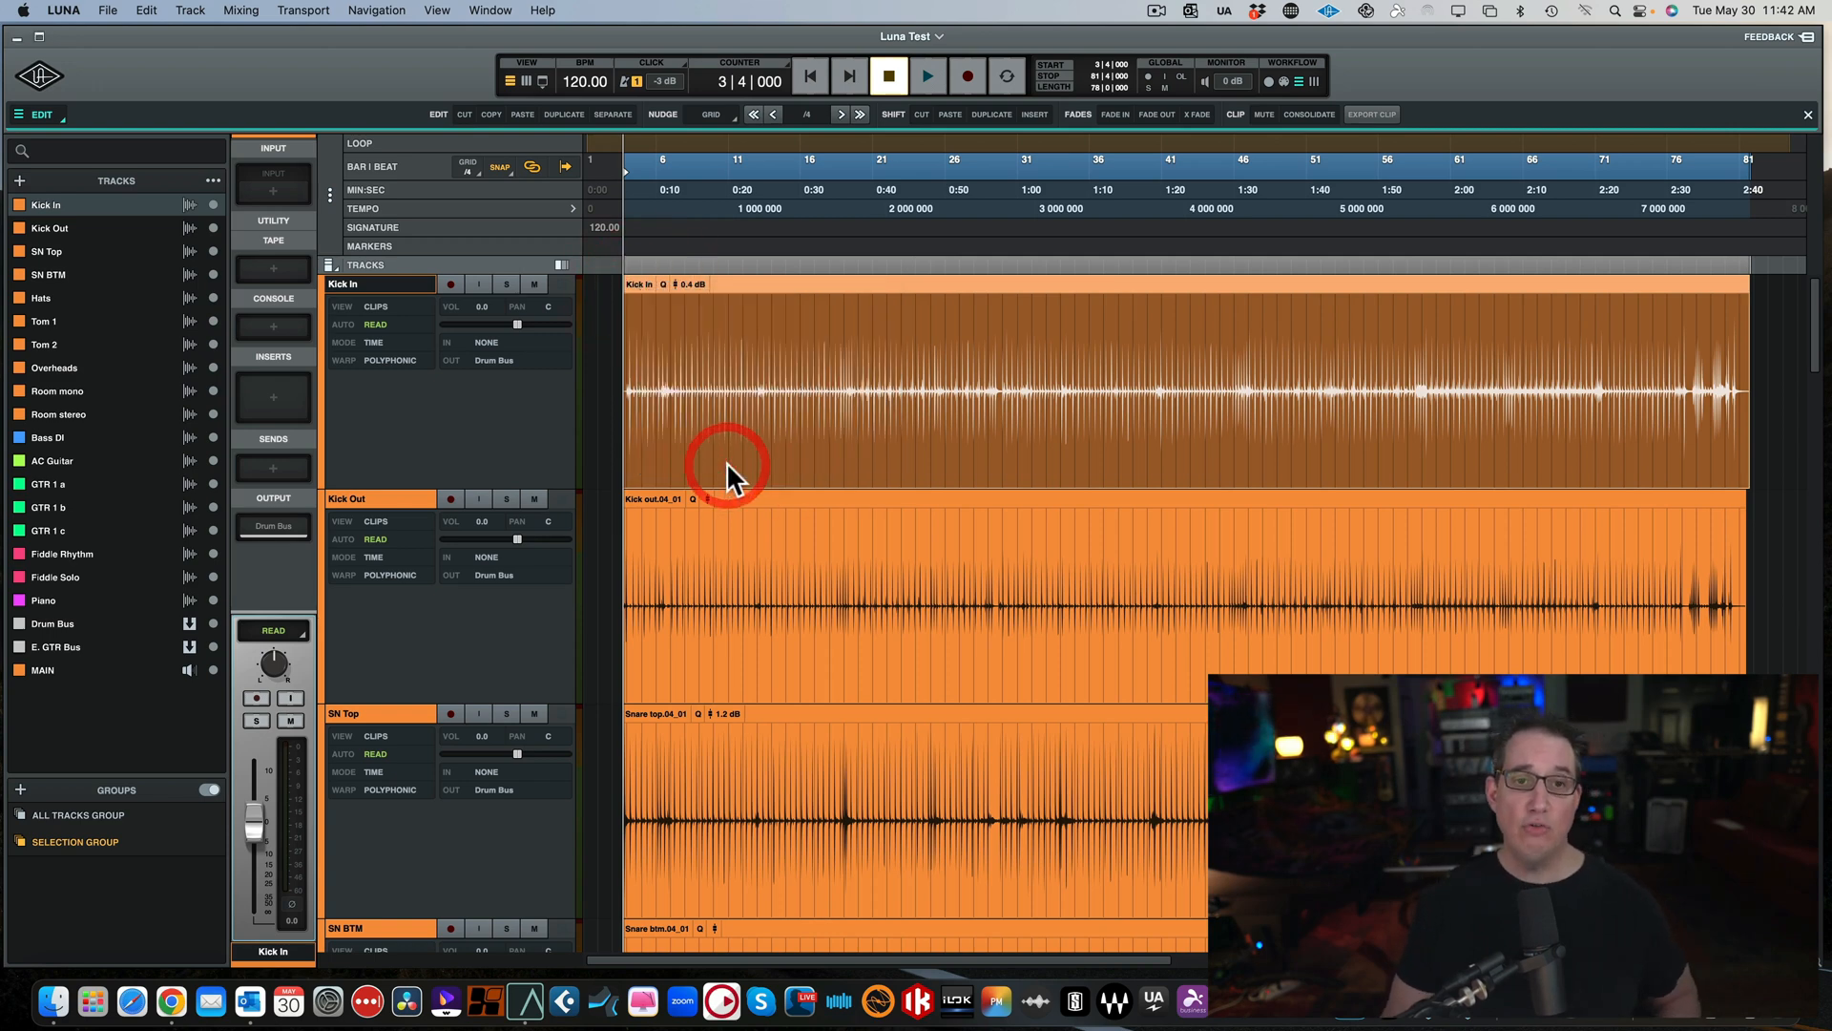